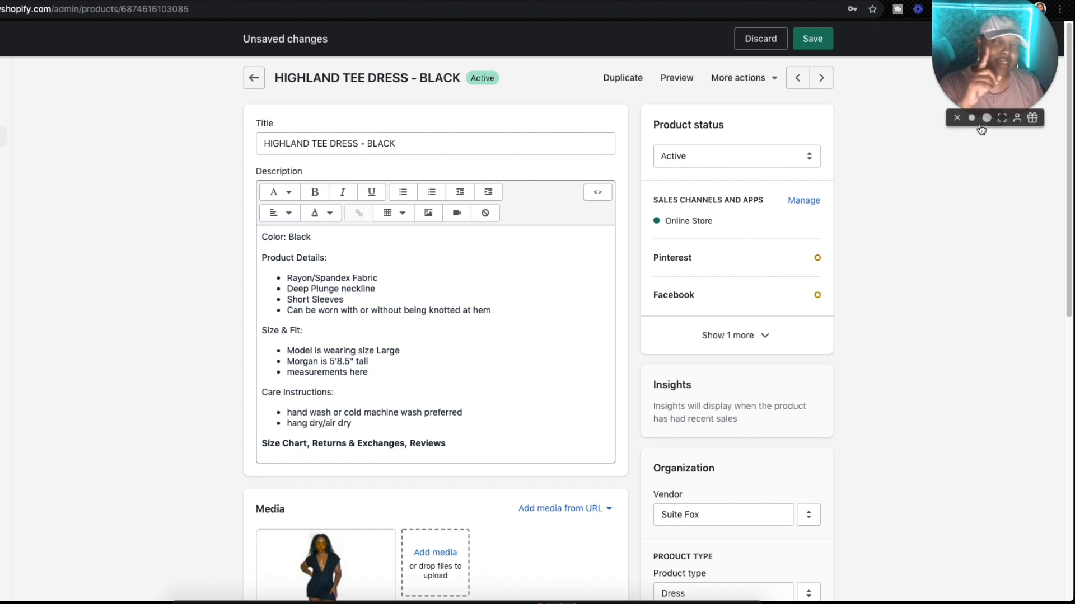
pyautogui.moveTo(880, 356)
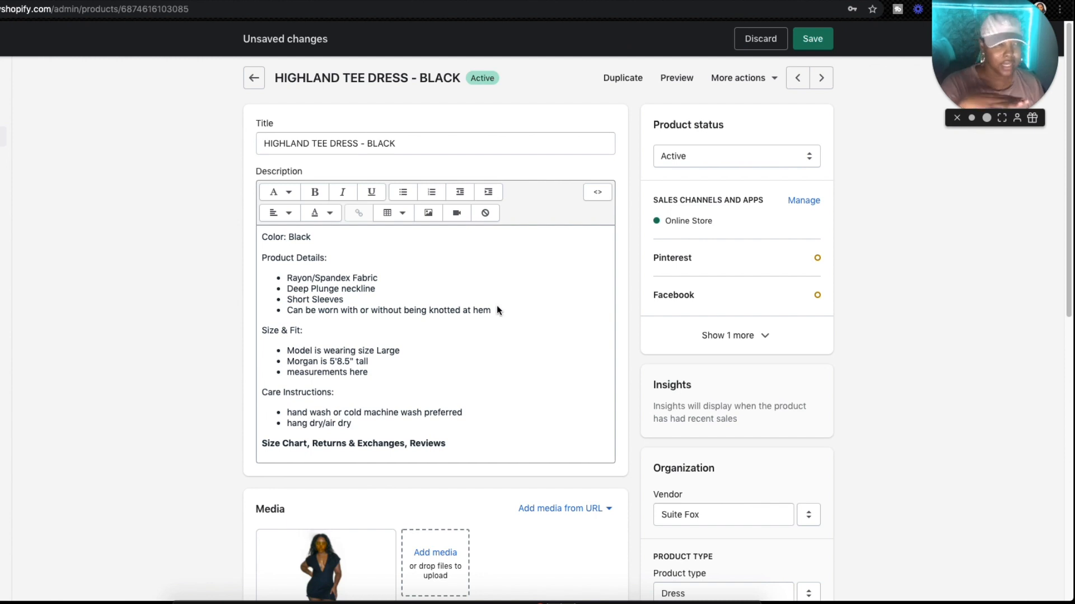
pyautogui.moveTo(514, 288)
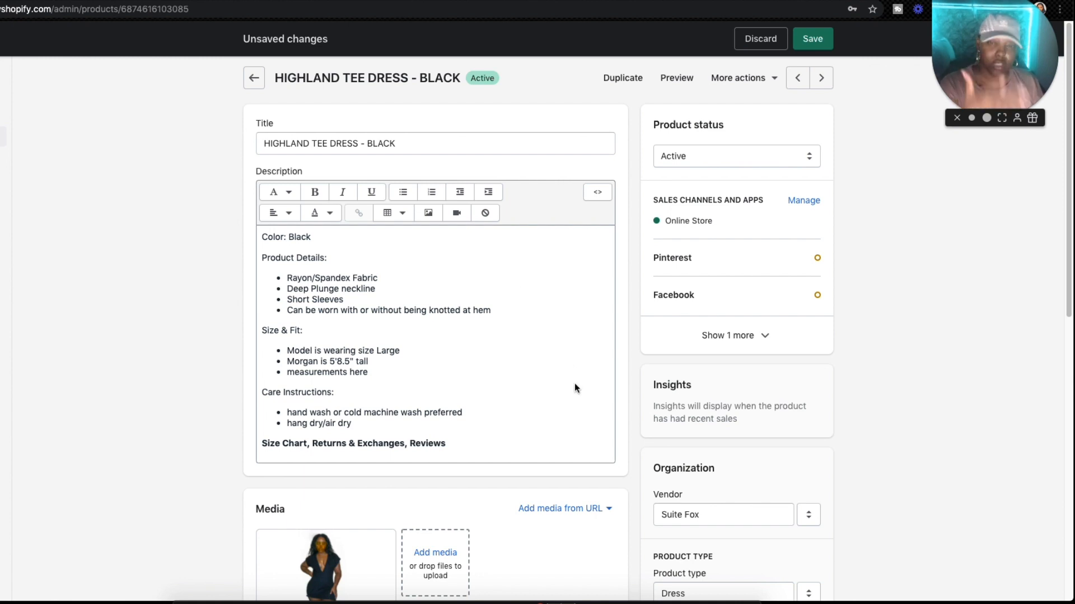
pyautogui.moveTo(585, 386)
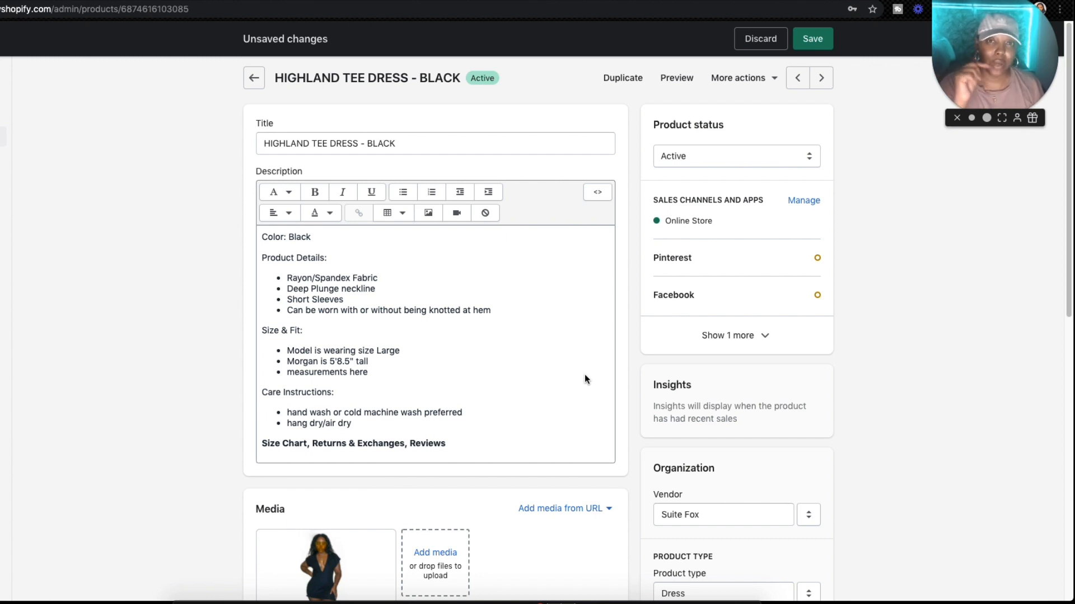
pyautogui.moveTo(599, 372)
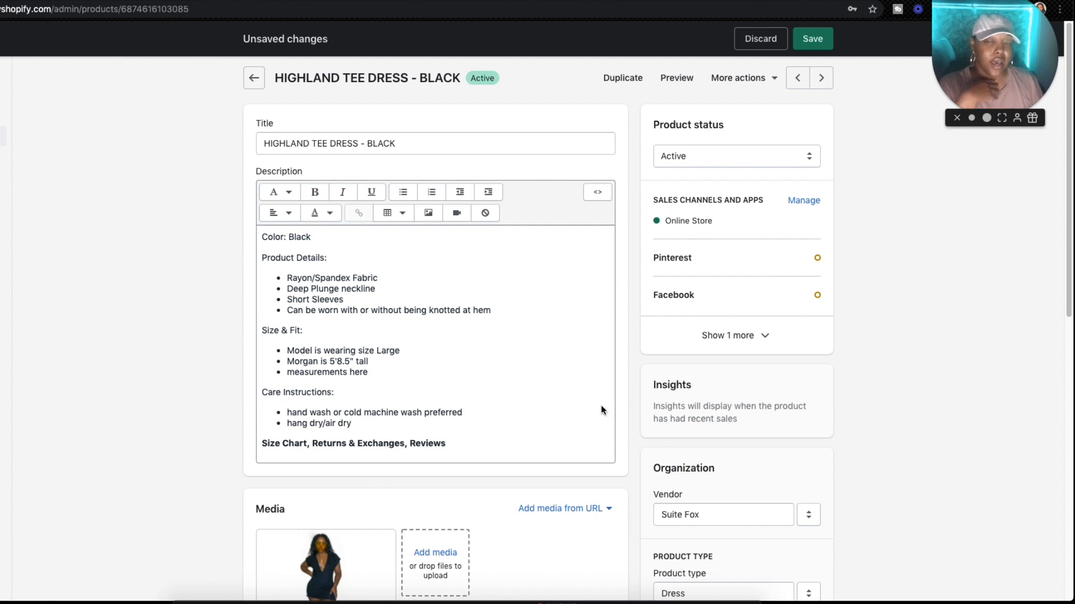
pyautogui.moveTo(516, 293)
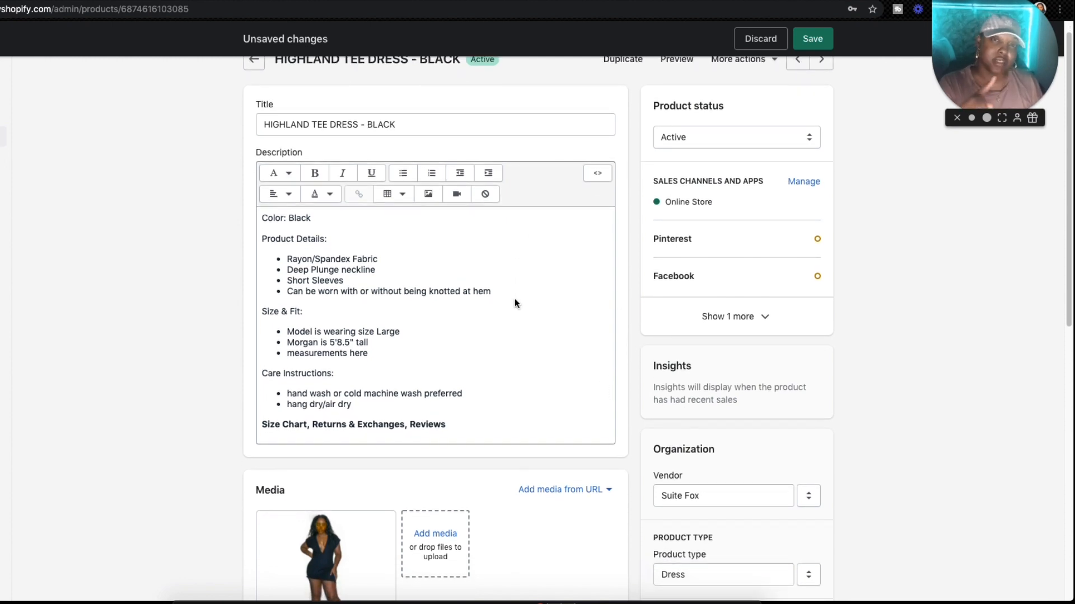
pyautogui.moveTo(545, 295)
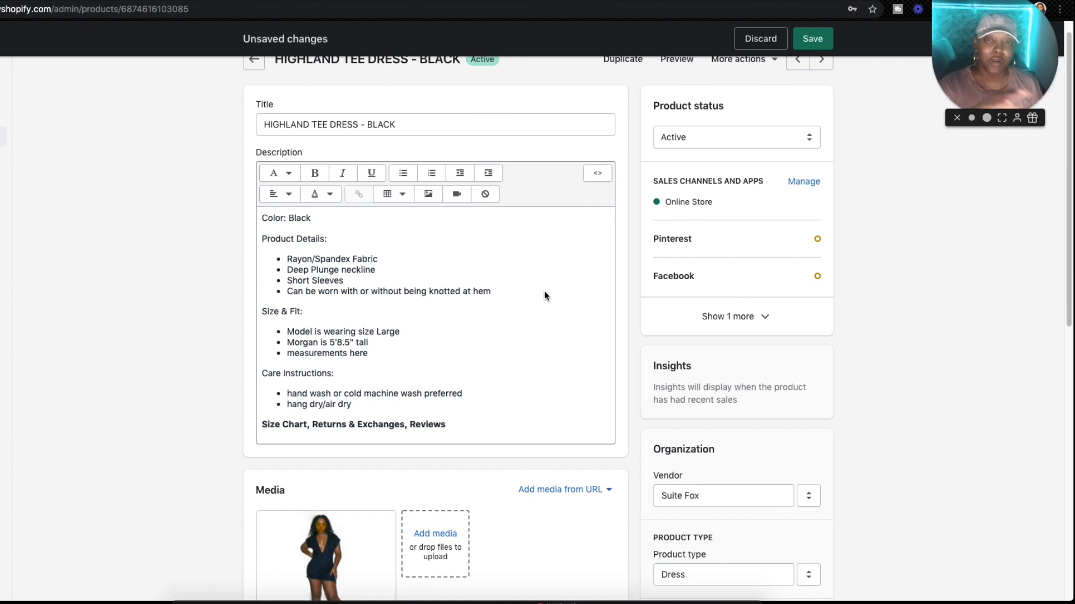
pyautogui.moveTo(425, 265)
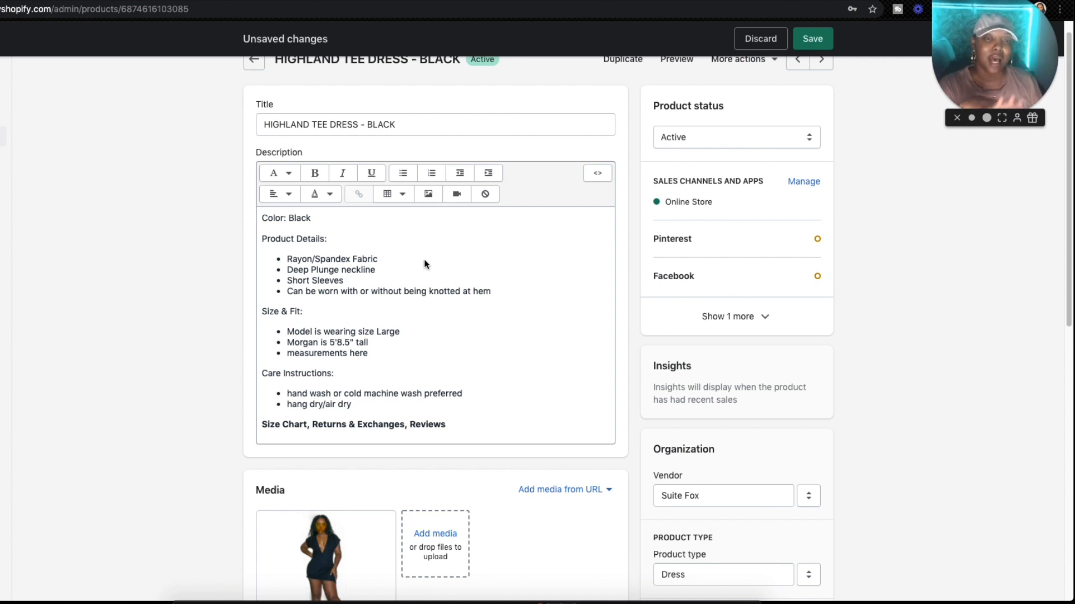
pyautogui.moveTo(564, 227)
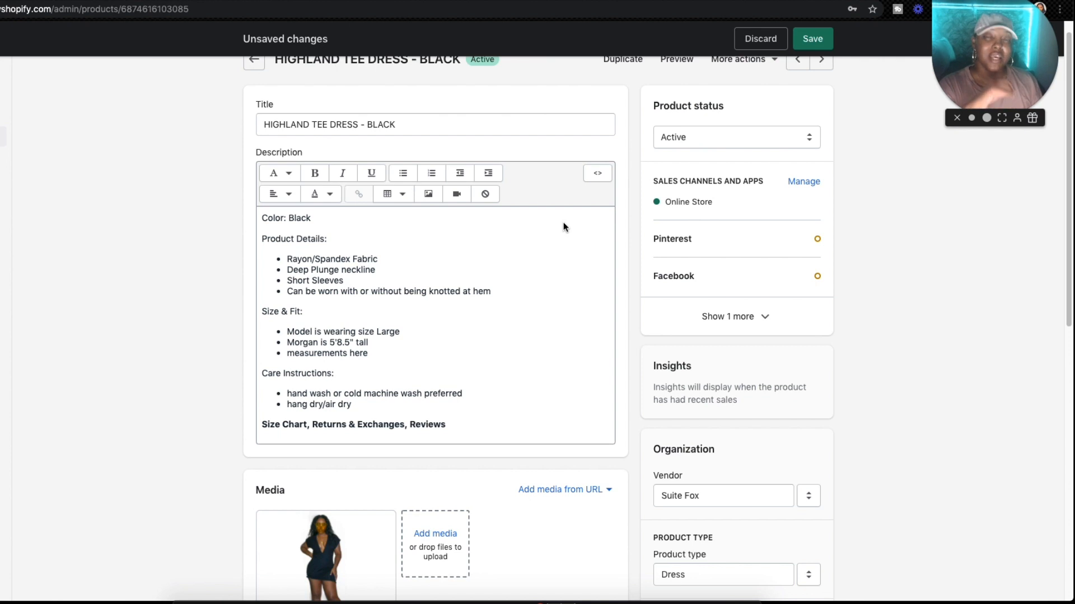
pyautogui.moveTo(583, 309)
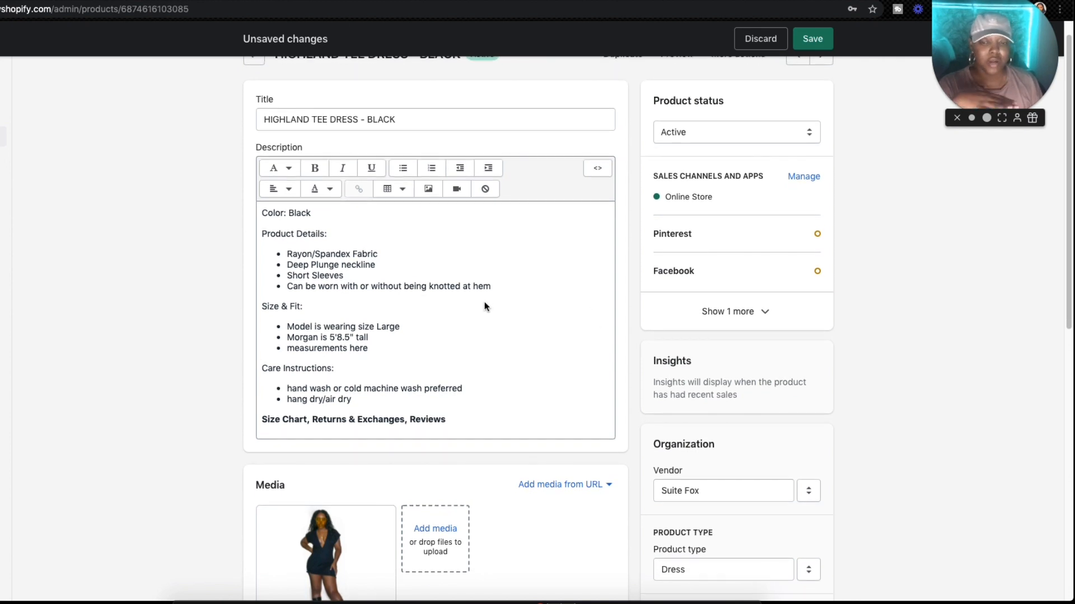
# Open the dress product photo in the media detail view with its dimensions and alt-text option.
pyautogui.scroll(-3)
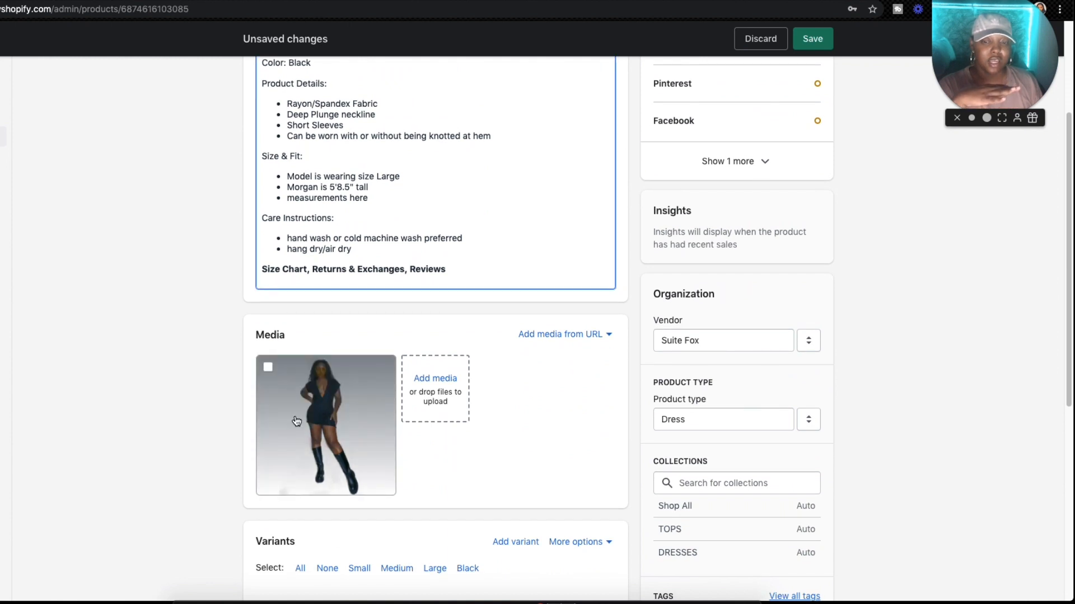
pyautogui.click(326, 426)
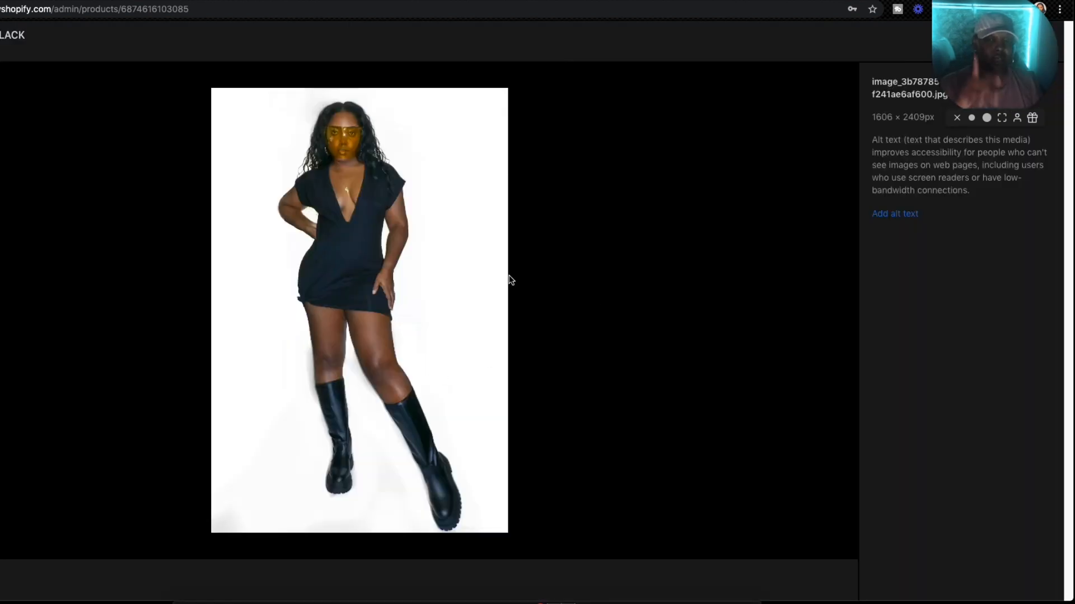
pyautogui.moveTo(435, 252)
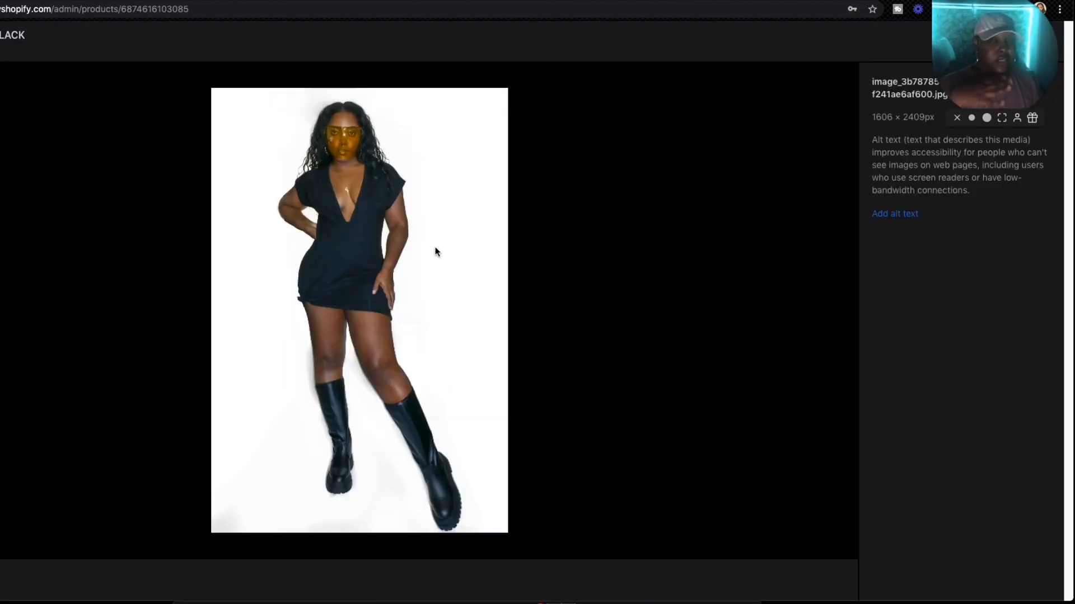
pyautogui.moveTo(346, 209)
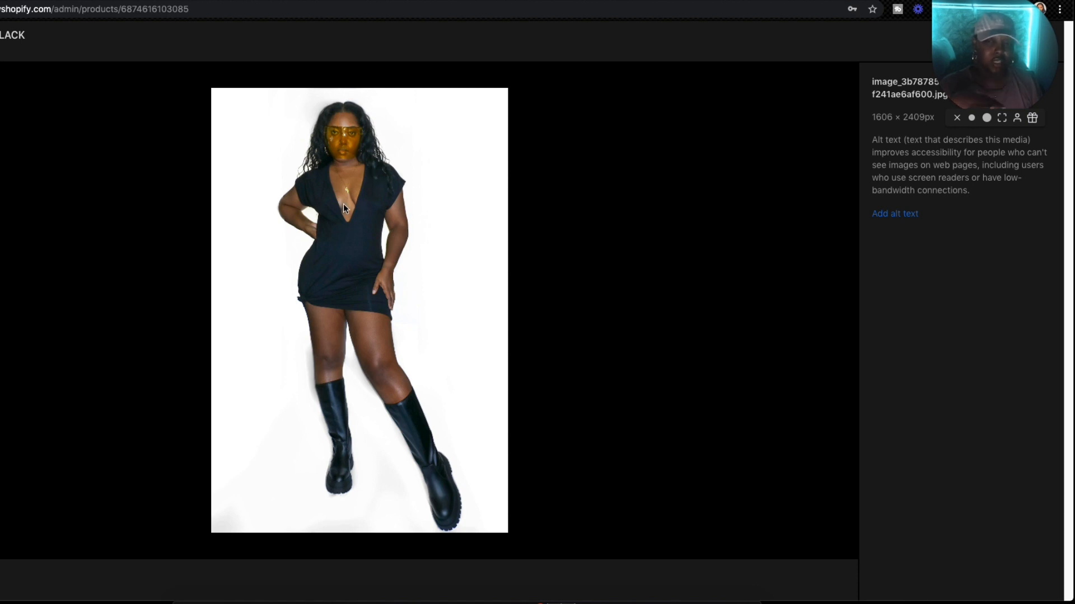
pyautogui.moveTo(349, 240)
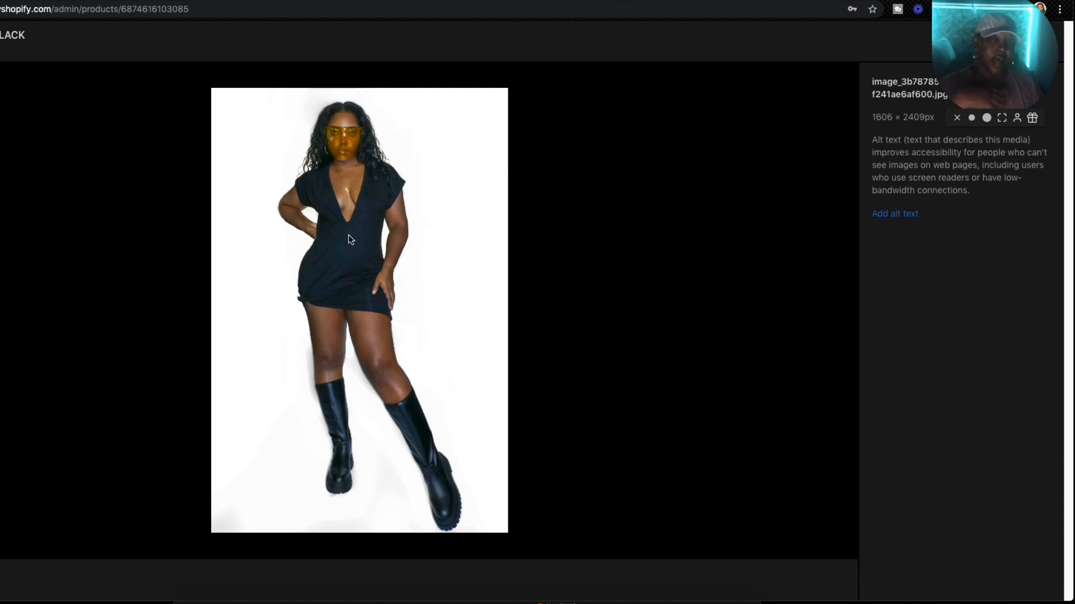
pyautogui.moveTo(309, 313)
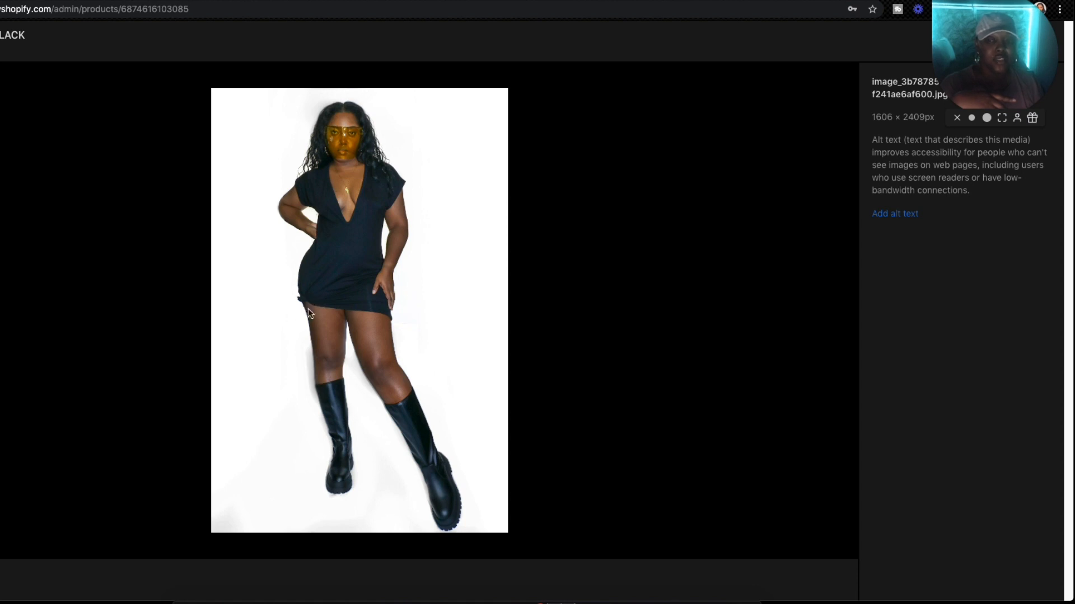
pyautogui.moveTo(306, 329)
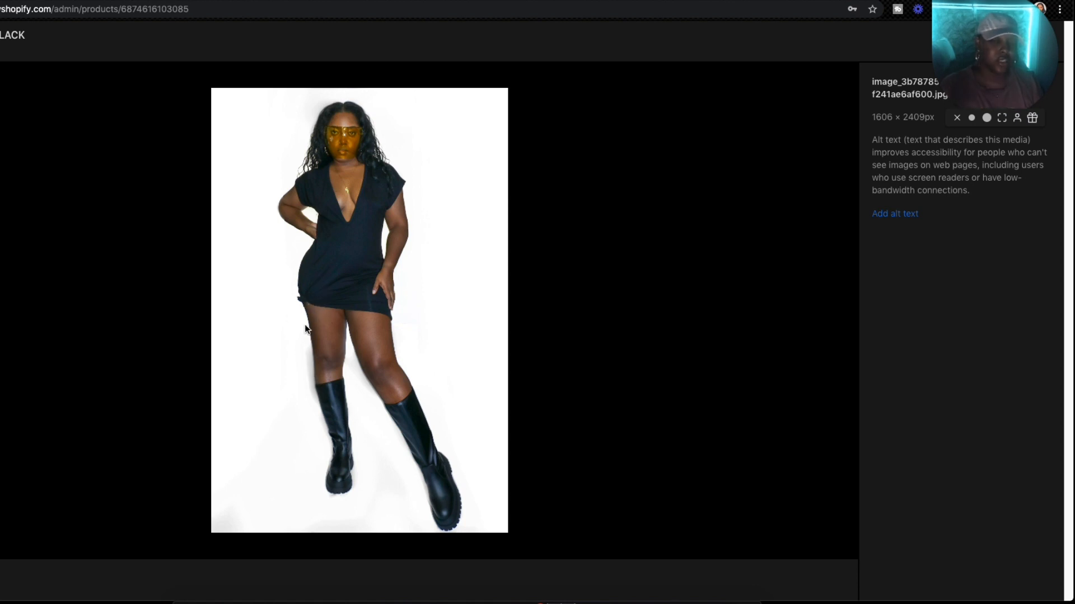
pyautogui.moveTo(362, 254)
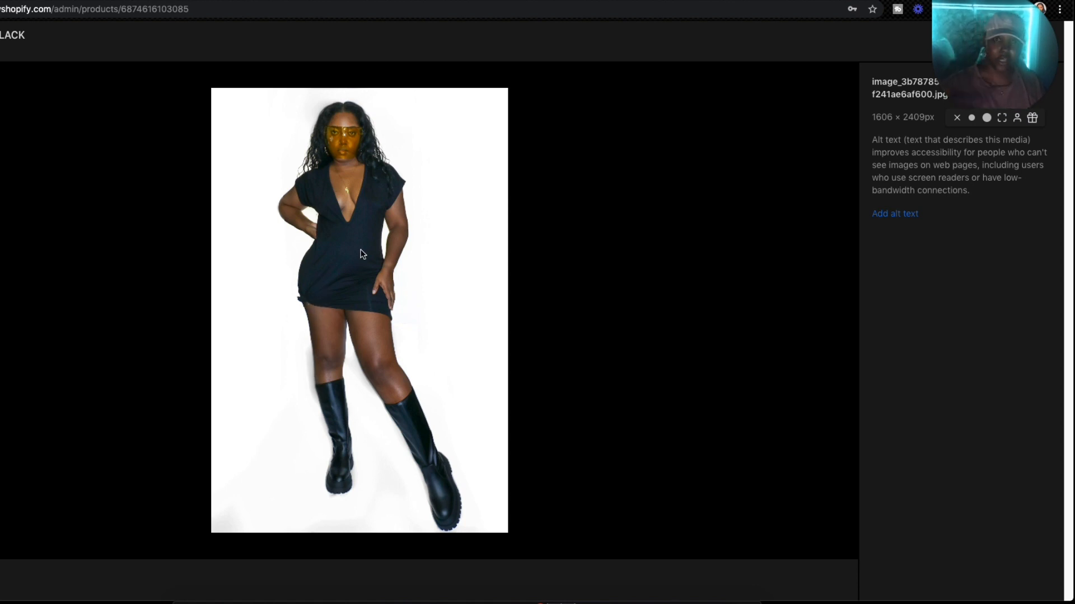
pyautogui.moveTo(370, 238)
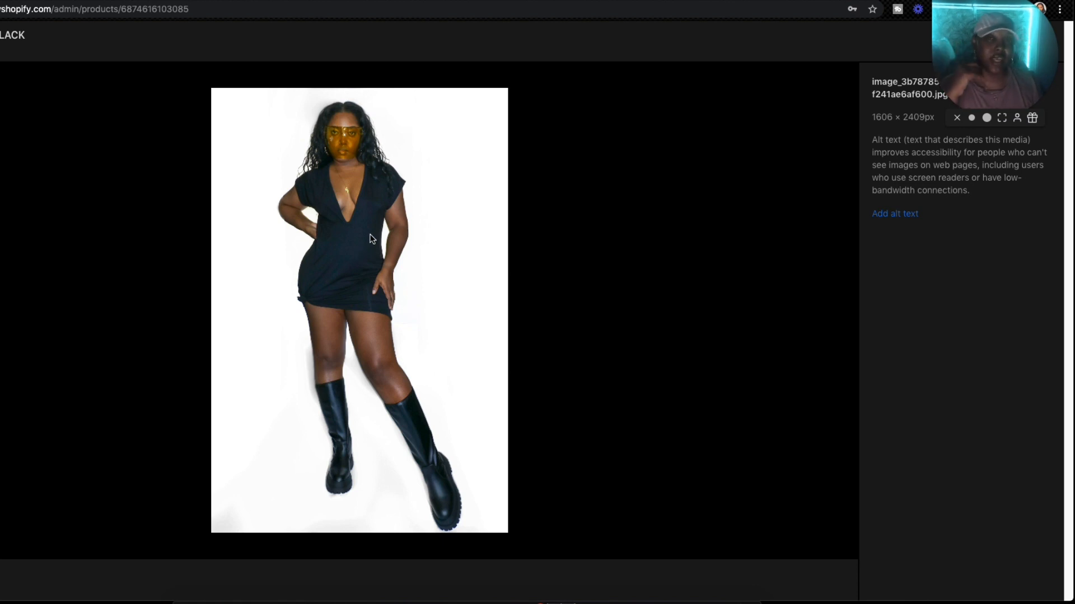
pyautogui.moveTo(417, 239)
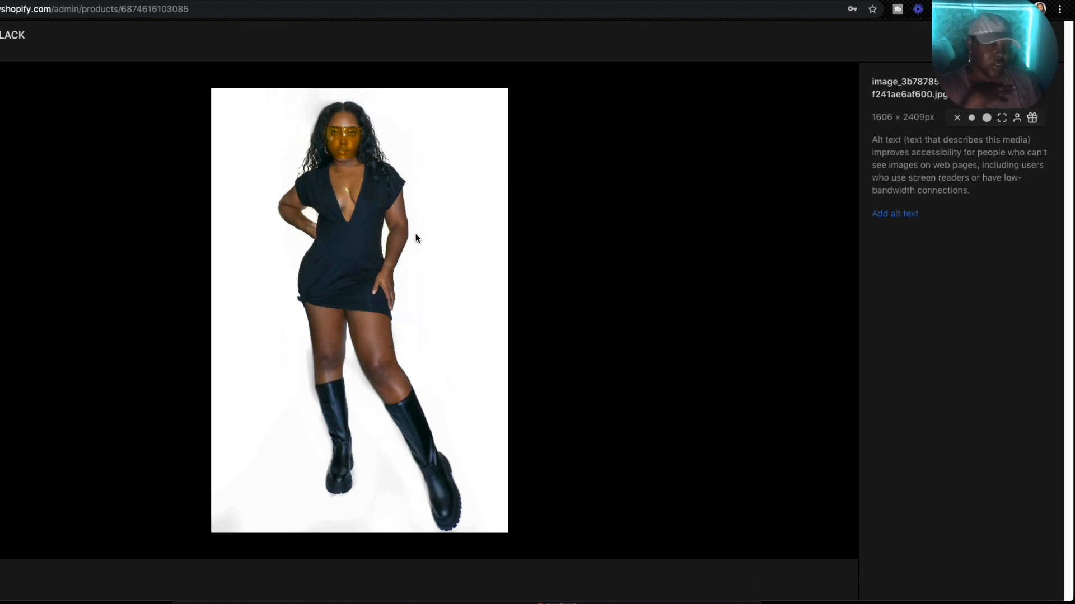
pyautogui.moveTo(365, 308)
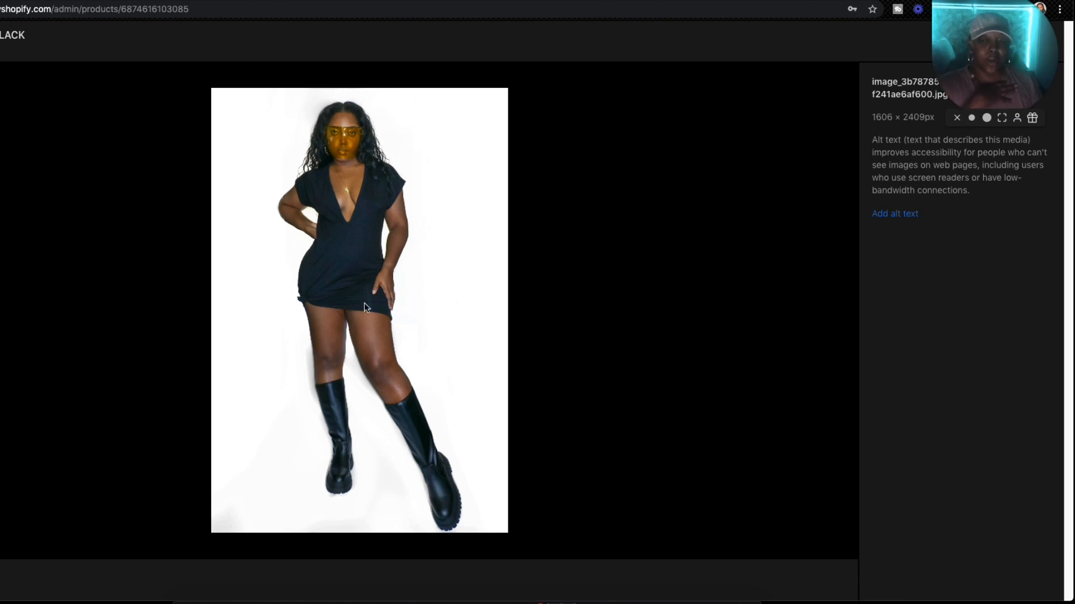
pyautogui.moveTo(355, 427)
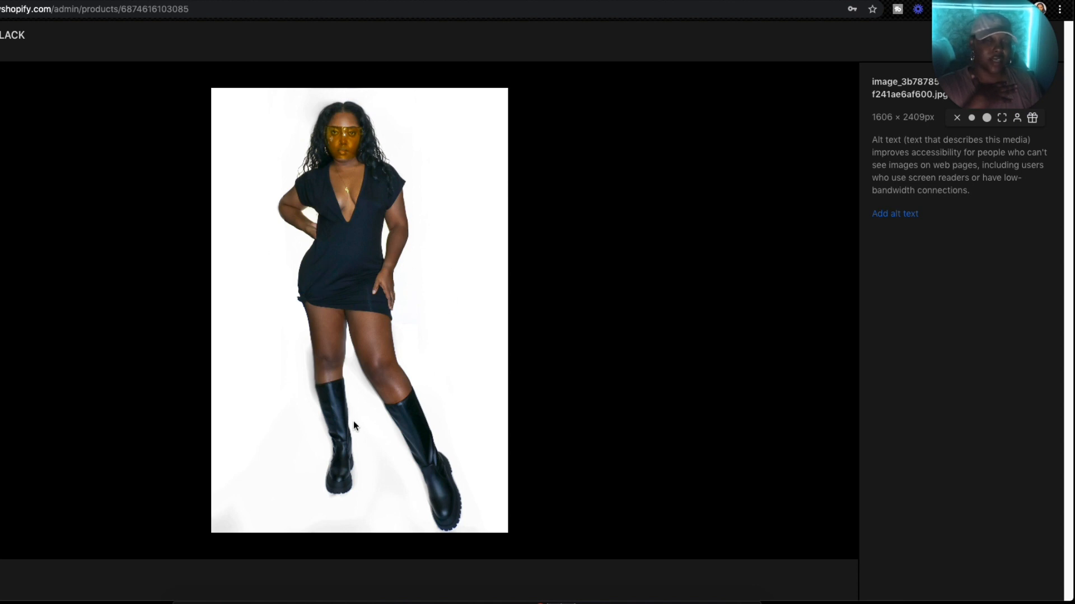
pyautogui.moveTo(979, 74)
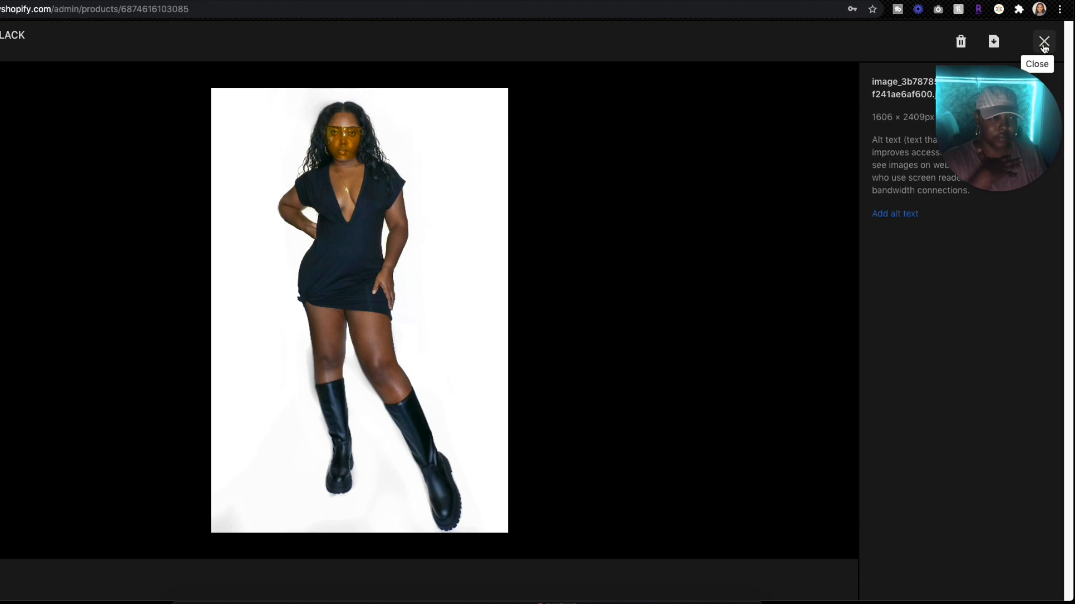
# Close the photo preview and scroll to the Black Small, Medium, Large variants and search preview.
pyautogui.click(1042, 42)
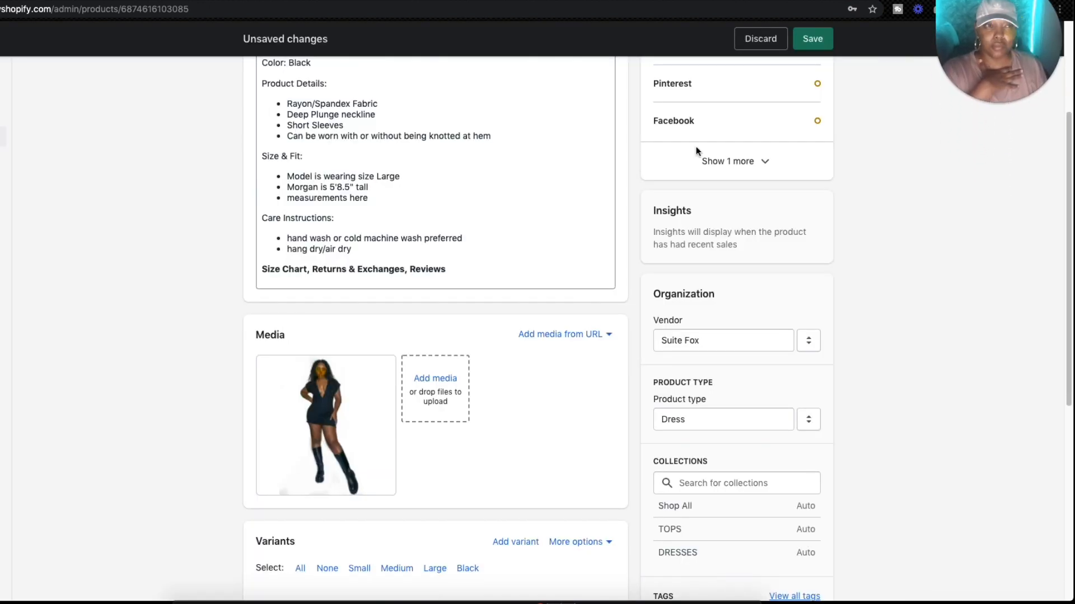
pyautogui.moveTo(458, 285)
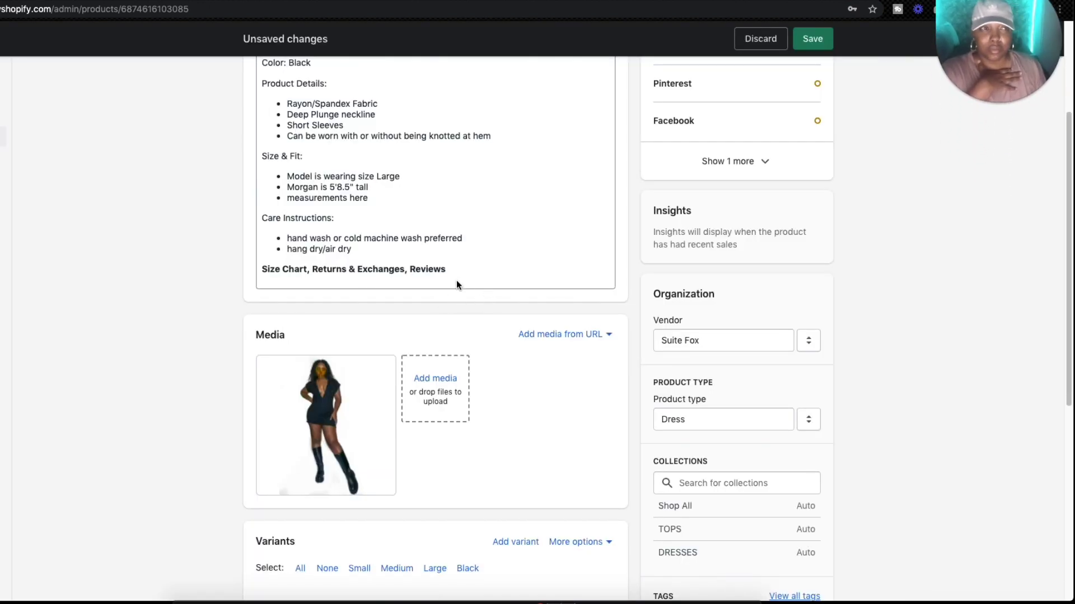
pyautogui.scroll(3)
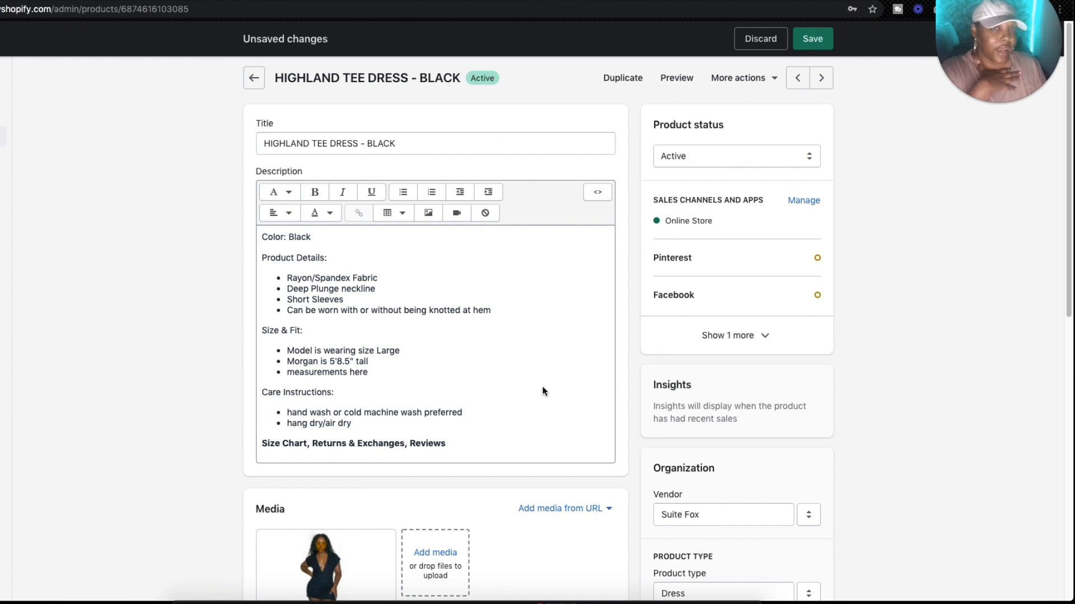
pyautogui.moveTo(441, 268)
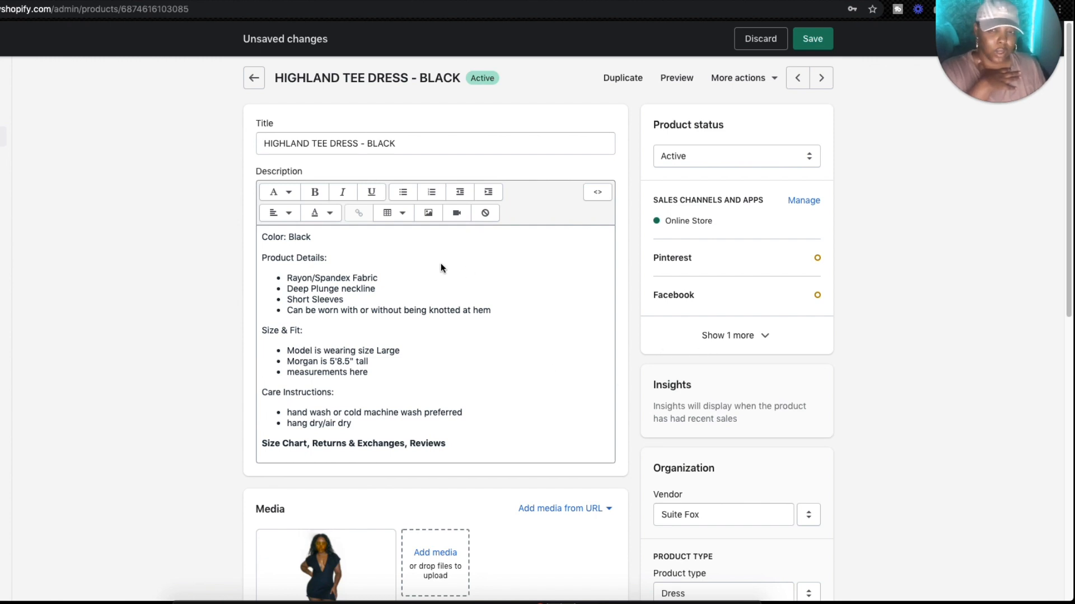
pyautogui.moveTo(382, 396)
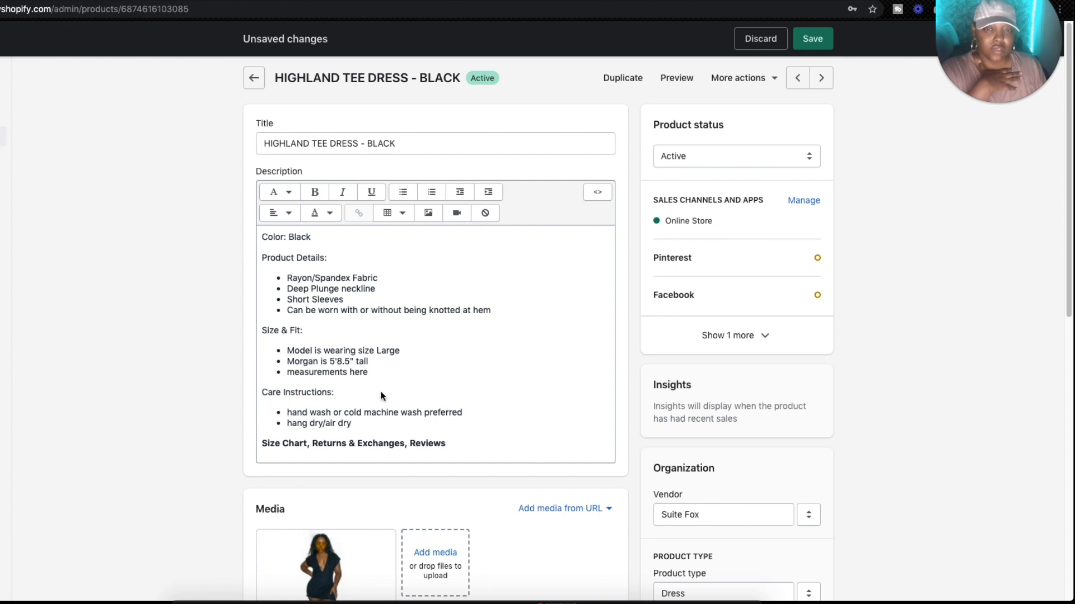
pyautogui.scroll(-3)
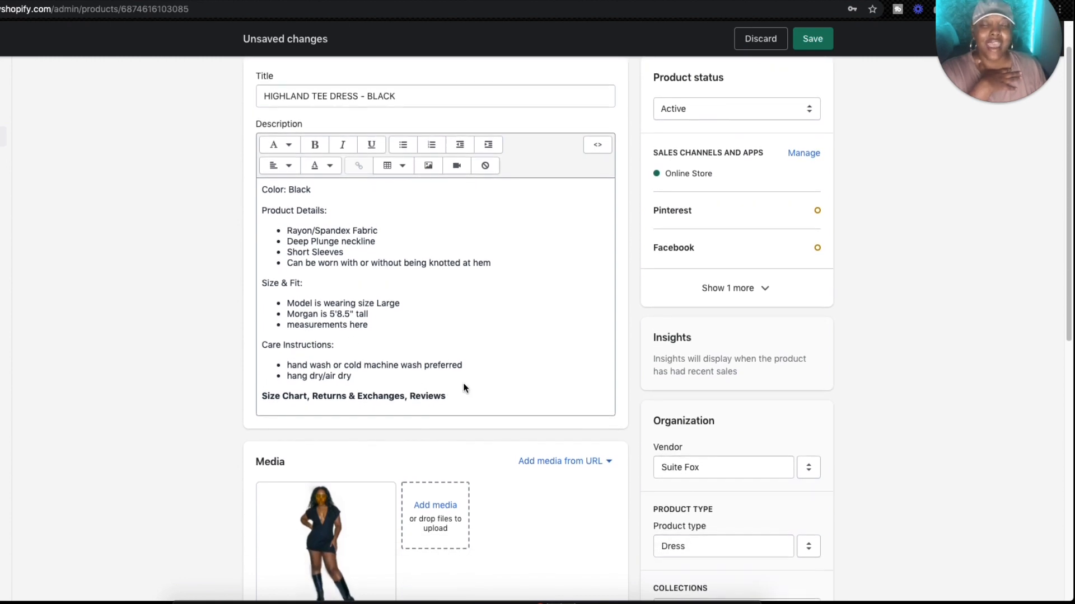
pyautogui.scroll(-3)
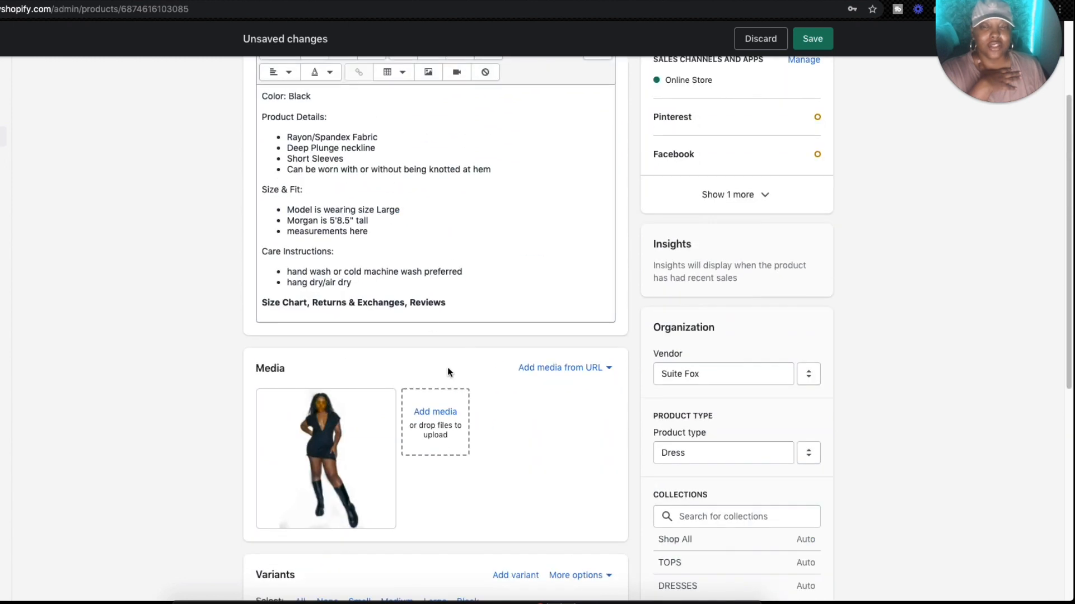
pyautogui.scroll(-3)
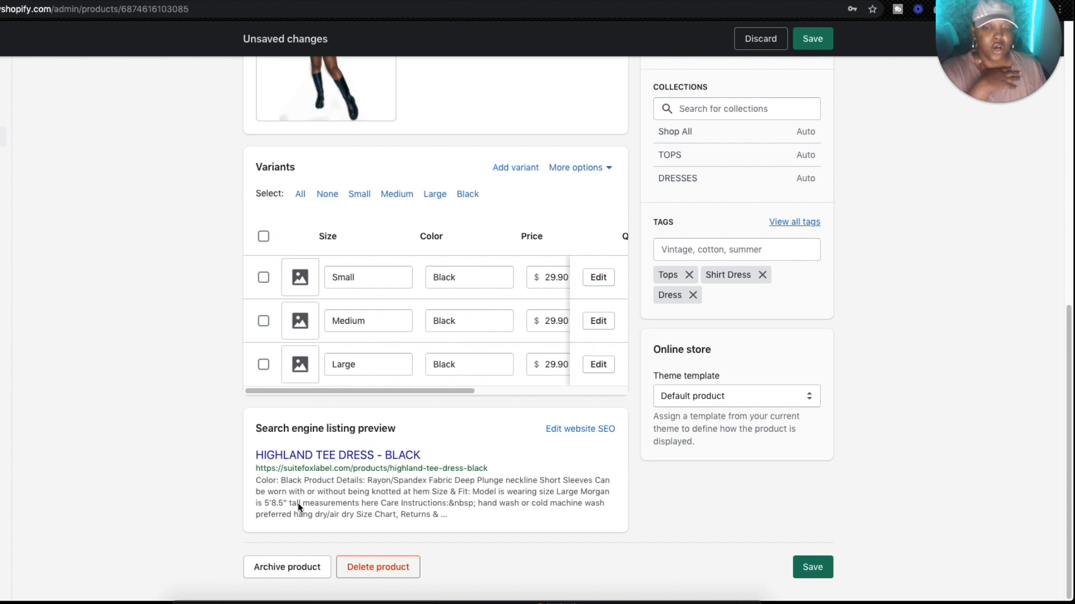
pyautogui.moveTo(323, 478)
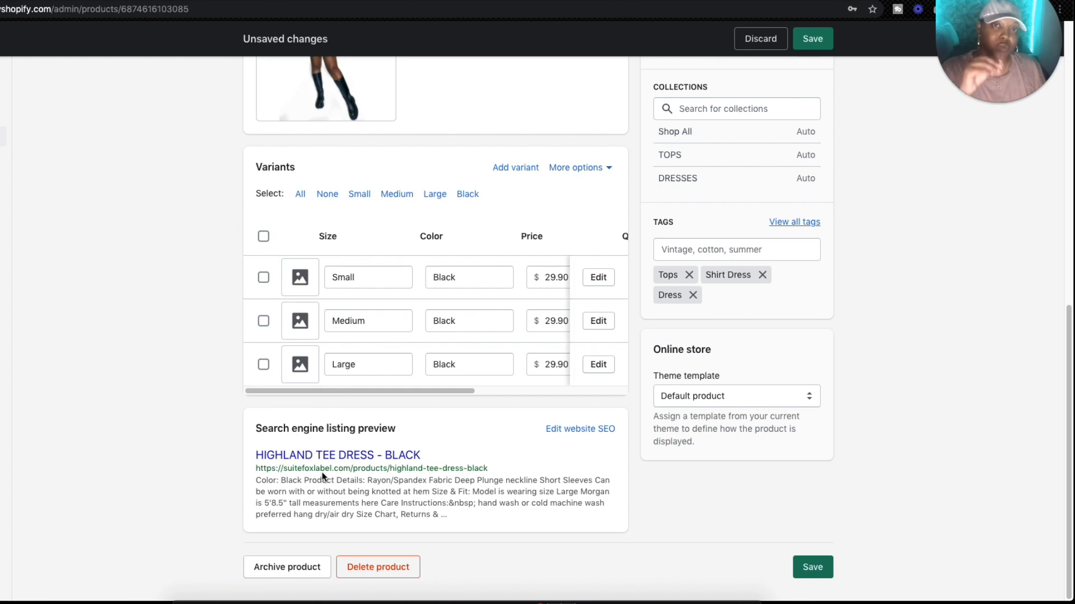
pyautogui.moveTo(353, 485)
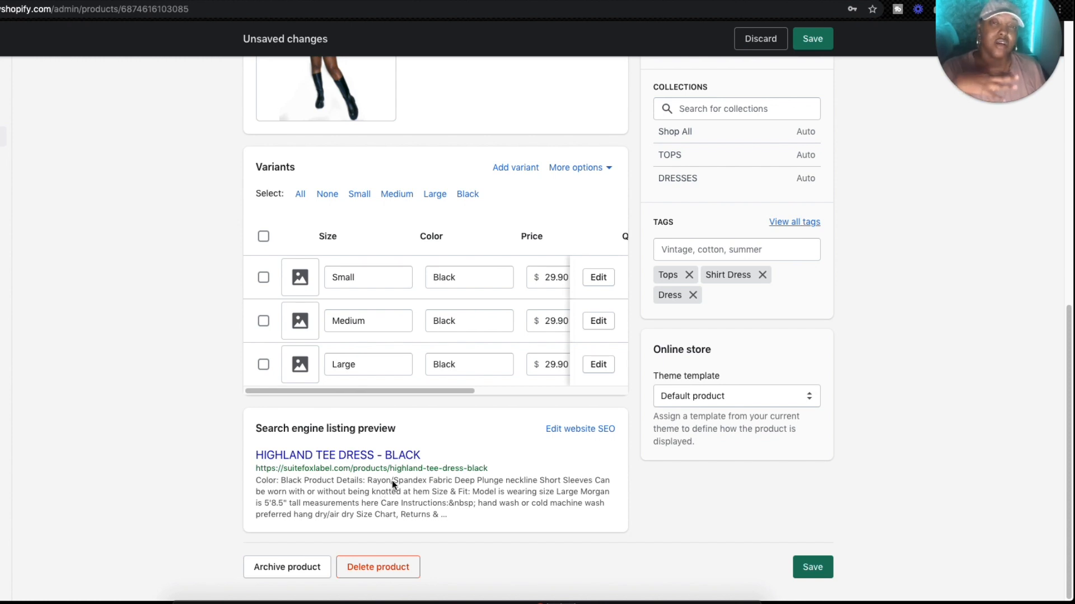
pyautogui.moveTo(564, 432)
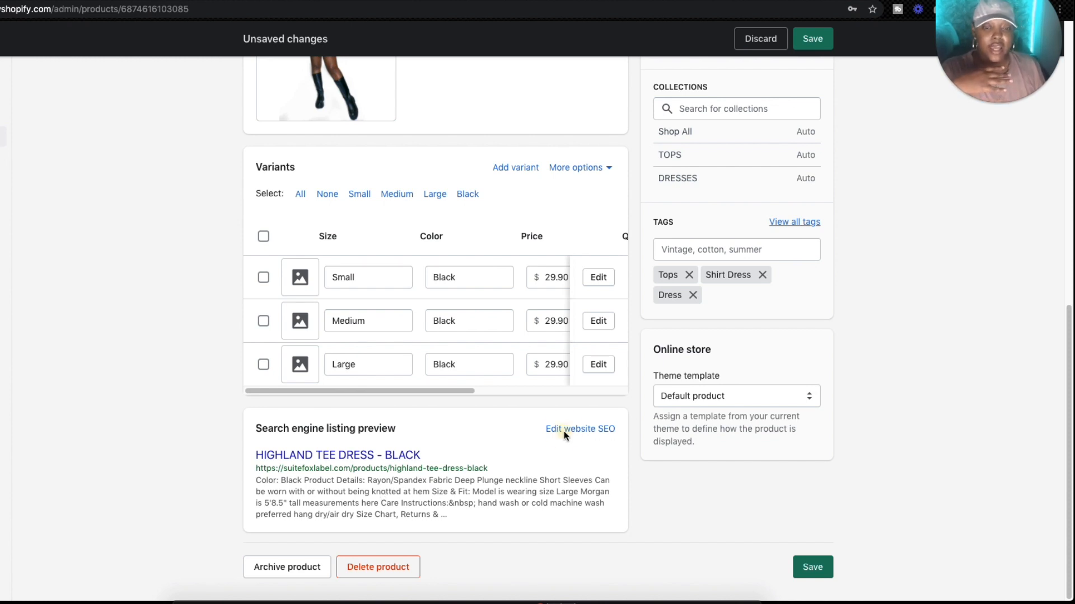
# Open Edit website SEO and select the dress's URL handle field below the page title and meta description.
pyautogui.click(580, 429)
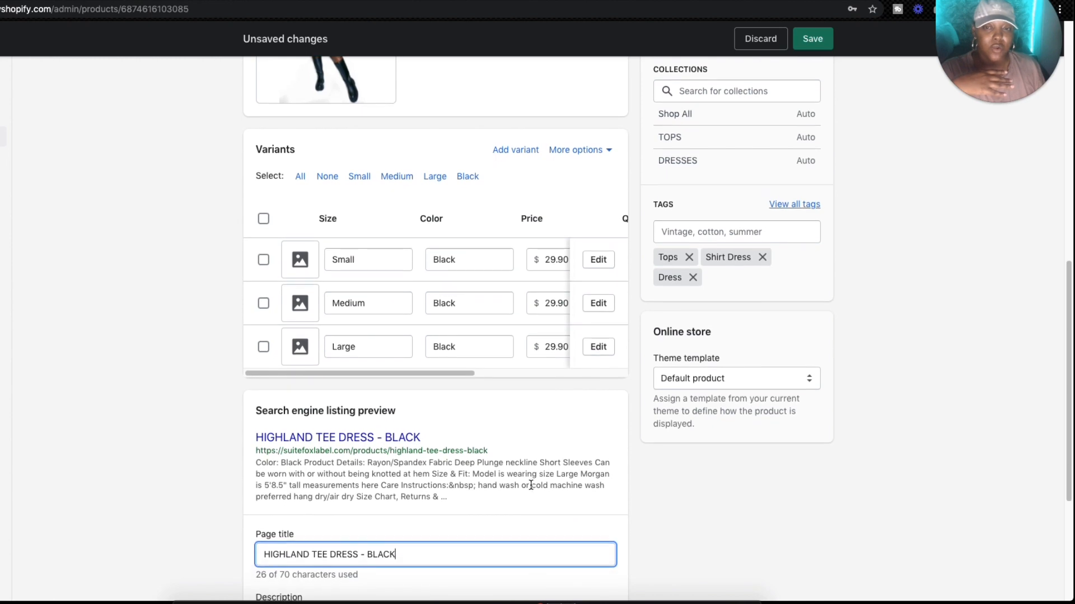
pyautogui.scroll(3)
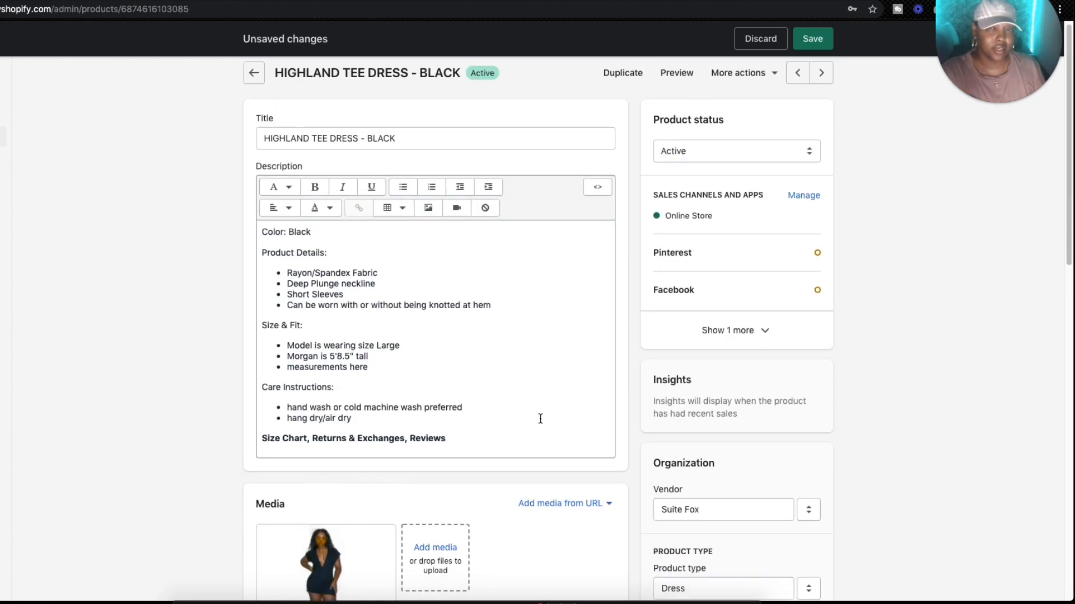
pyautogui.scroll(-3)
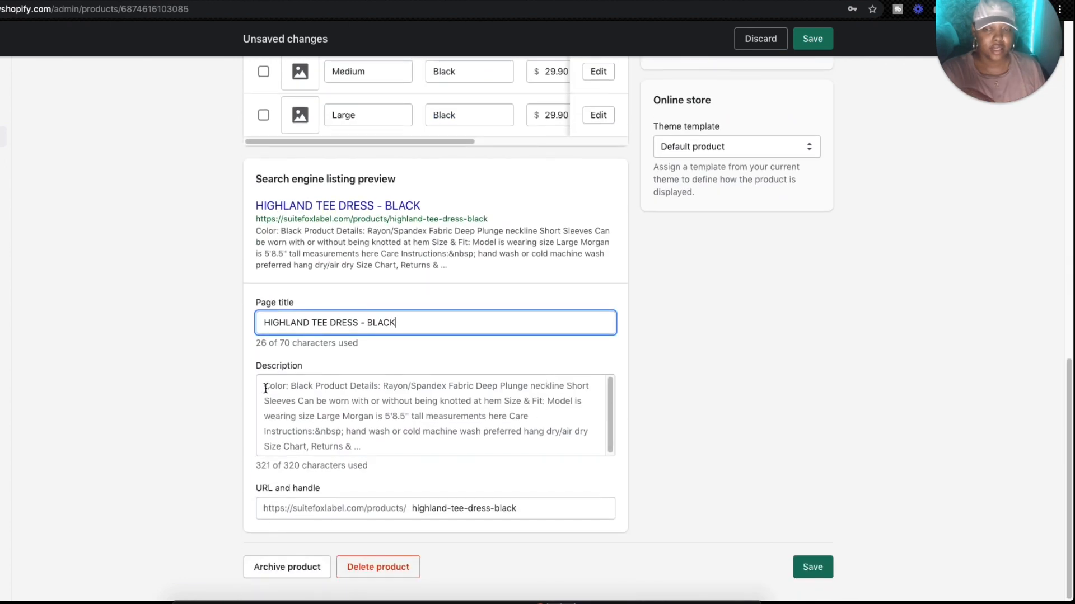
pyautogui.moveTo(292, 488)
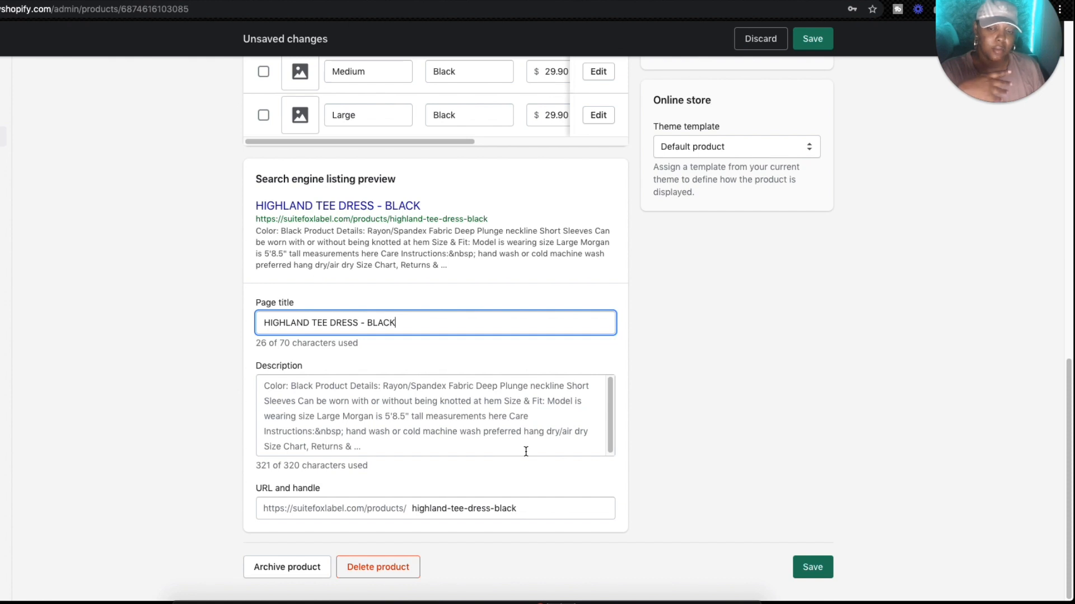
pyautogui.click(464, 508)
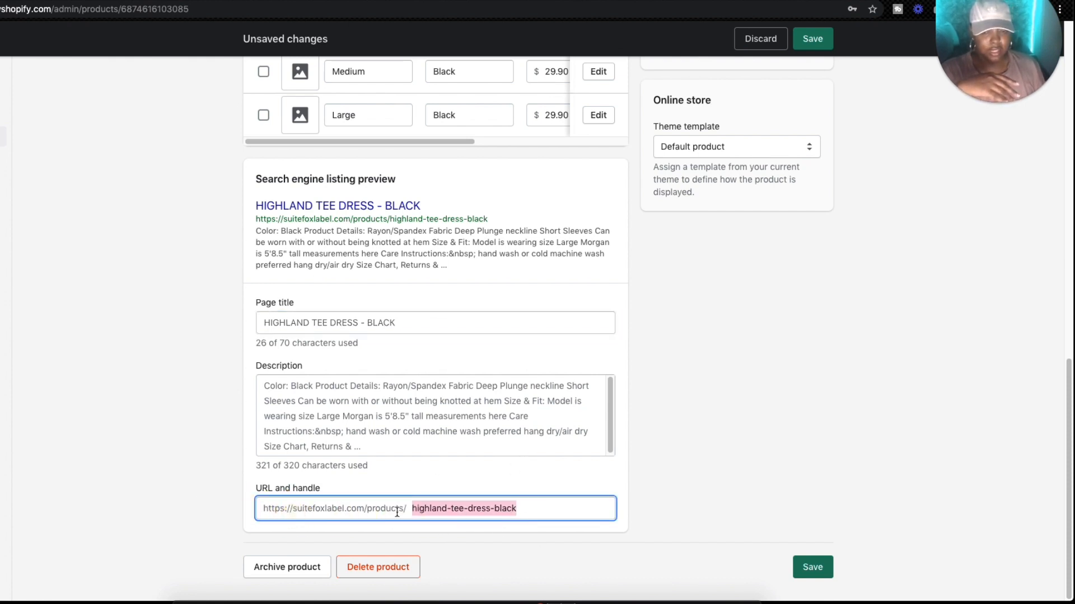
pyautogui.moveTo(602, 494)
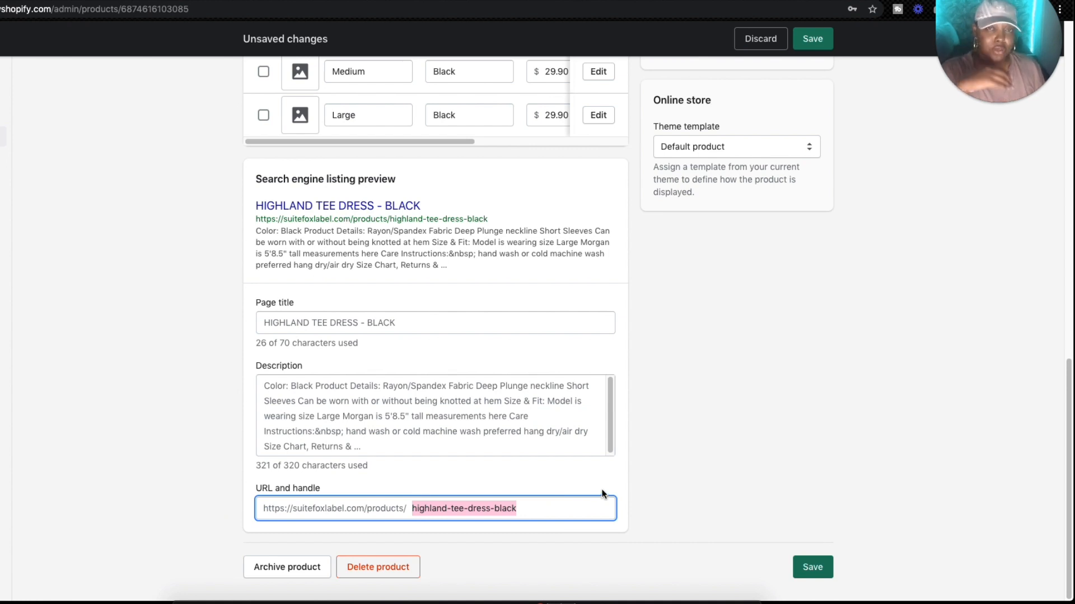
pyautogui.moveTo(603, 490)
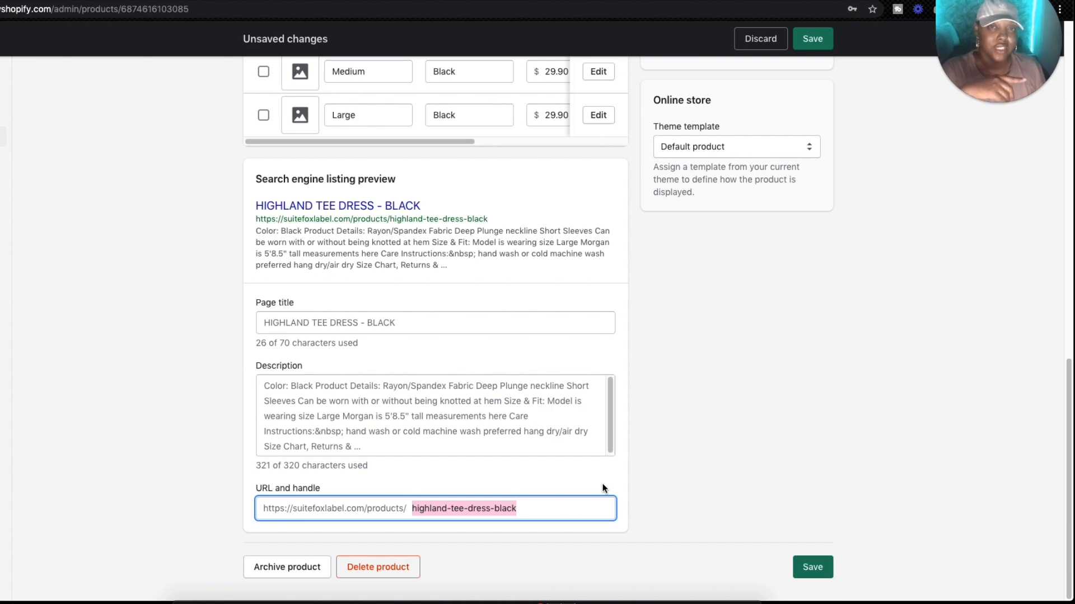
pyautogui.moveTo(556, 481)
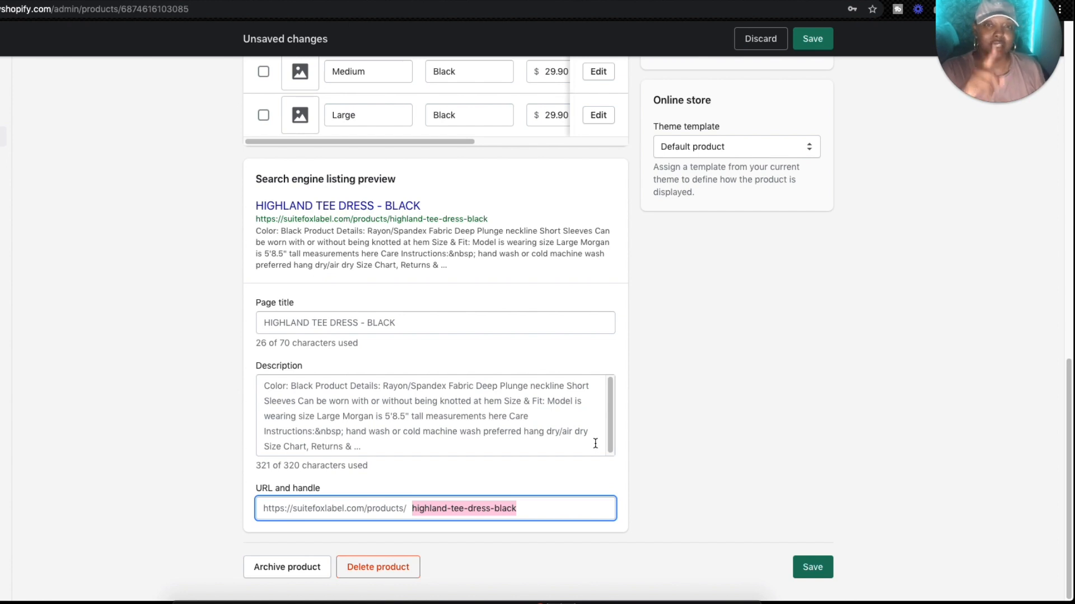
pyautogui.moveTo(647, 404)
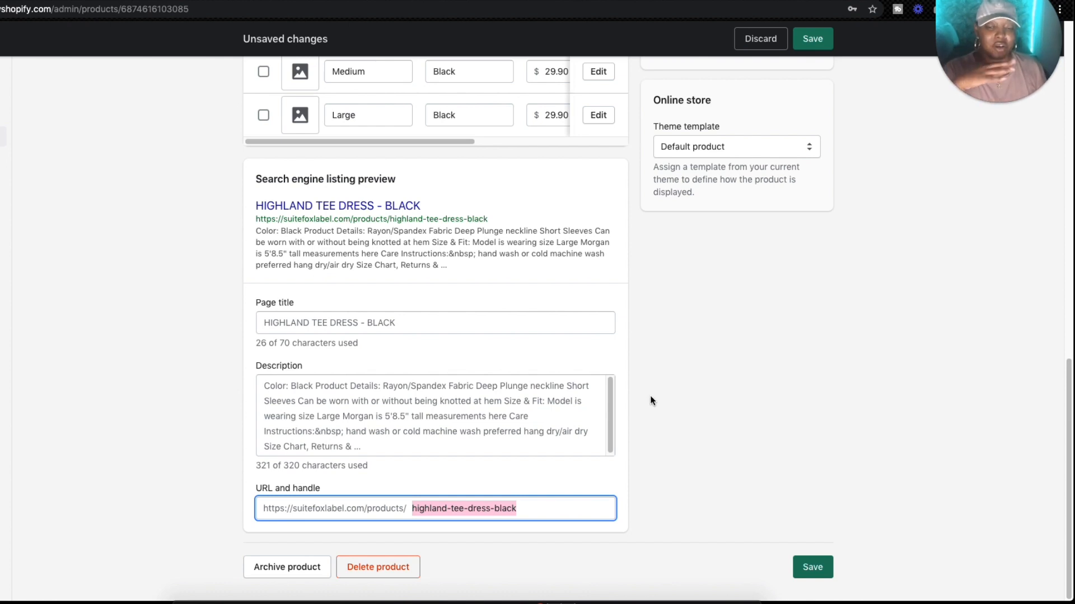
# Scroll back to the top of the listing to review the title and sectioned description.
pyautogui.scroll(3)
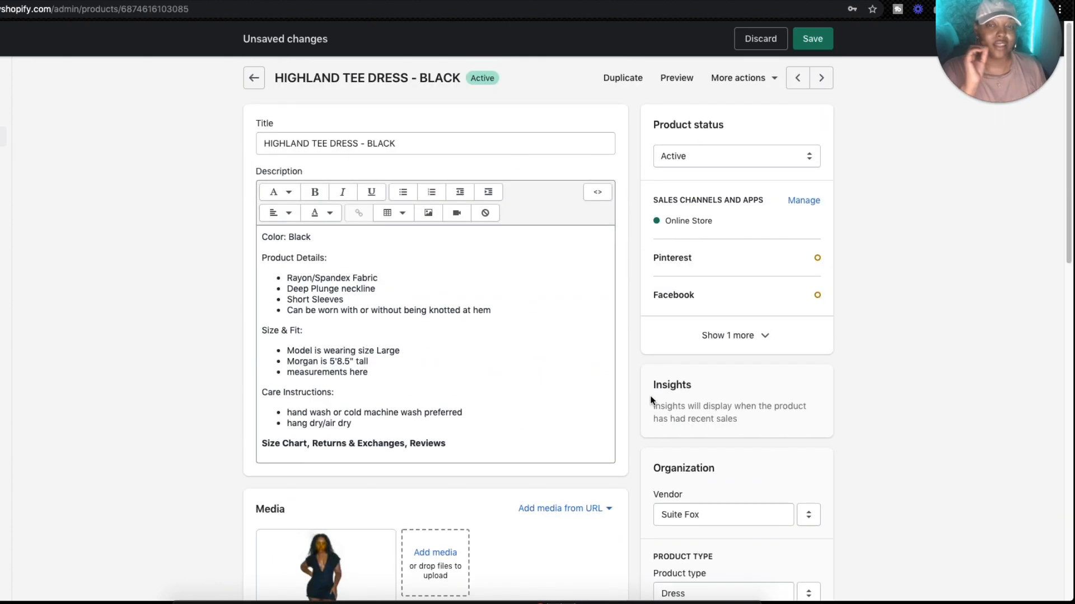
pyautogui.moveTo(427, 331)
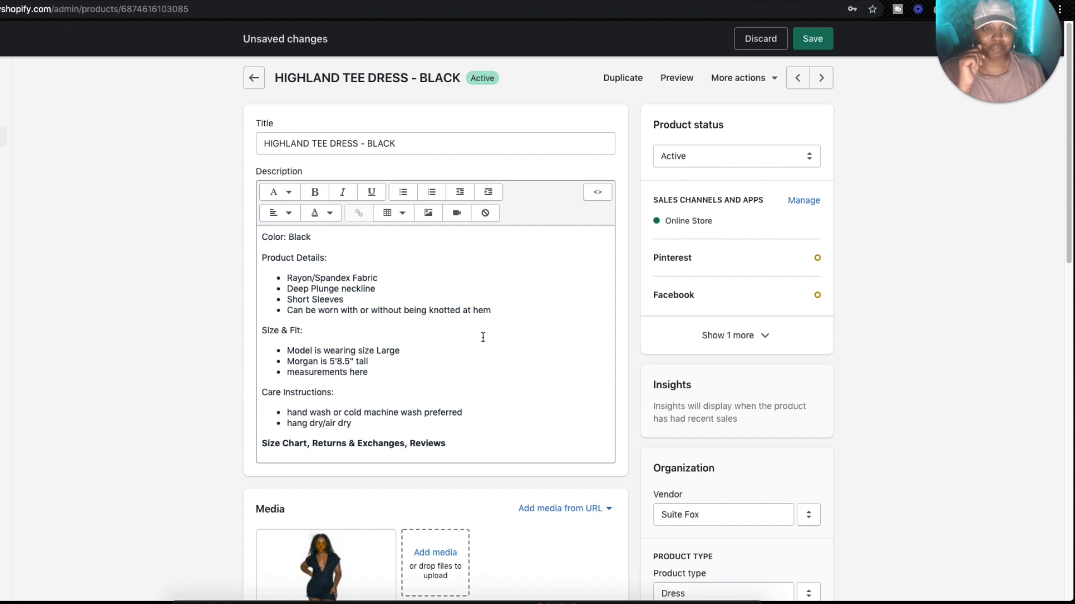
pyautogui.moveTo(447, 304)
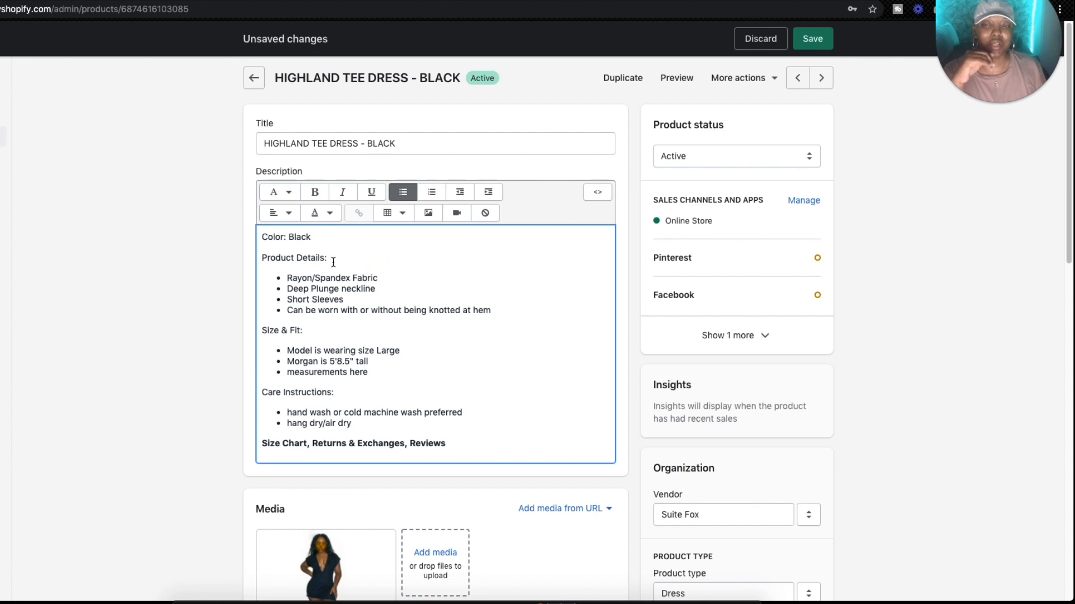
pyautogui.moveTo(335, 335)
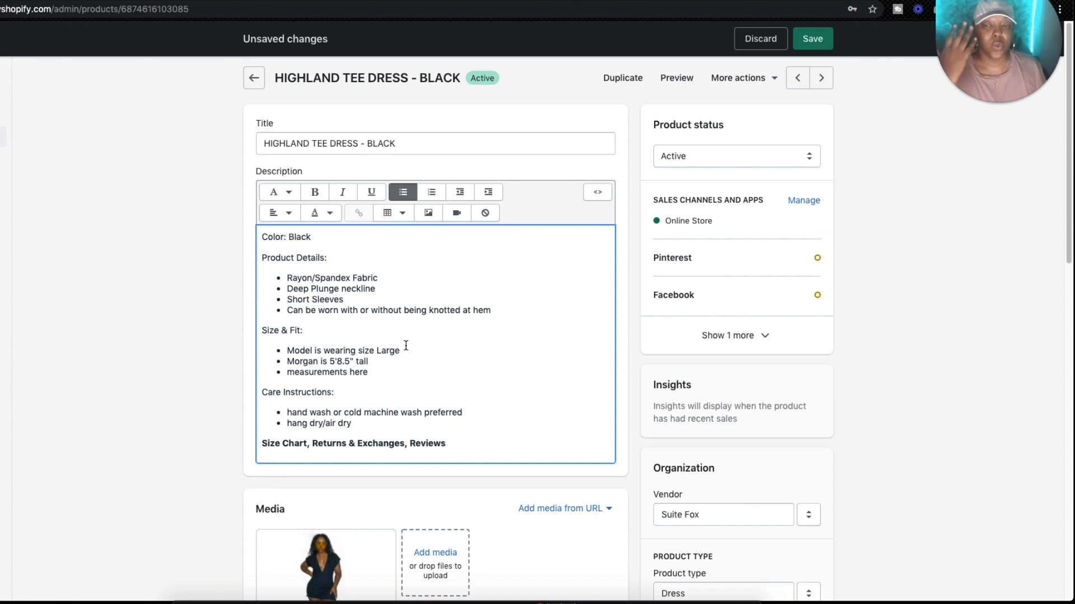
pyautogui.moveTo(451, 339)
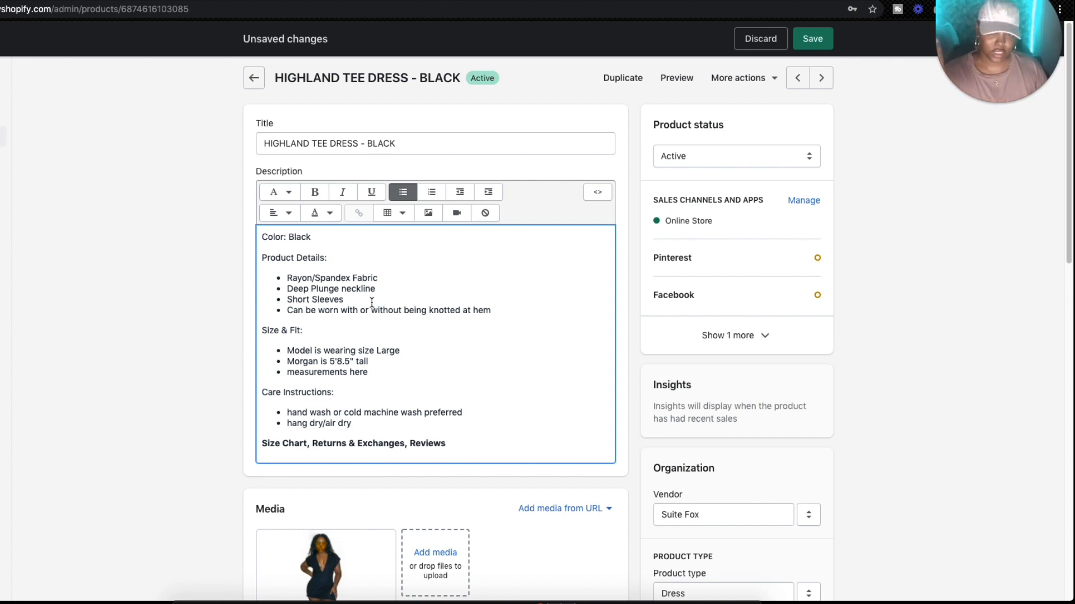
pyautogui.moveTo(508, 315)
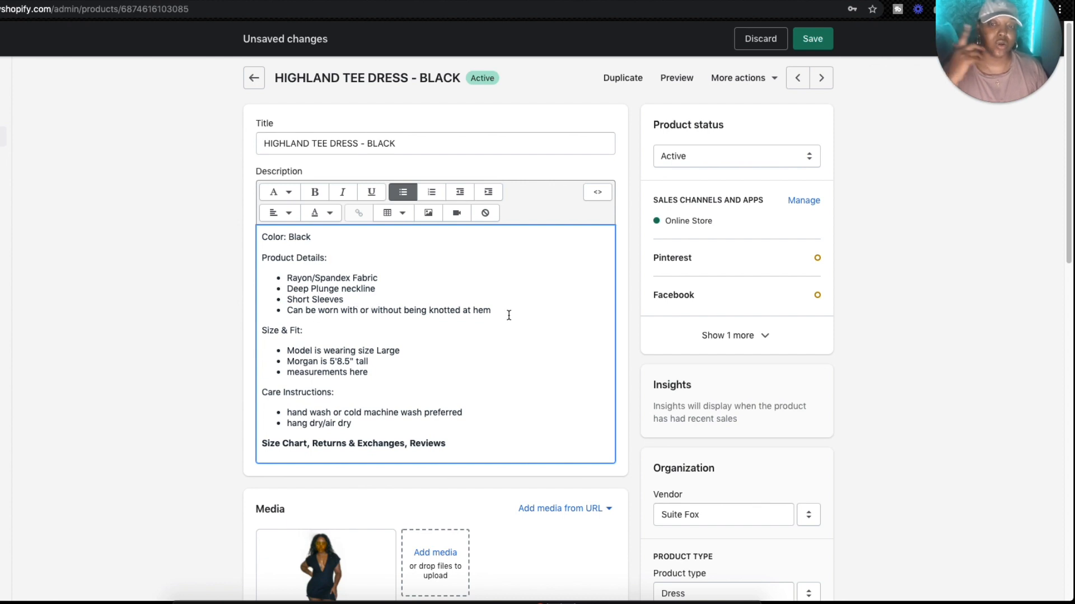
pyautogui.moveTo(454, 324)
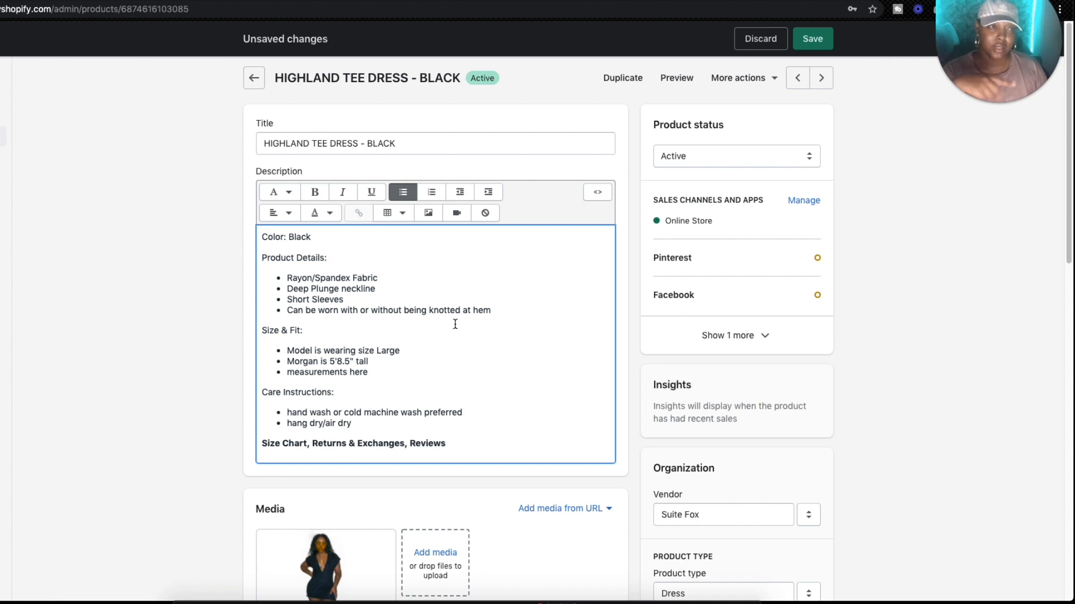
pyautogui.scroll(-3)
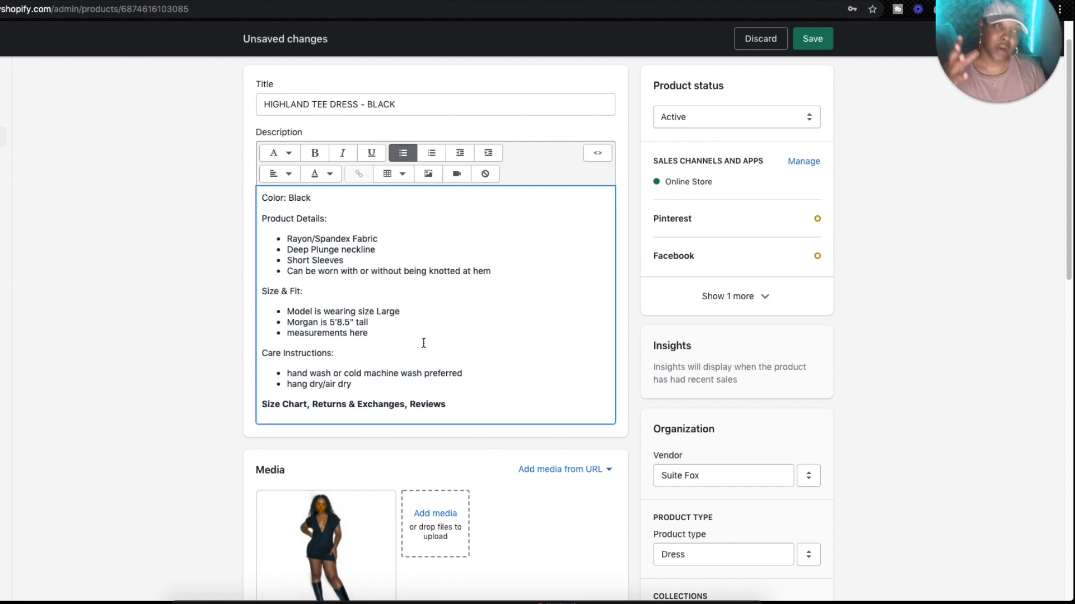
pyautogui.moveTo(513, 328)
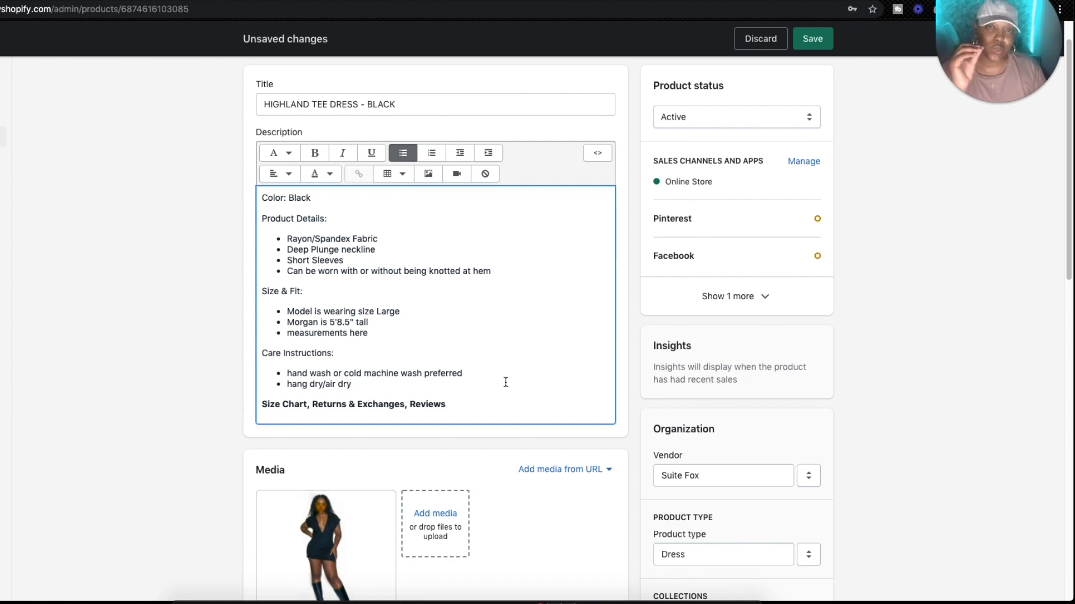
pyautogui.moveTo(419, 300)
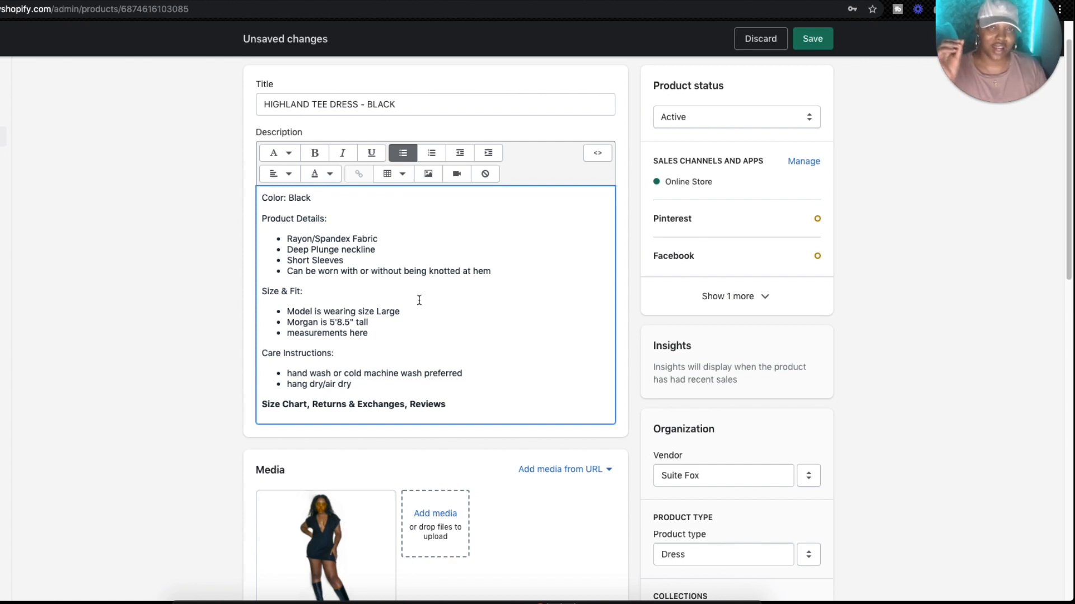
pyautogui.moveTo(414, 354)
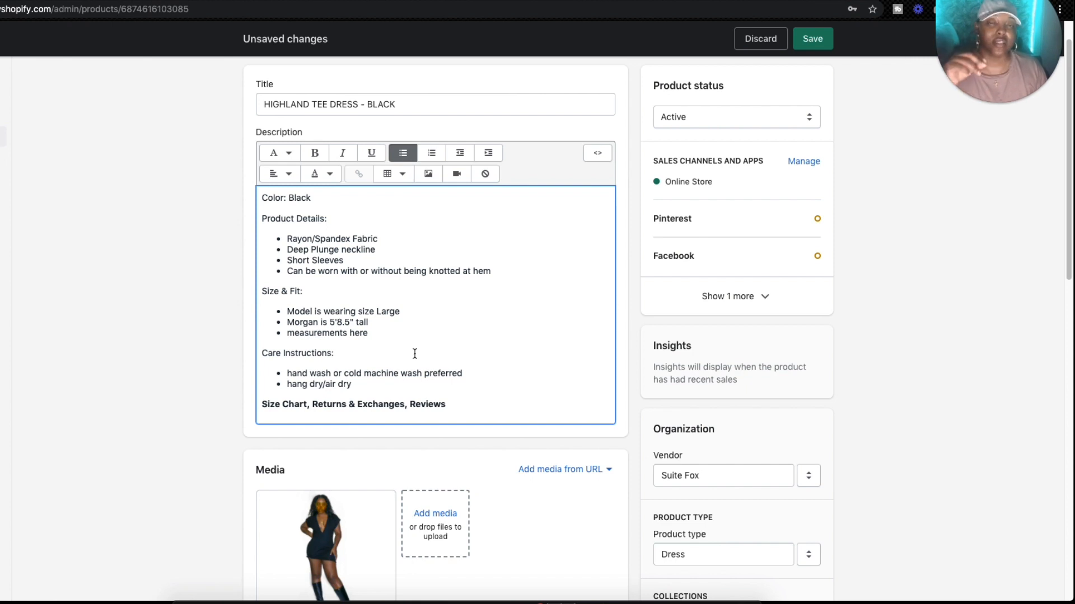
pyautogui.scroll(3)
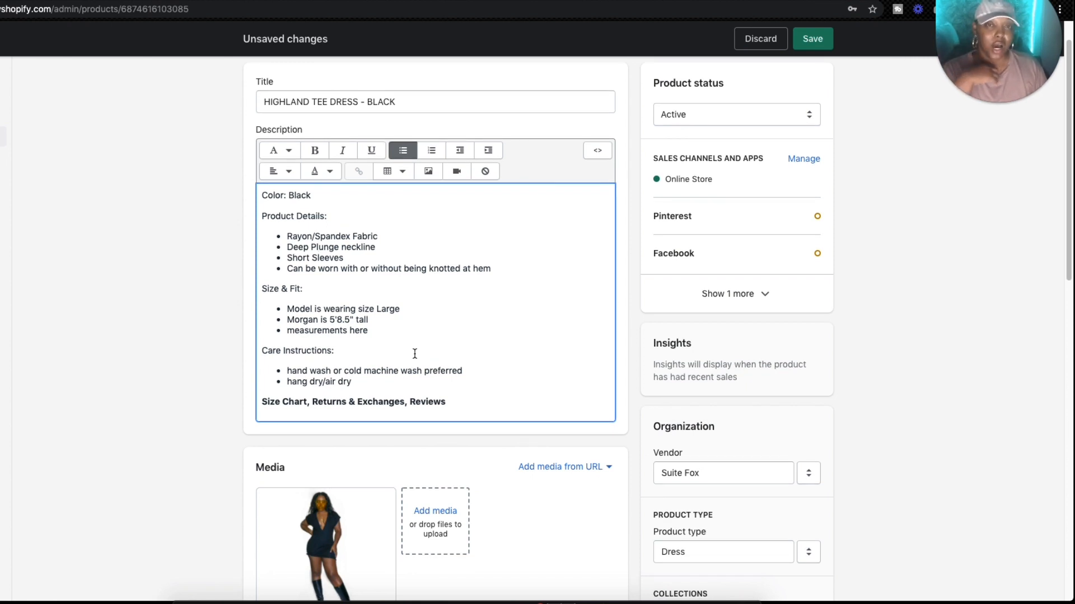
pyautogui.scroll(3)
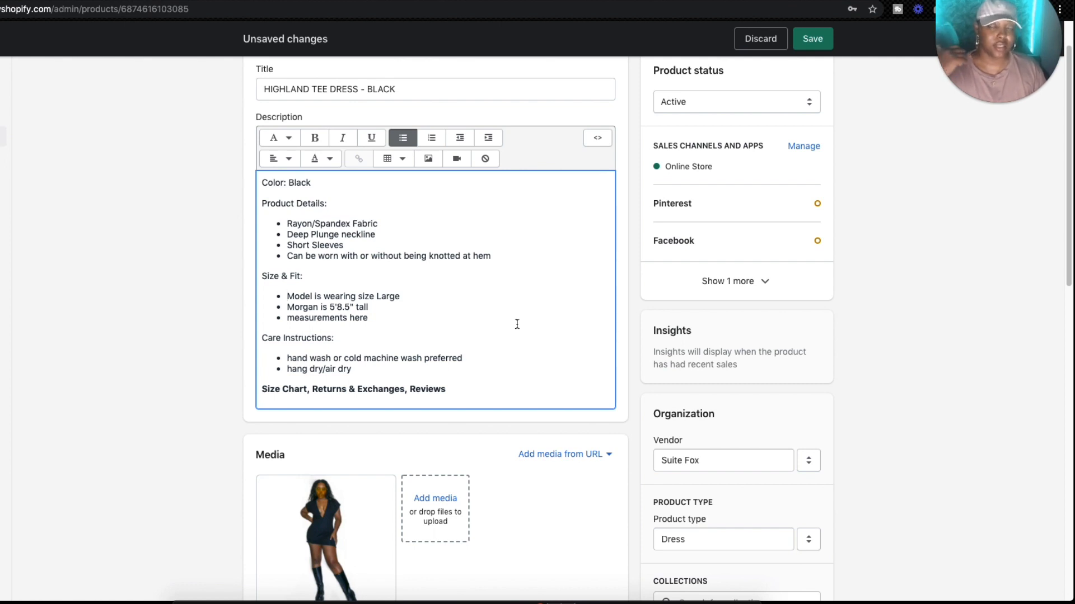
pyautogui.moveTo(369, 312)
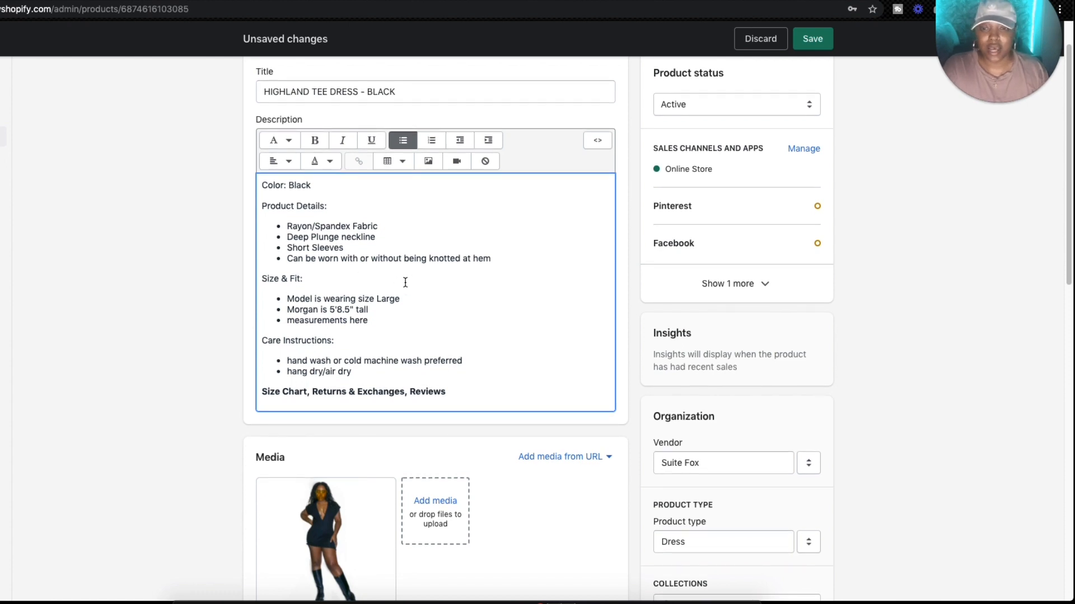
pyautogui.moveTo(419, 279)
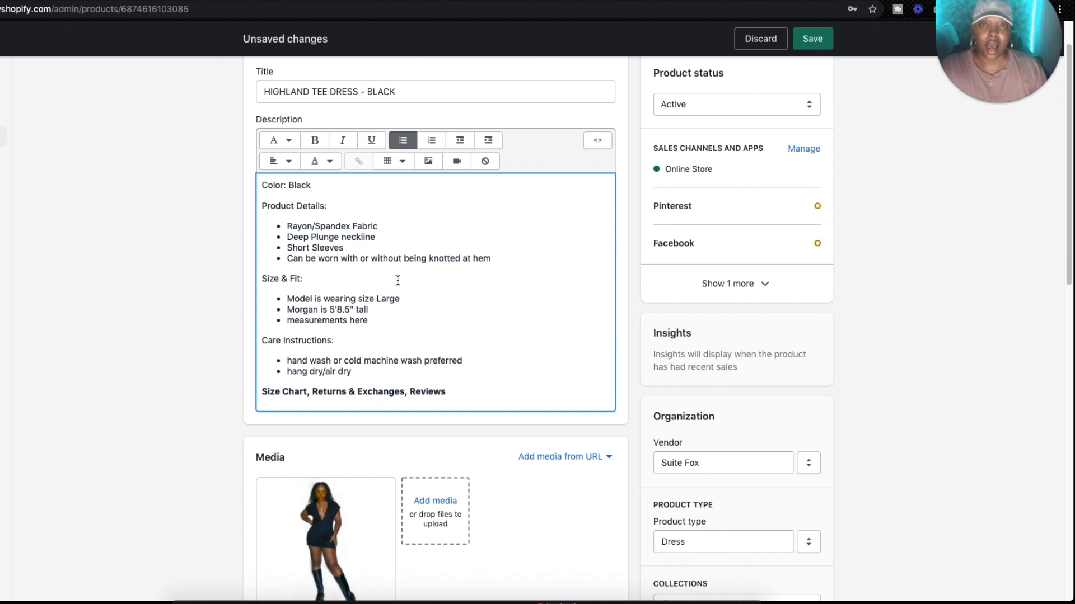
pyautogui.moveTo(368, 322)
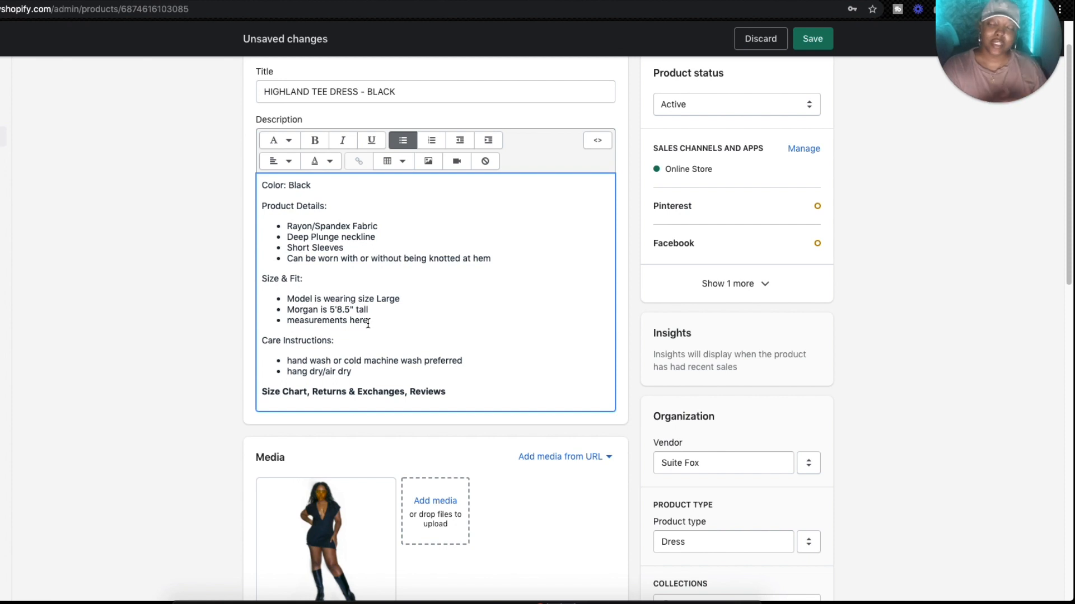
pyautogui.moveTo(149, 405)
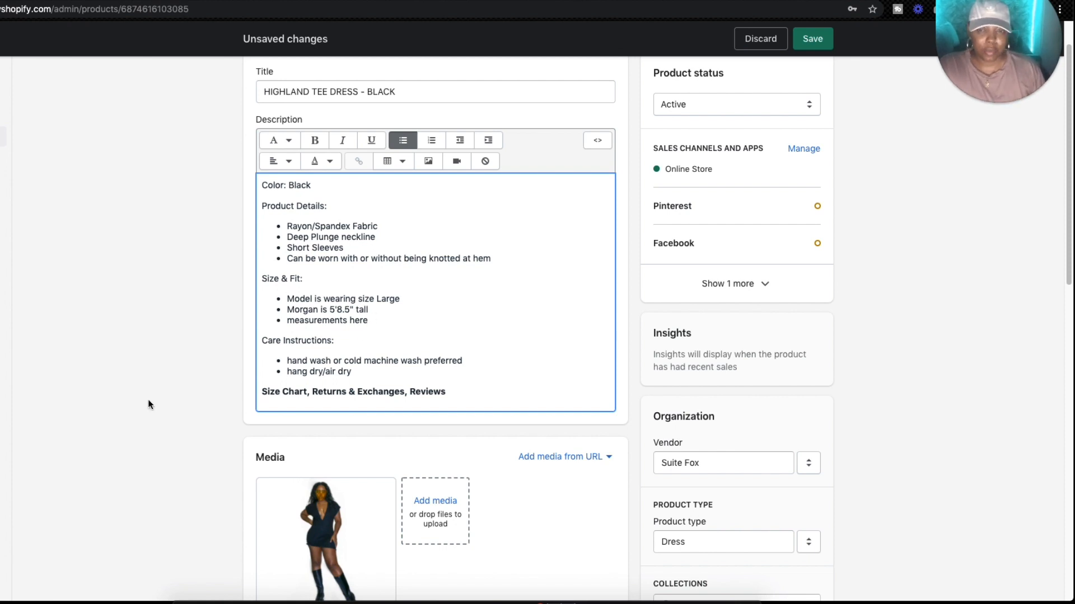
pyautogui.moveTo(457, 317)
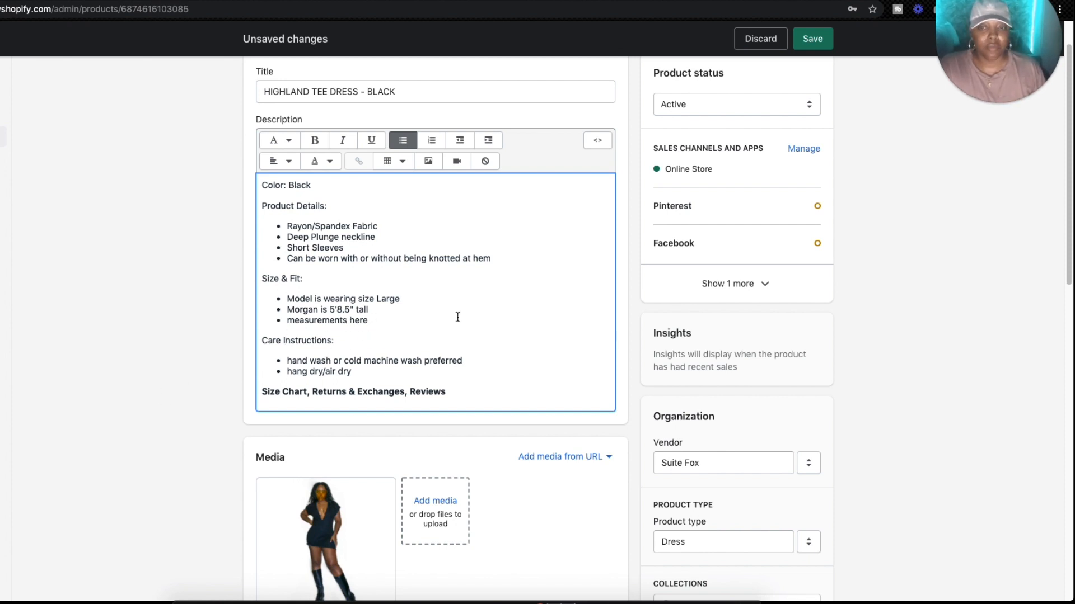
pyautogui.moveTo(450, 325)
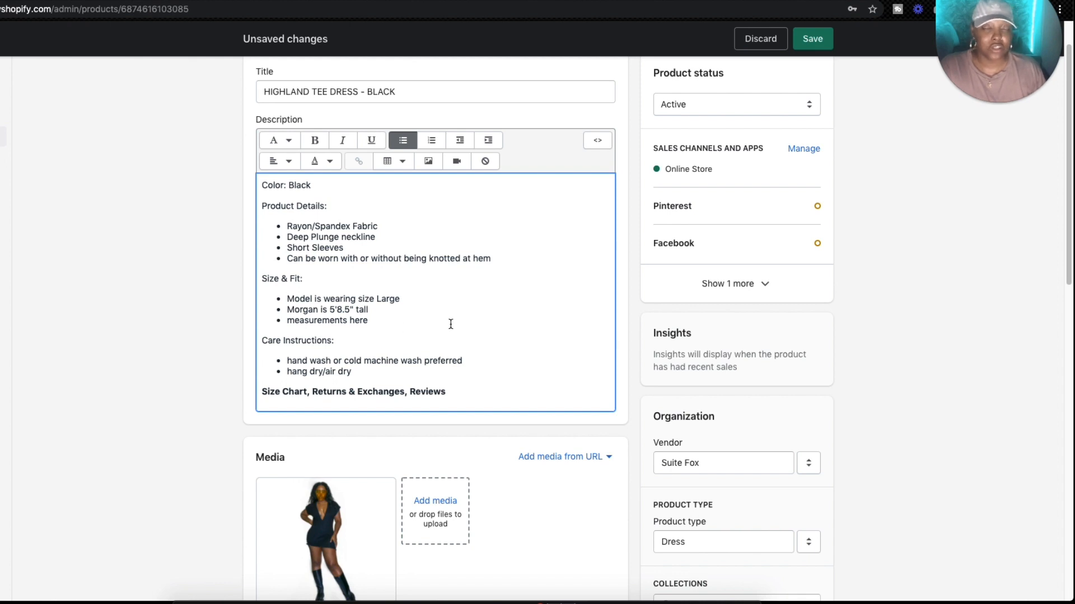
# Select the model height bullet in the Size & Fit section of the description.
pyautogui.doubleClick(327, 309)
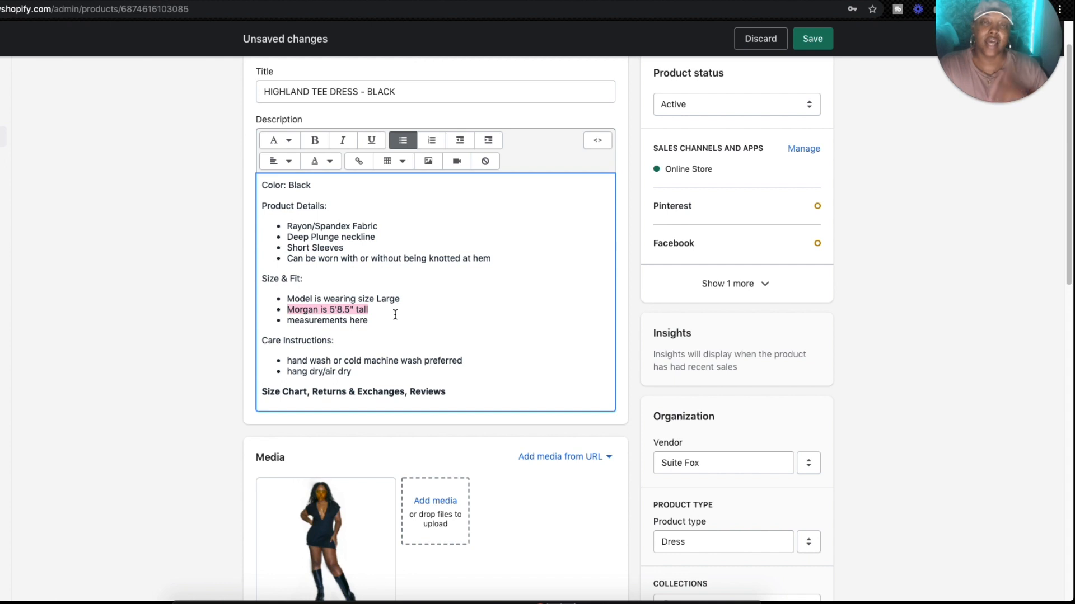
pyautogui.moveTo(493, 268)
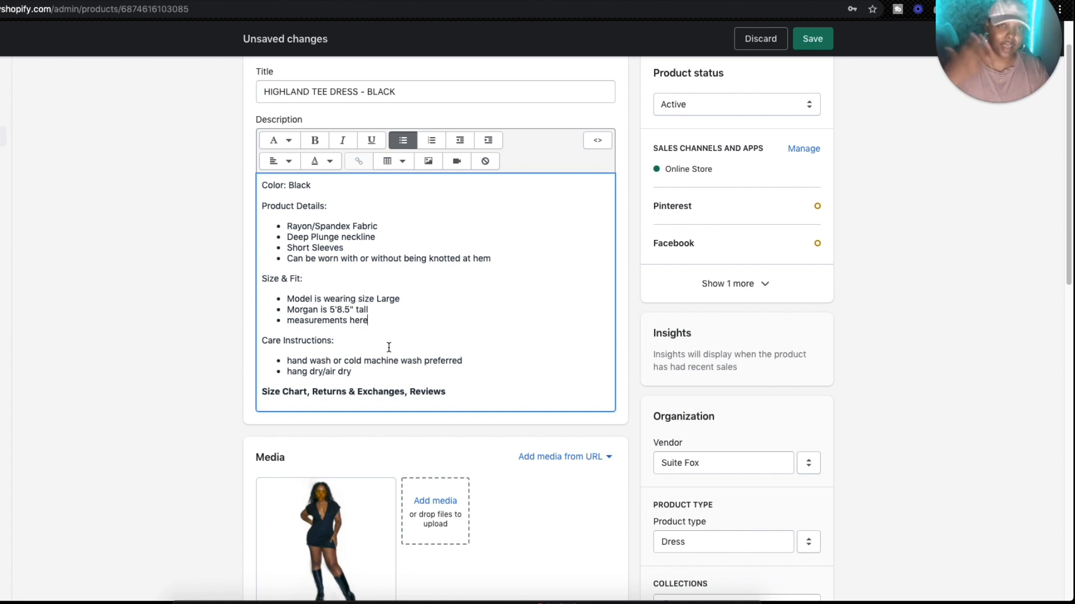
pyautogui.scroll(-3)
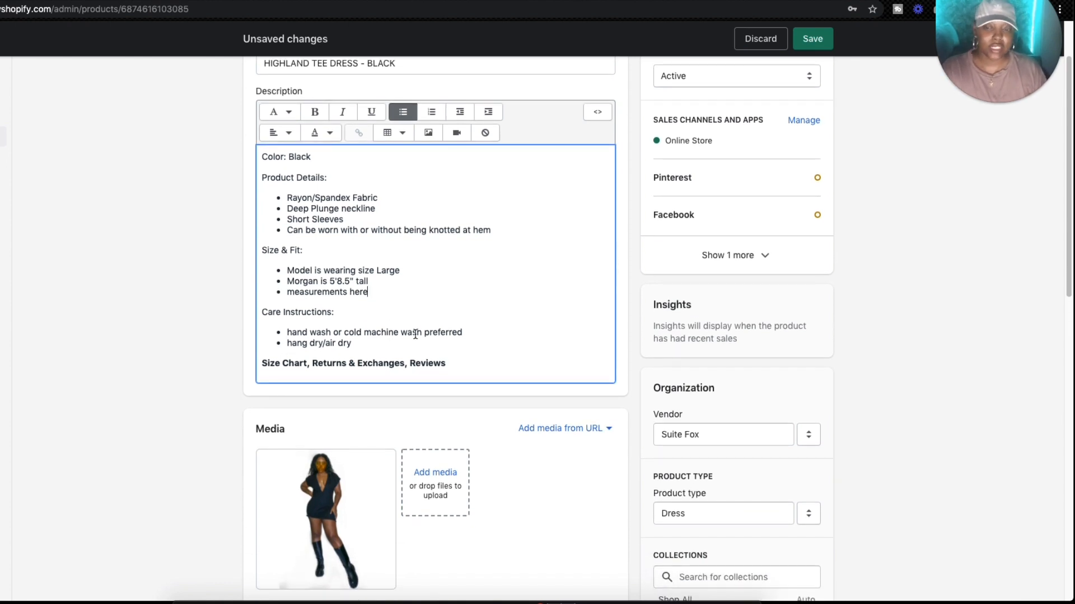
pyautogui.moveTo(345, 337)
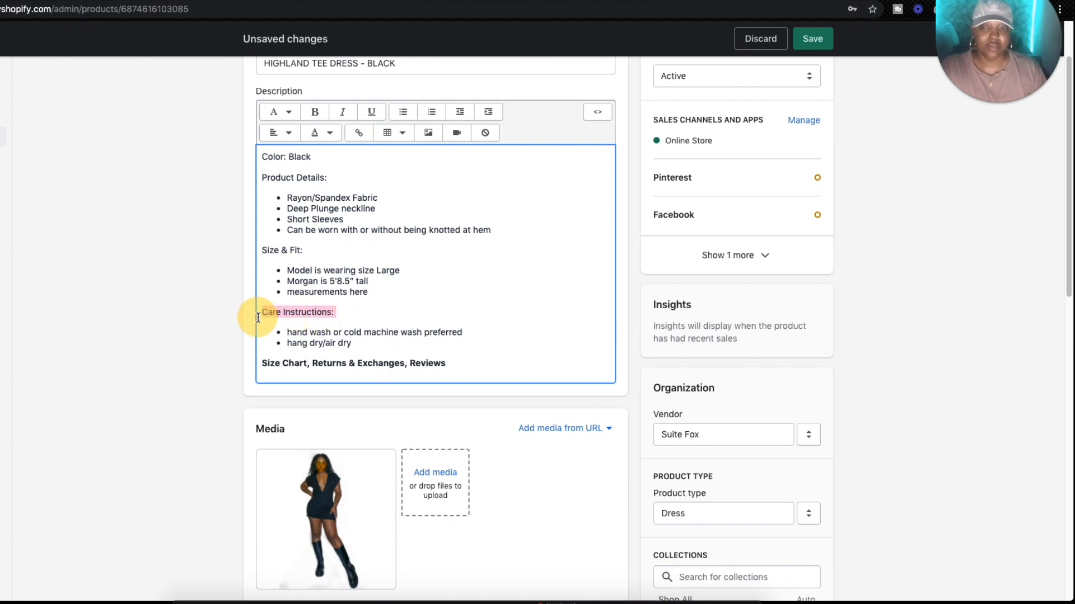
pyautogui.moveTo(405, 312)
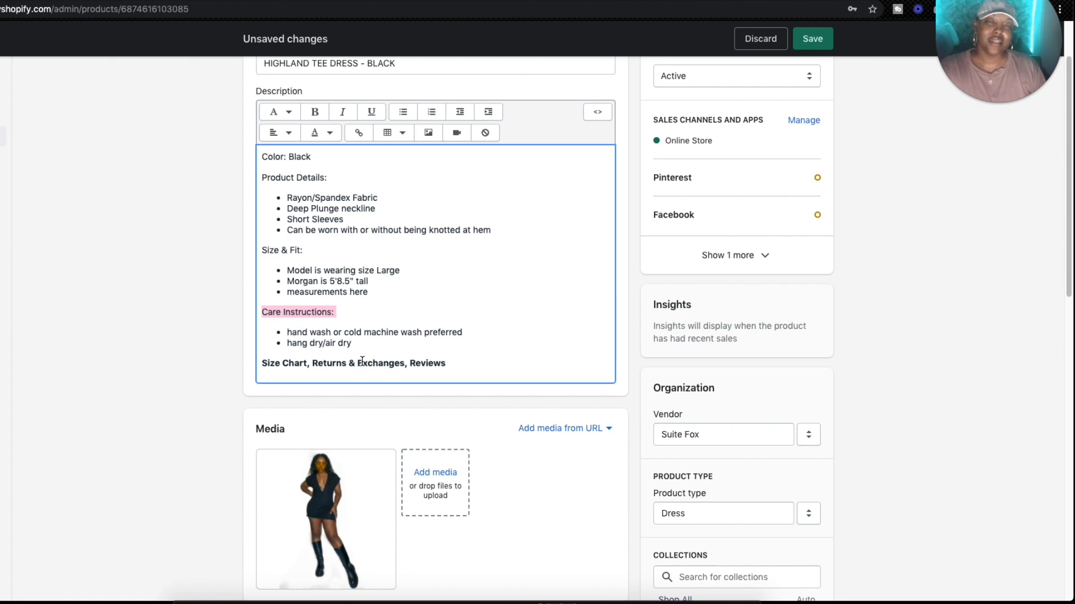
pyautogui.moveTo(387, 429)
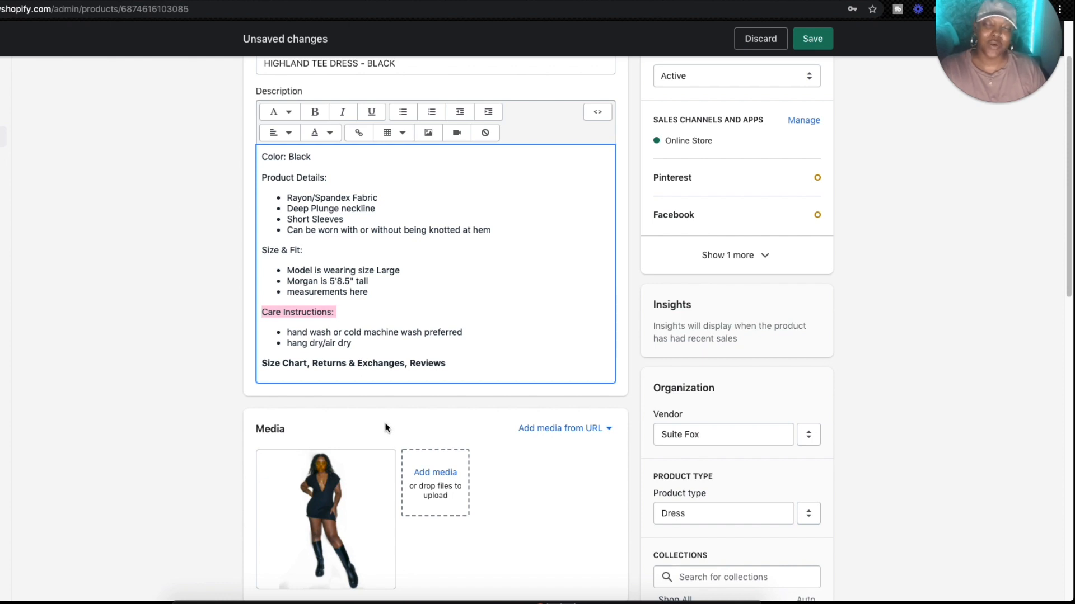
pyautogui.moveTo(386, 484)
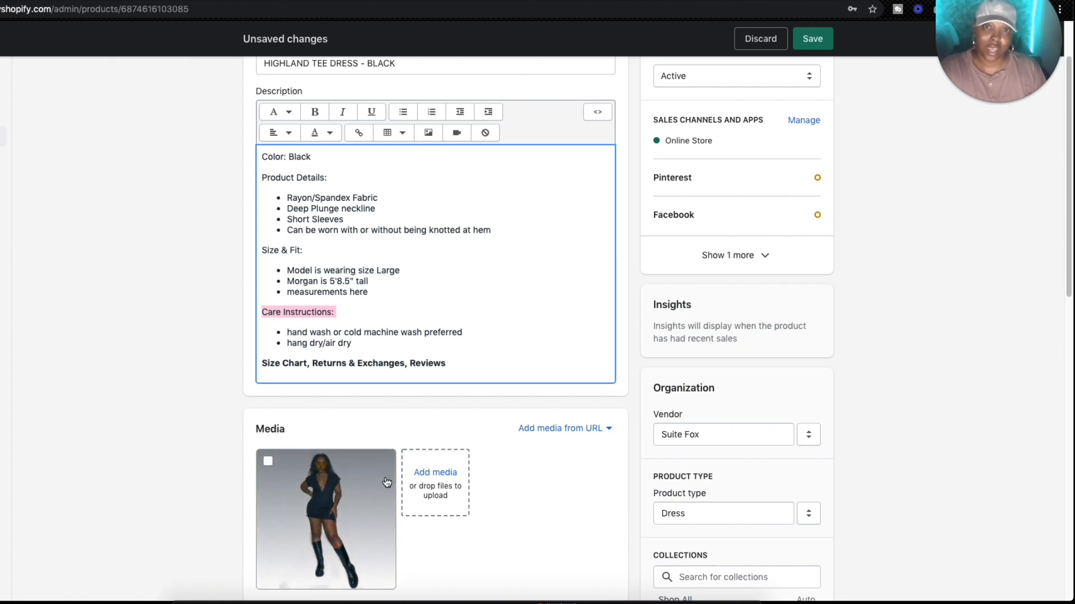
pyautogui.moveTo(483, 466)
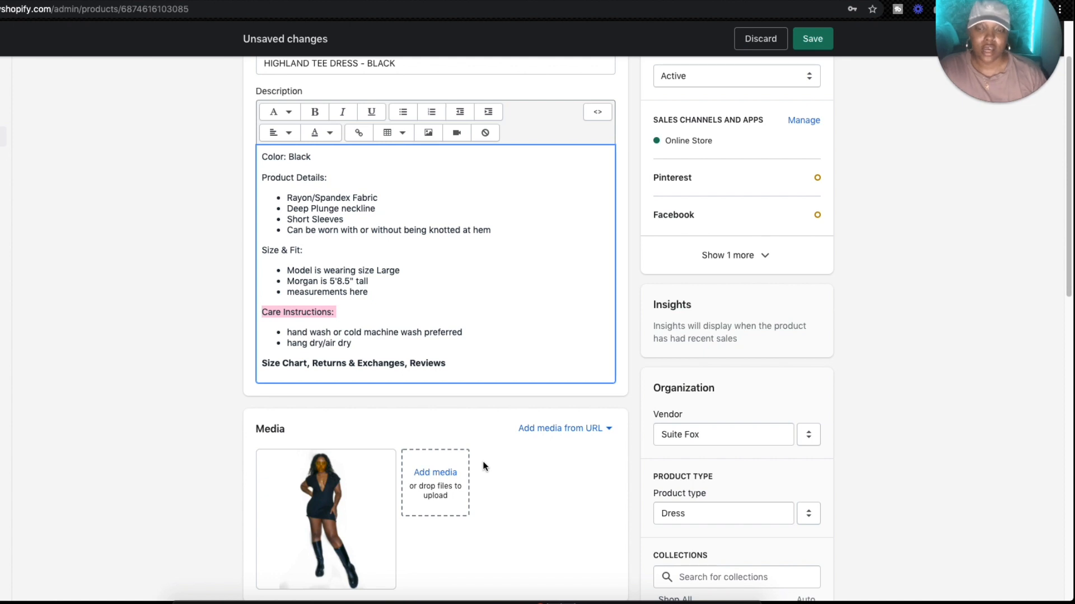
pyautogui.moveTo(452, 417)
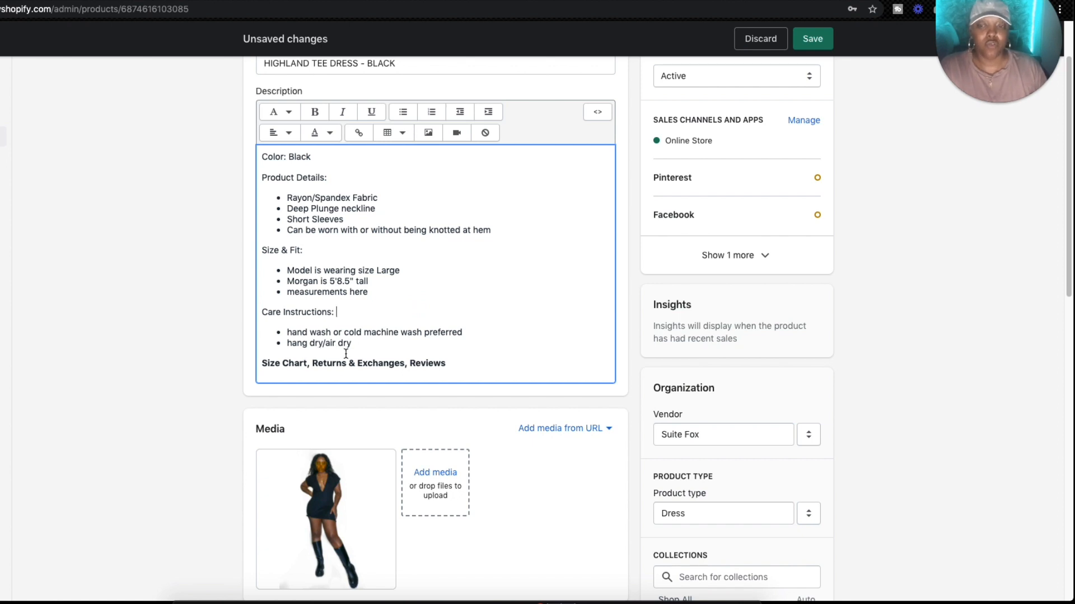
pyautogui.moveTo(362, 512)
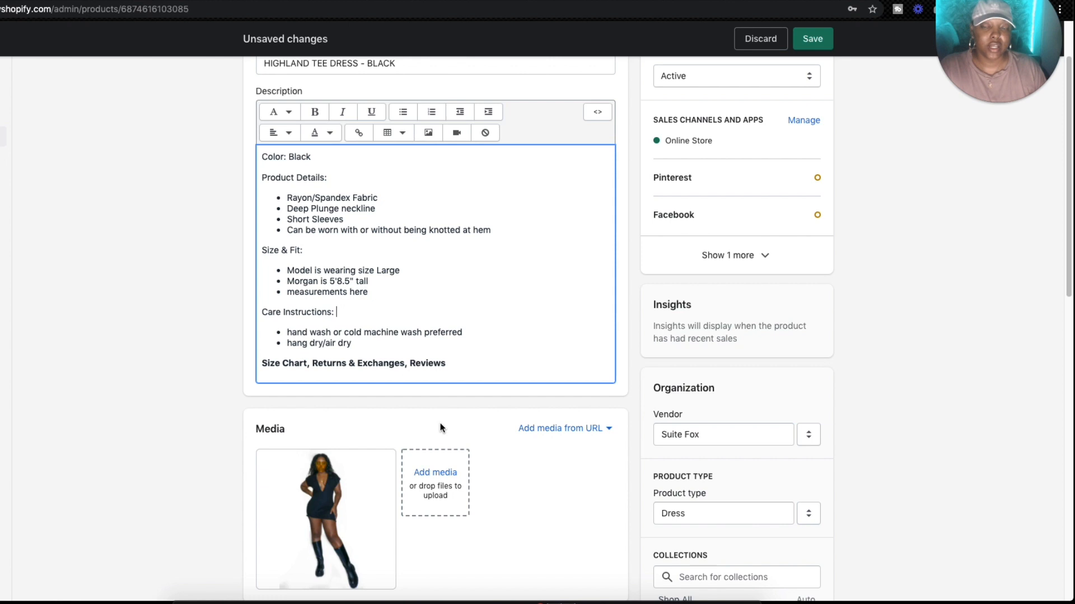
pyautogui.moveTo(480, 426)
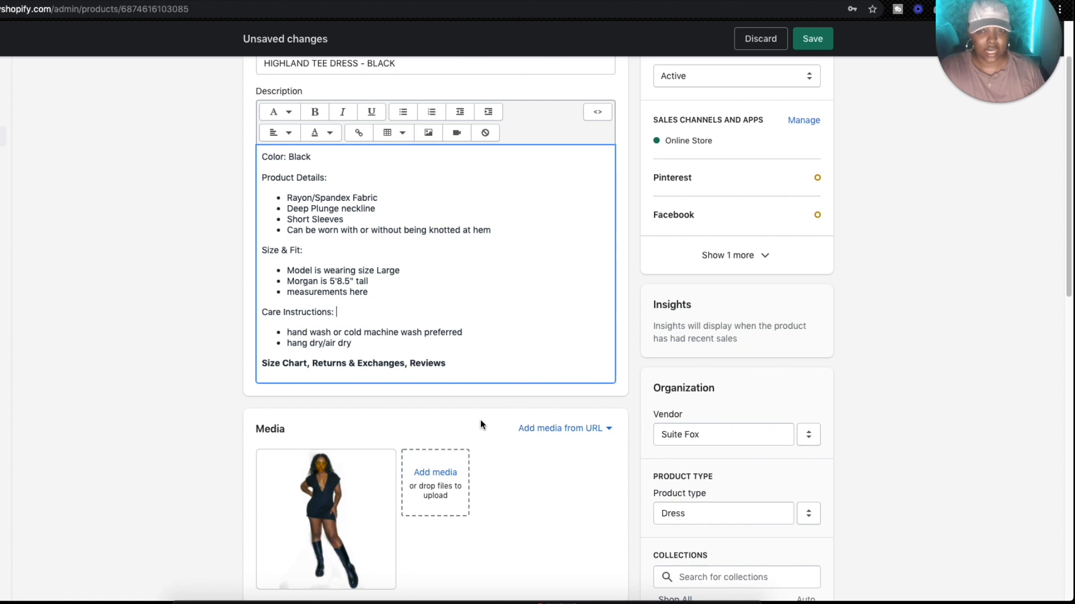
pyautogui.moveTo(223, 390)
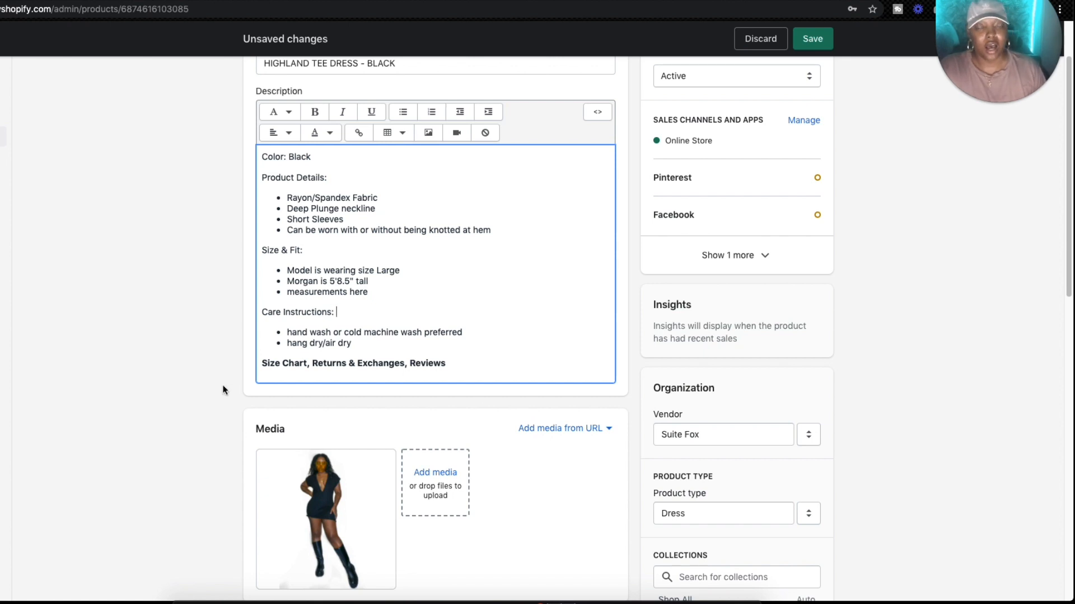
pyautogui.moveTo(371, 347)
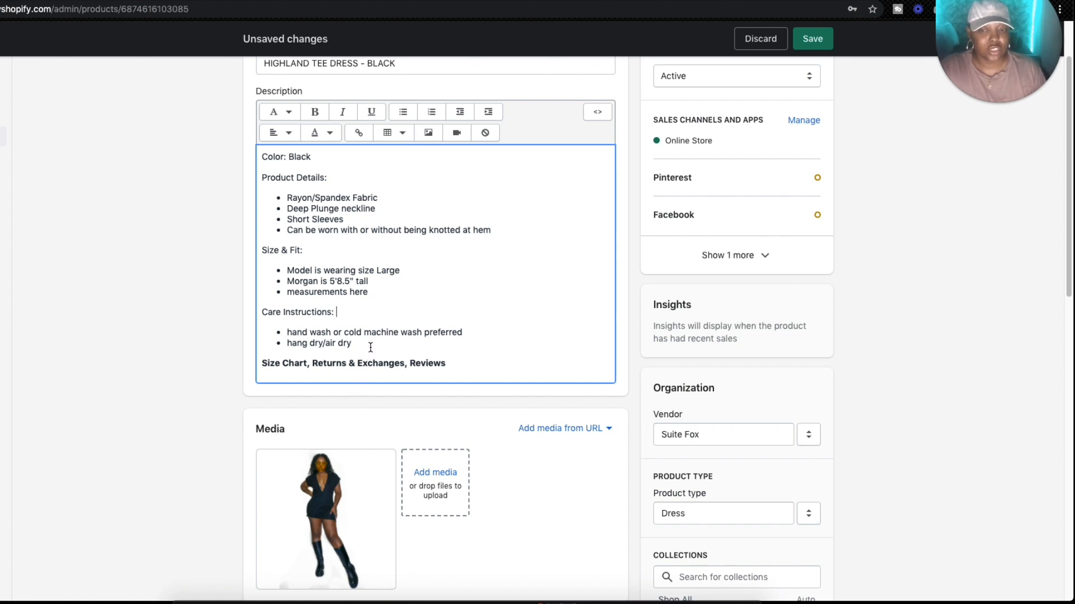
pyautogui.moveTo(549, 339)
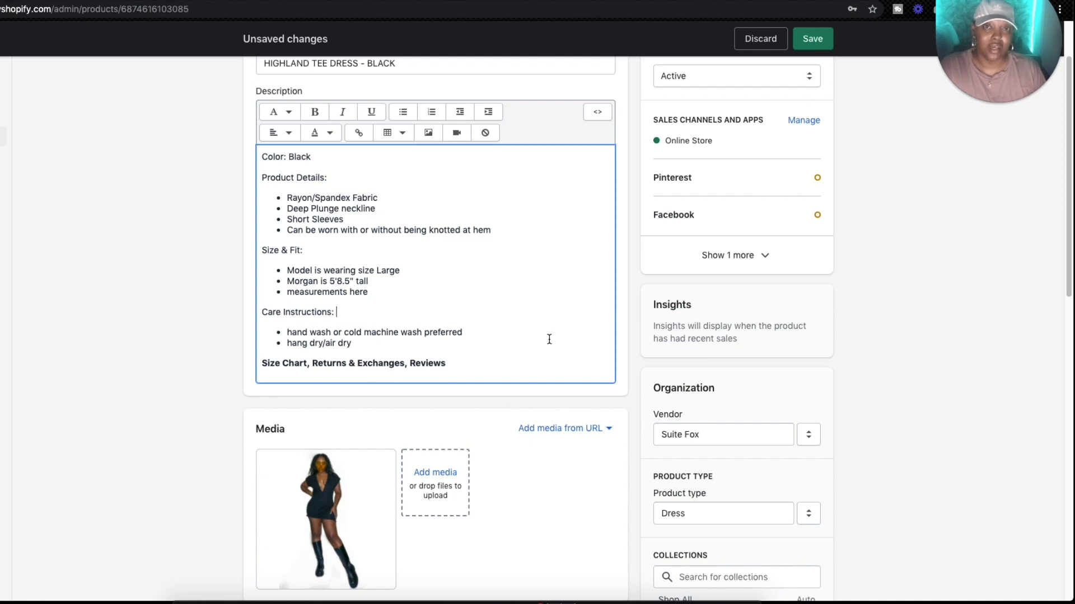
pyautogui.scroll(3)
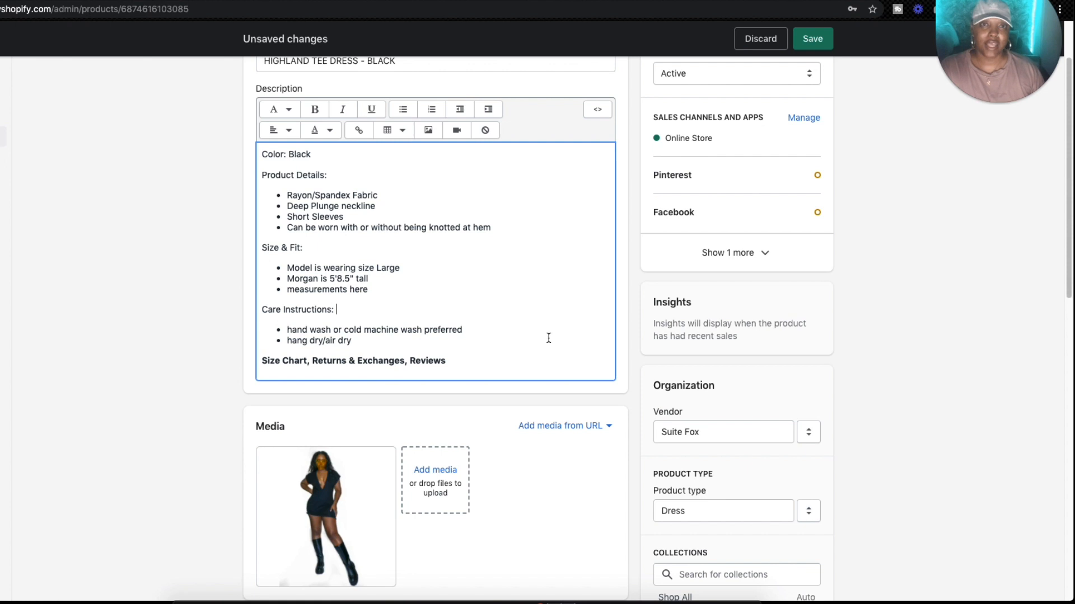
pyautogui.moveTo(448, 213)
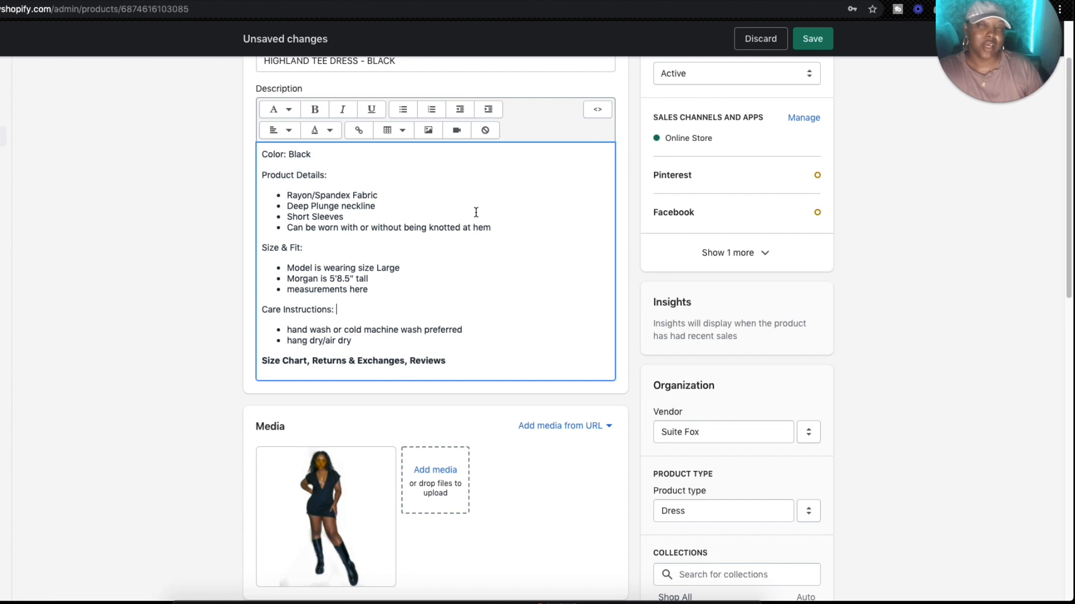
pyautogui.moveTo(538, 251)
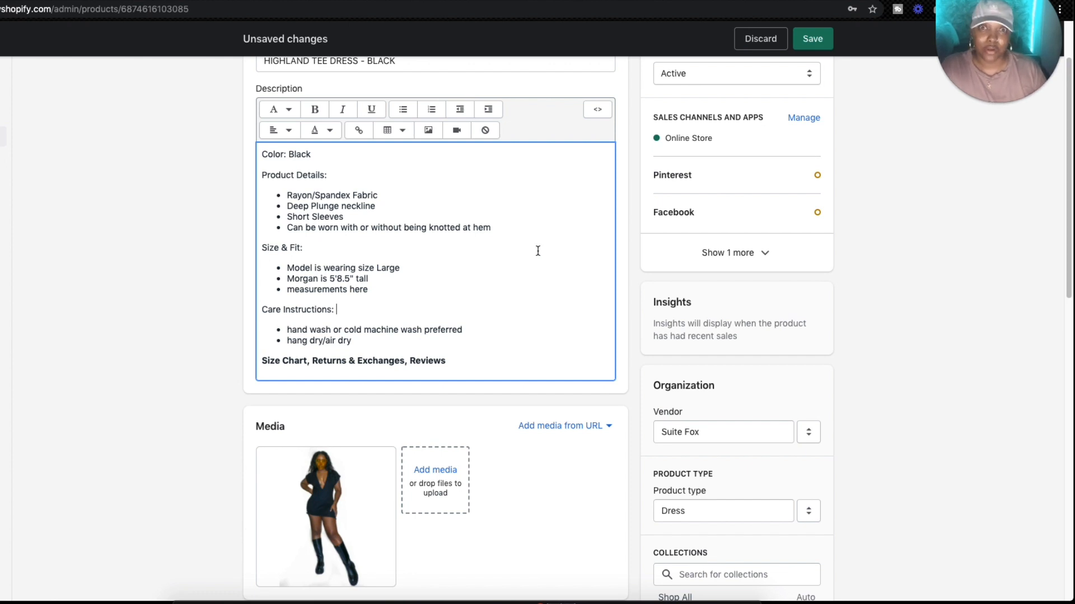
pyautogui.moveTo(530, 261)
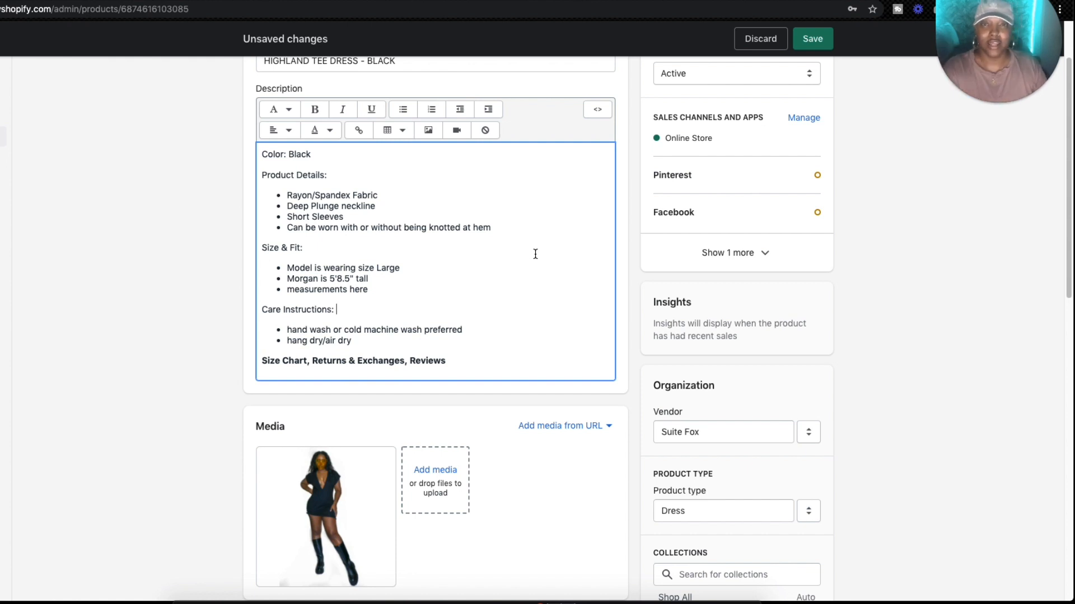
pyautogui.moveTo(538, 279)
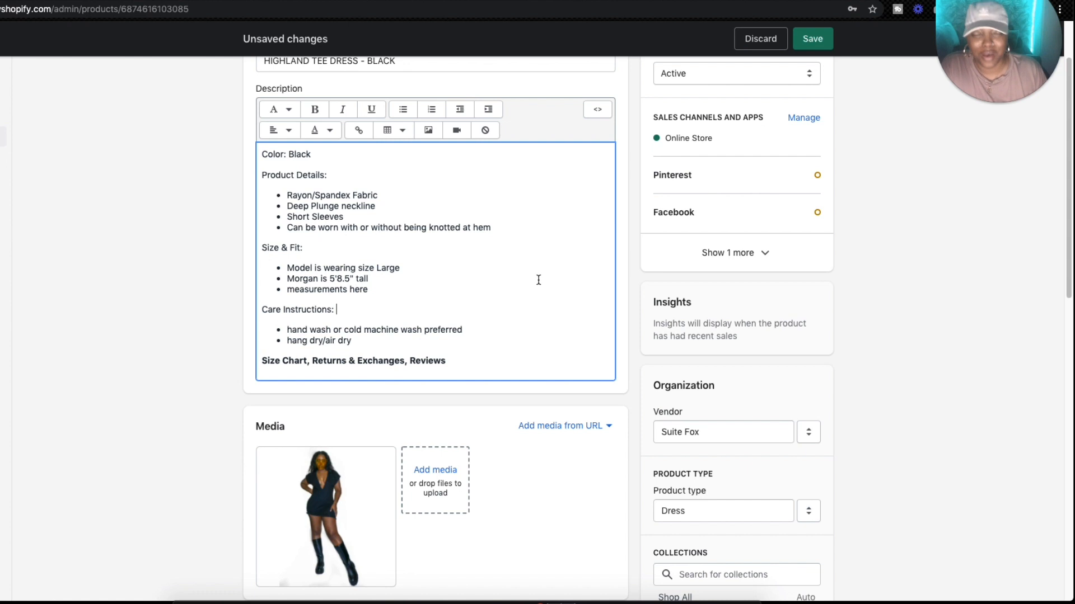
pyautogui.scroll(-3)
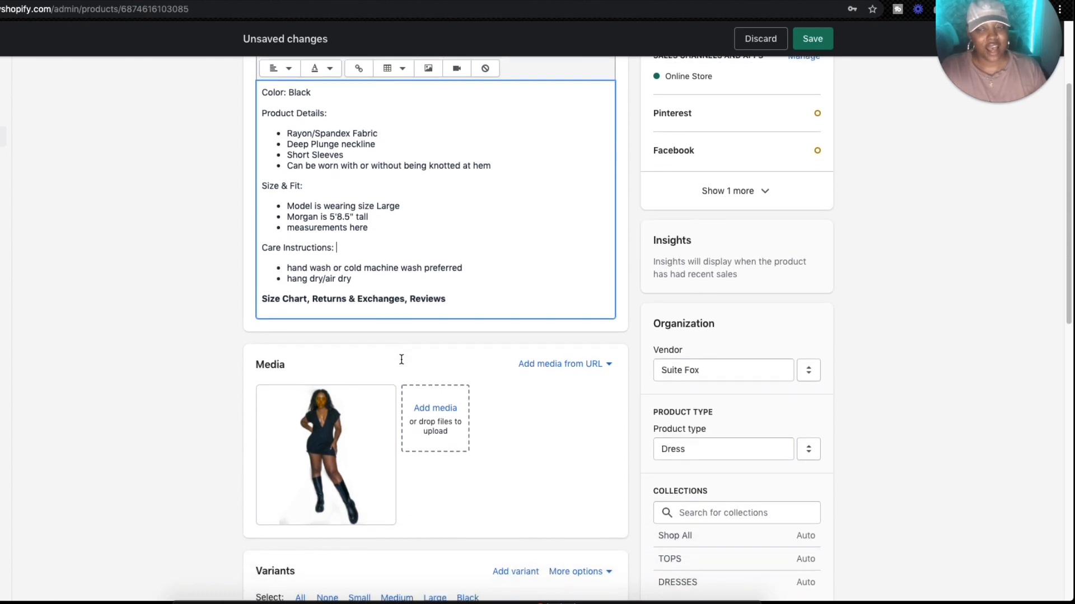
# Remove 'Reviews' so the closing bold line reads 'Size Chart, Returns & Exchanges'.
pyautogui.scroll(-3)
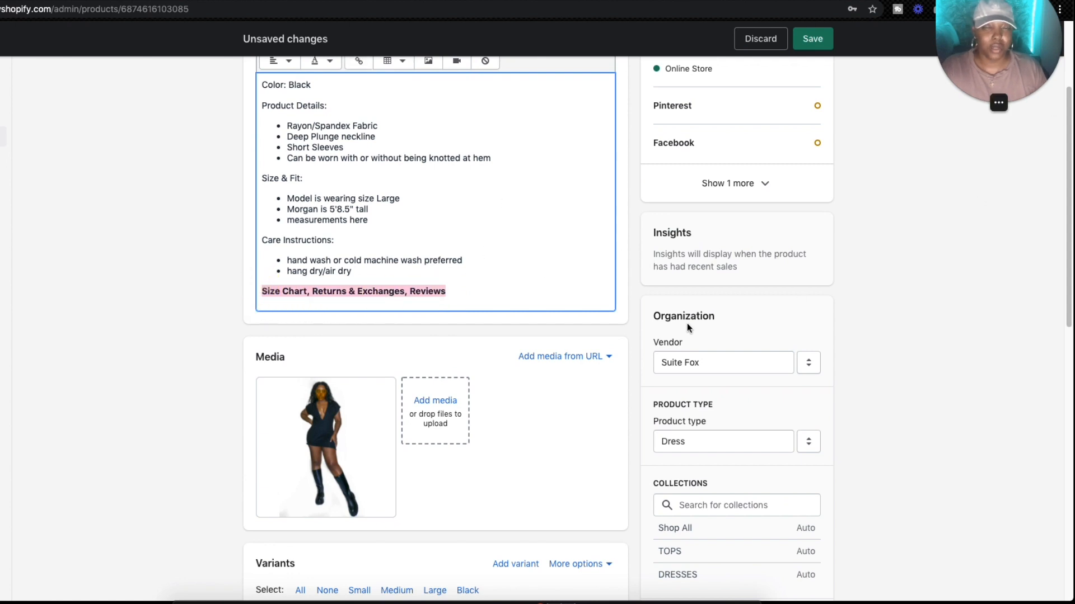
pyautogui.moveTo(753, 284)
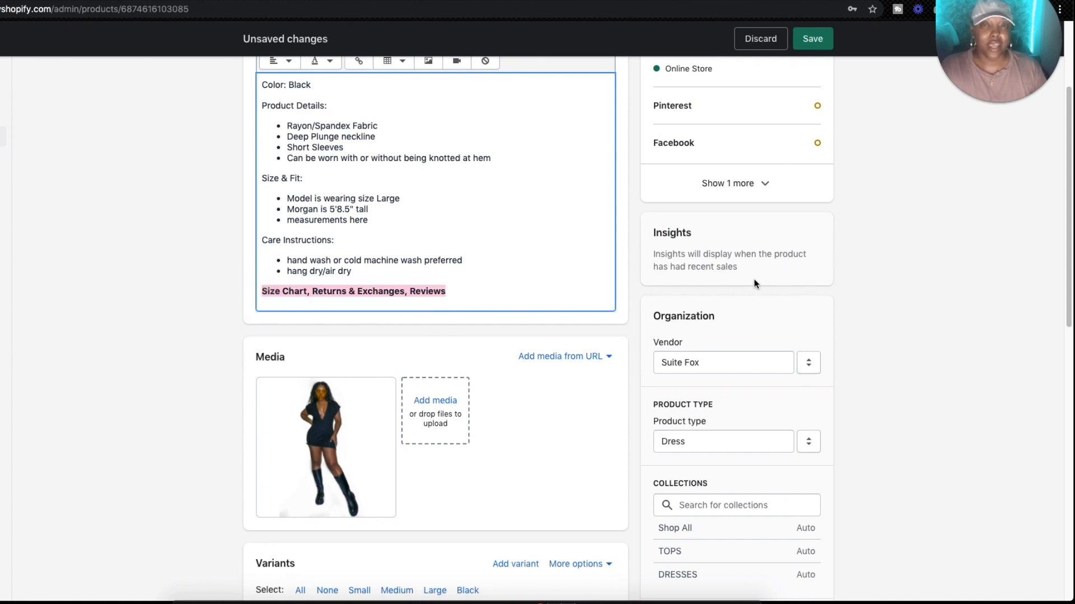
pyautogui.moveTo(310, 301)
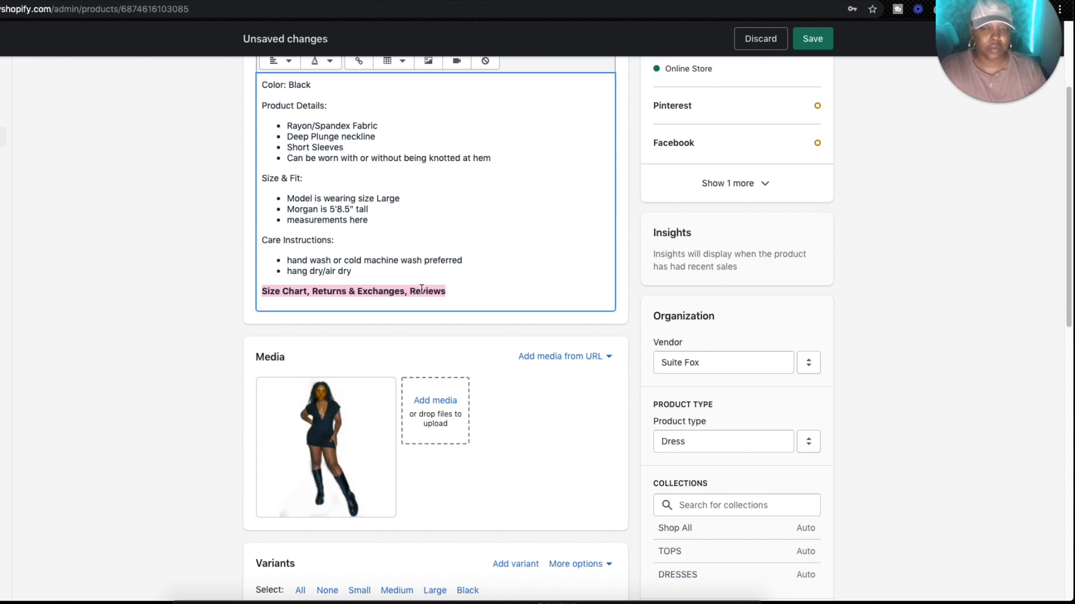
pyautogui.click(446, 291)
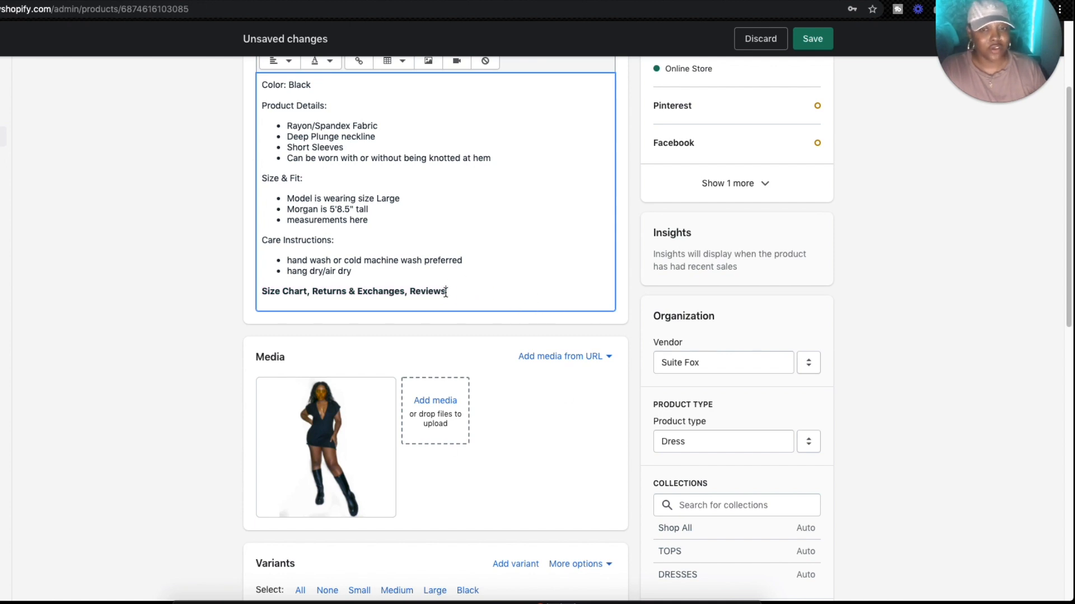
pyautogui.doubleClick(427, 291)
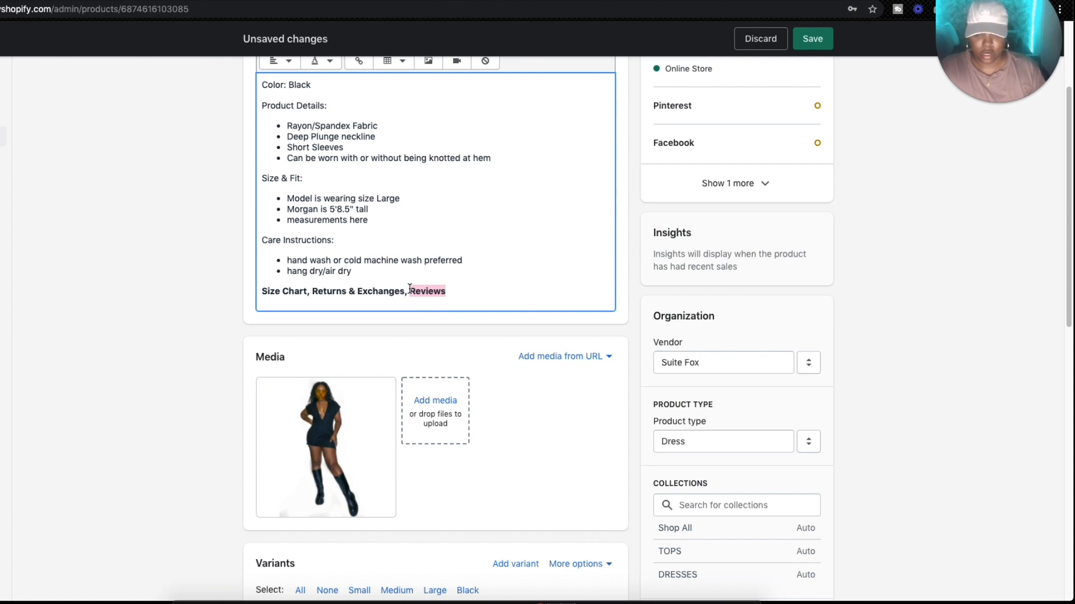
pyautogui.press('Backspace')
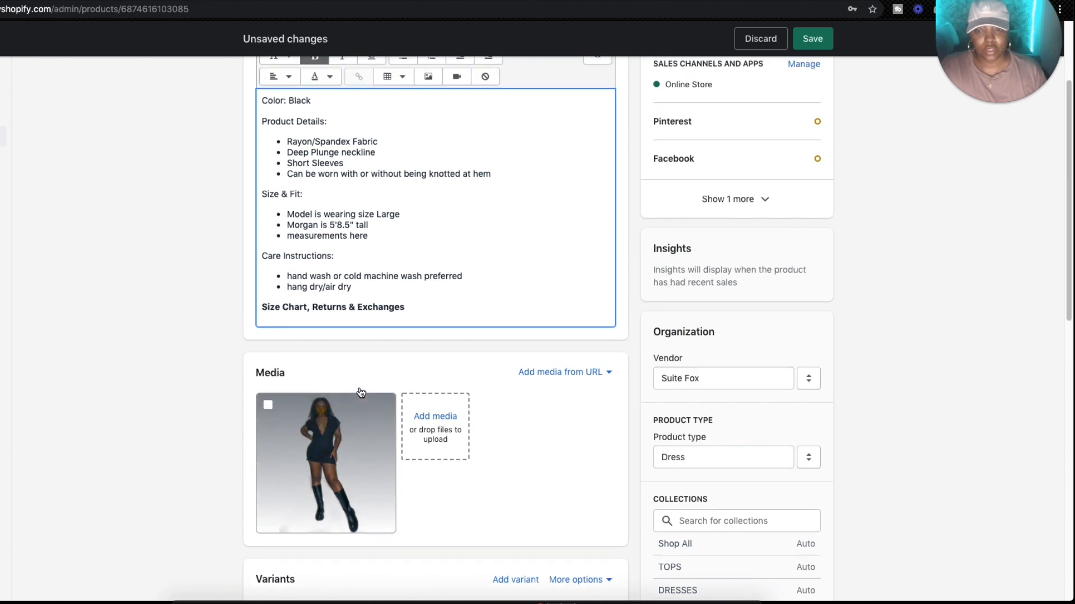
pyautogui.scroll(3)
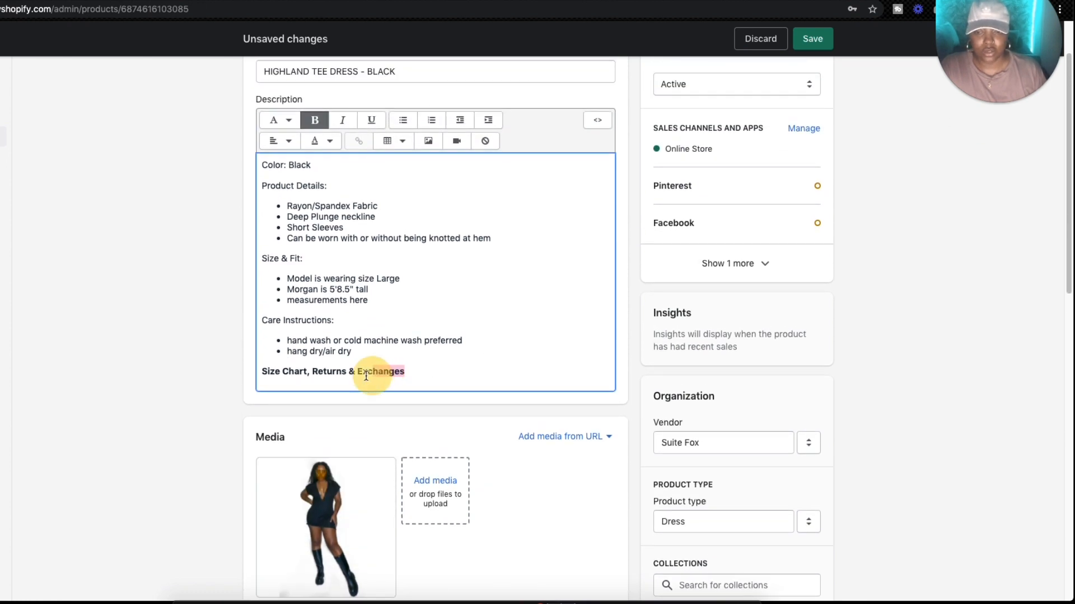
# Start a link on 'Returns & Exchanges' set to open in the same window.
pyautogui.doubleClick(357, 371)
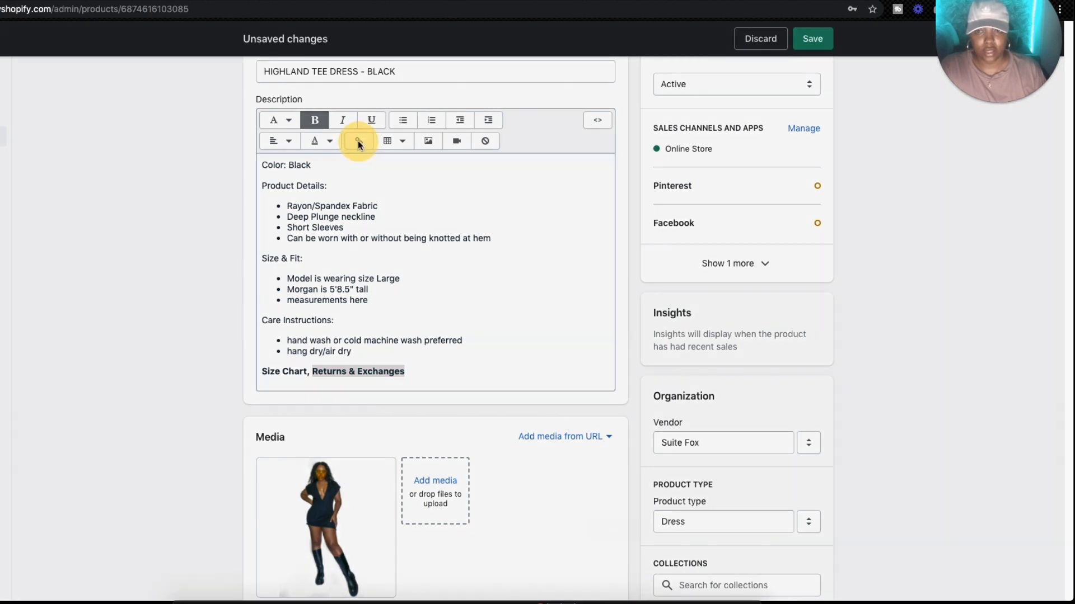
pyautogui.click(357, 141)
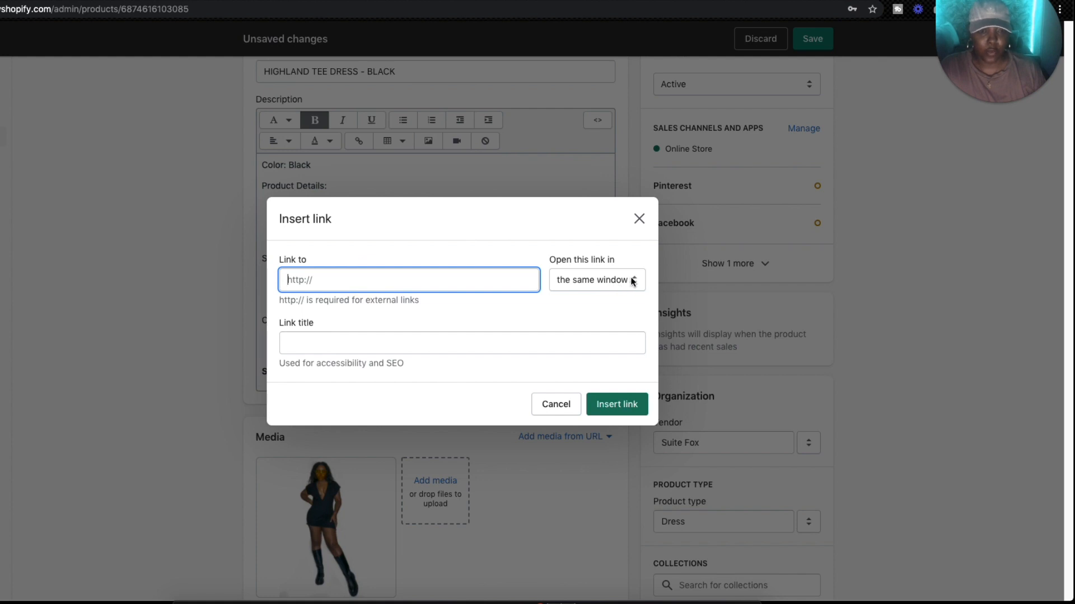
pyautogui.click(594, 279)
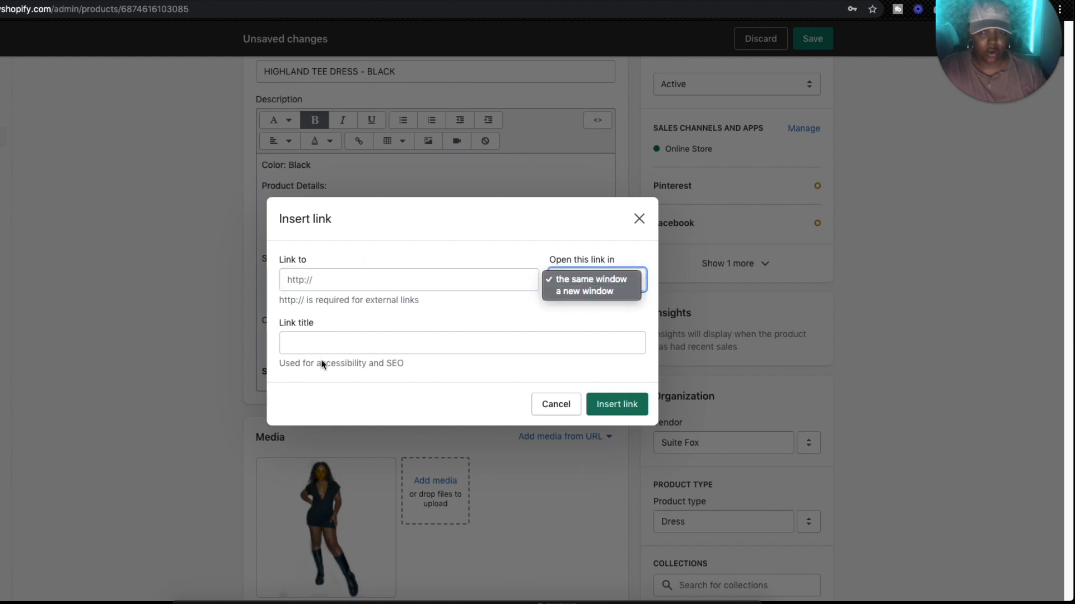
pyautogui.click(588, 278)
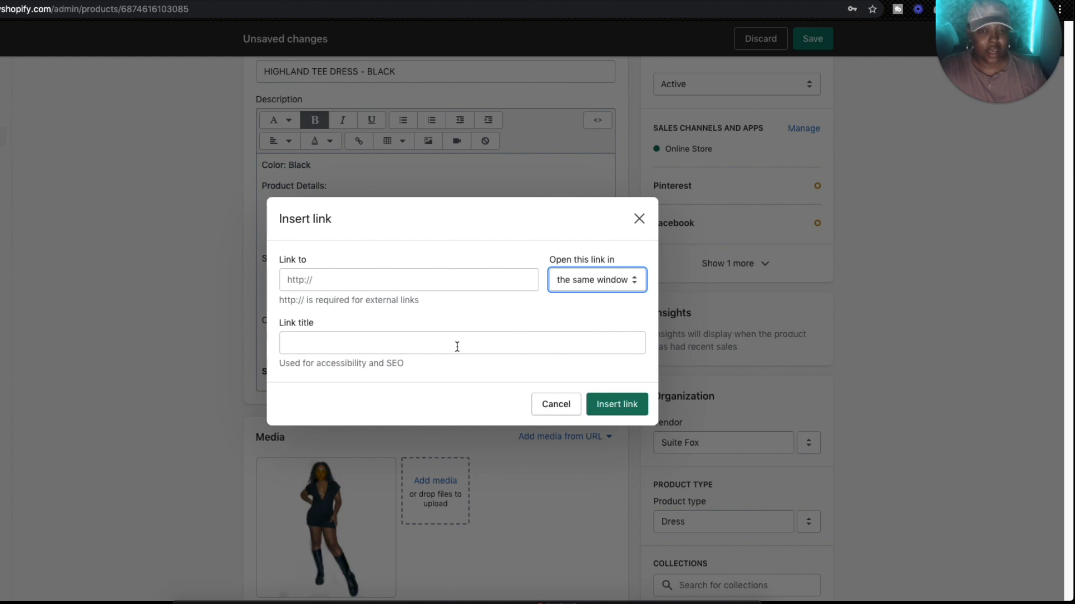
pyautogui.moveTo(449, 350)
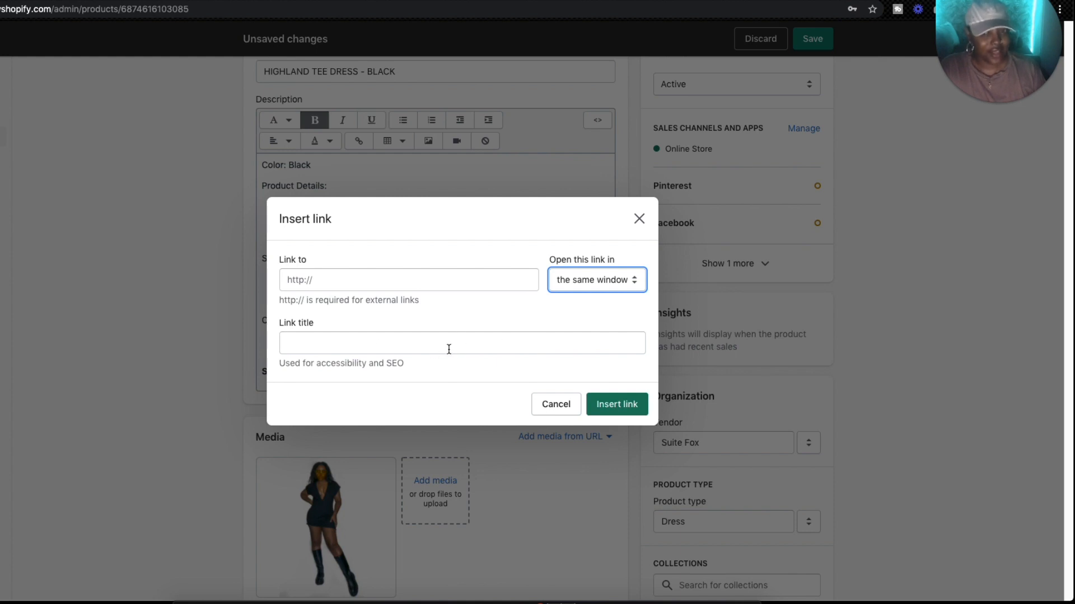
pyautogui.moveTo(533, 344)
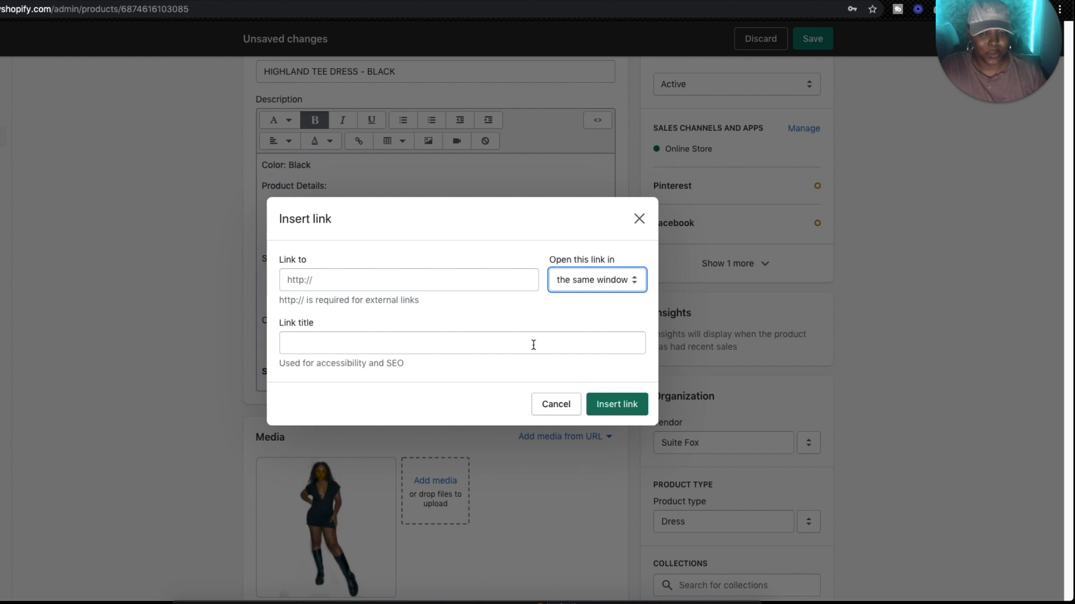
pyautogui.moveTo(463, 187)
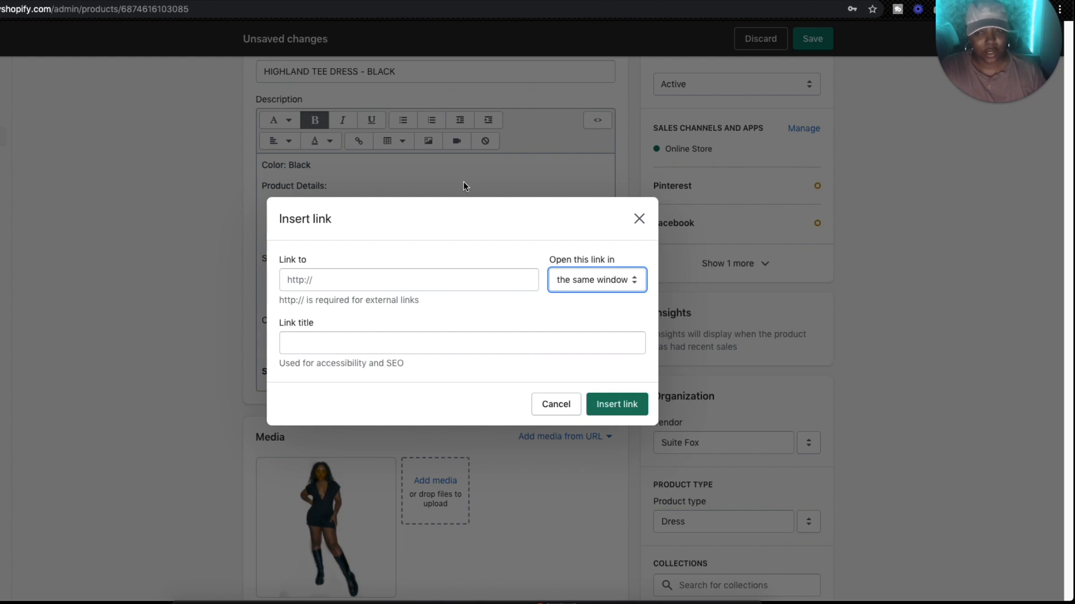
pyautogui.moveTo(461, 331)
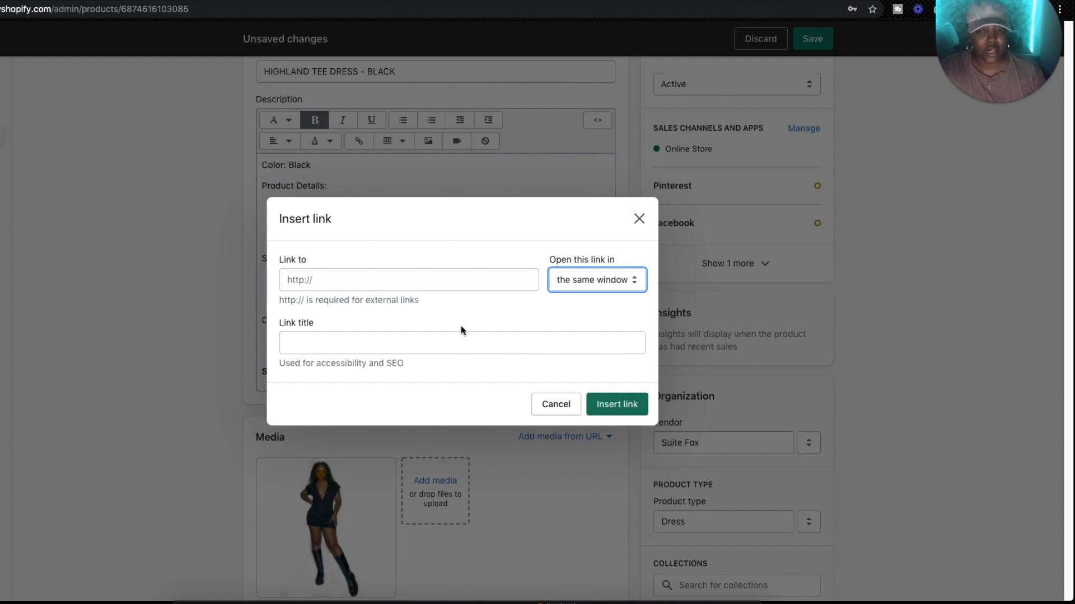
# Title the link 'returns and exchange policy - suite fox label' and insert it.
pyautogui.write('returns a')
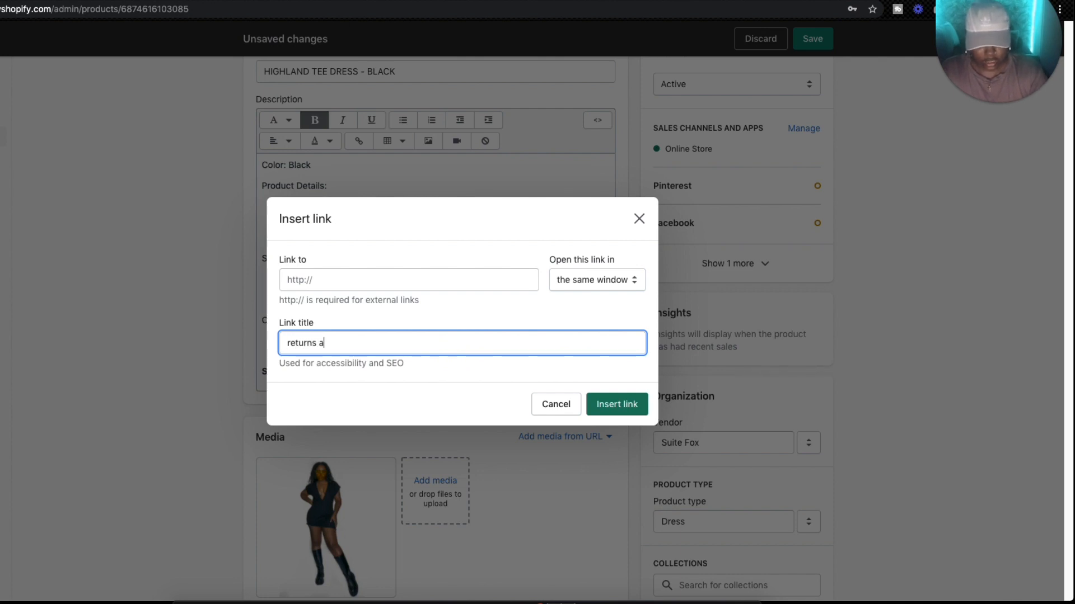
pyautogui.write('nd exh')
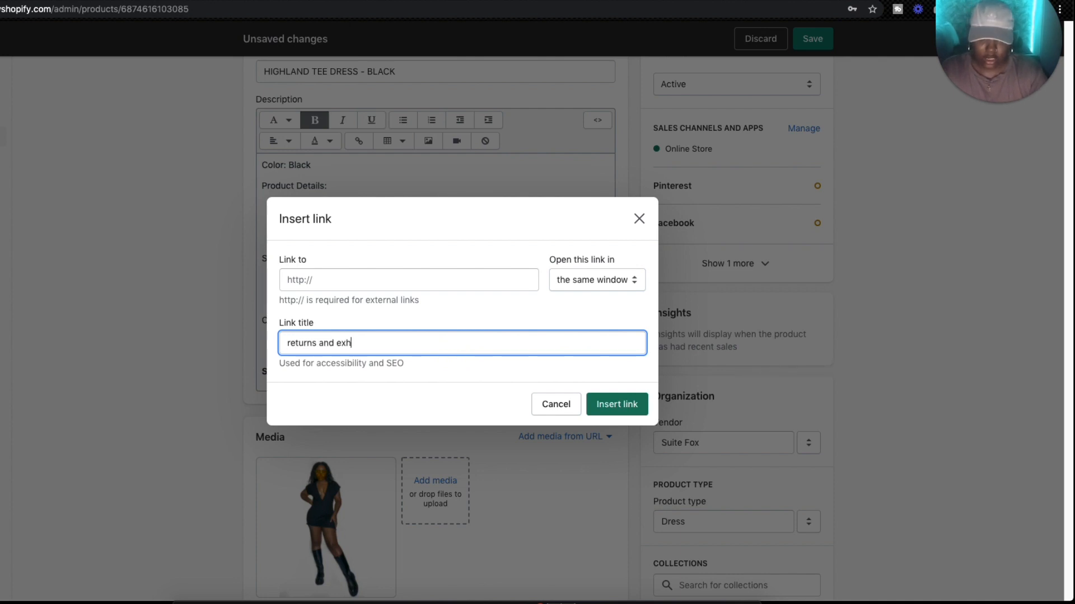
pyautogui.write('ange')
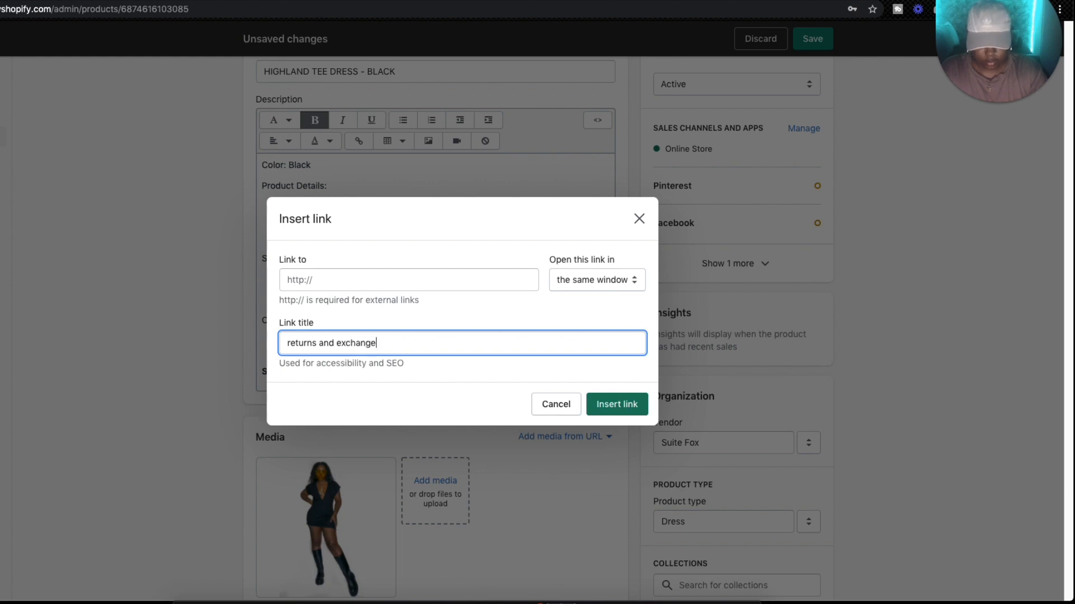
pyautogui.write('policy -')
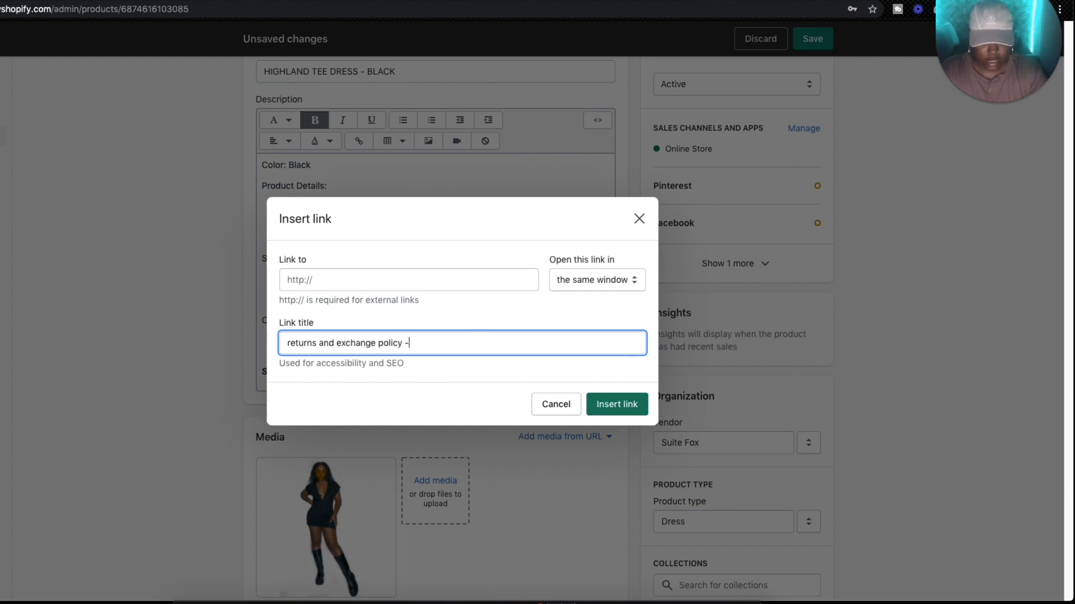
pyautogui.write('suite')
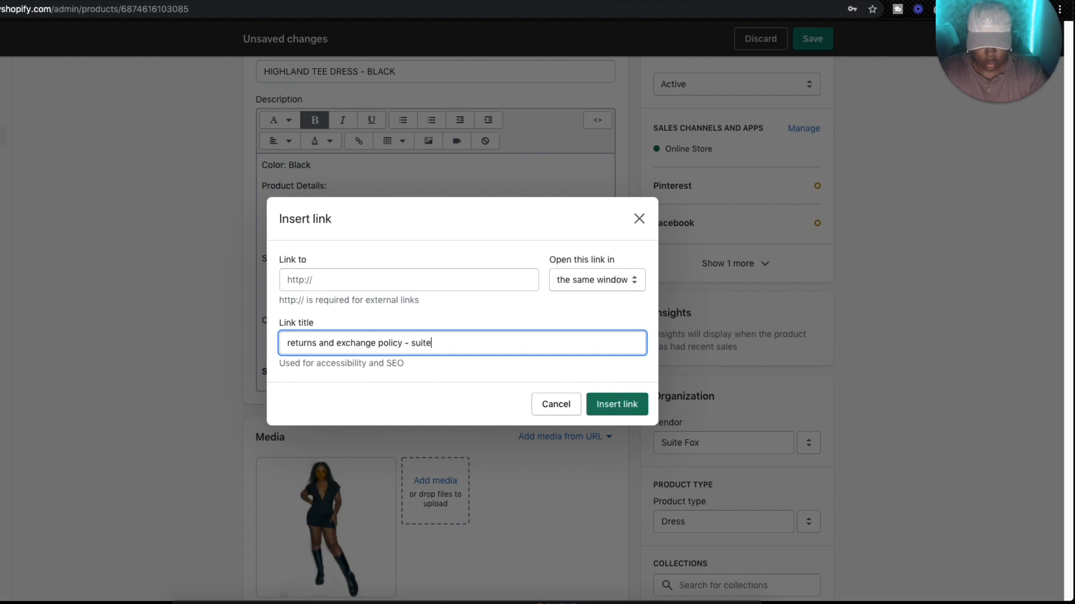
pyautogui.write('fox label')
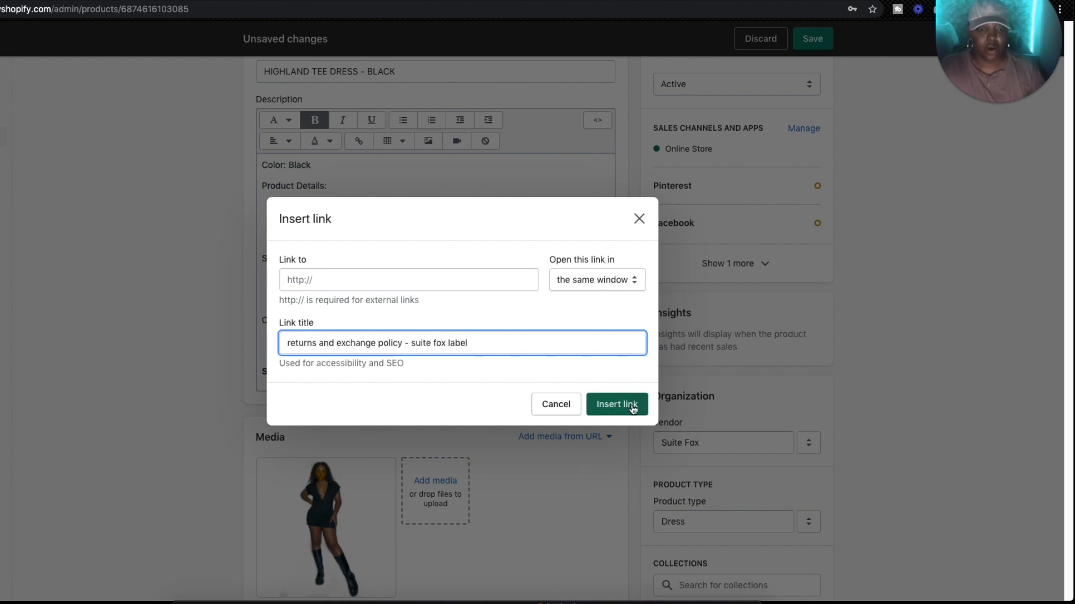
pyautogui.click(616, 404)
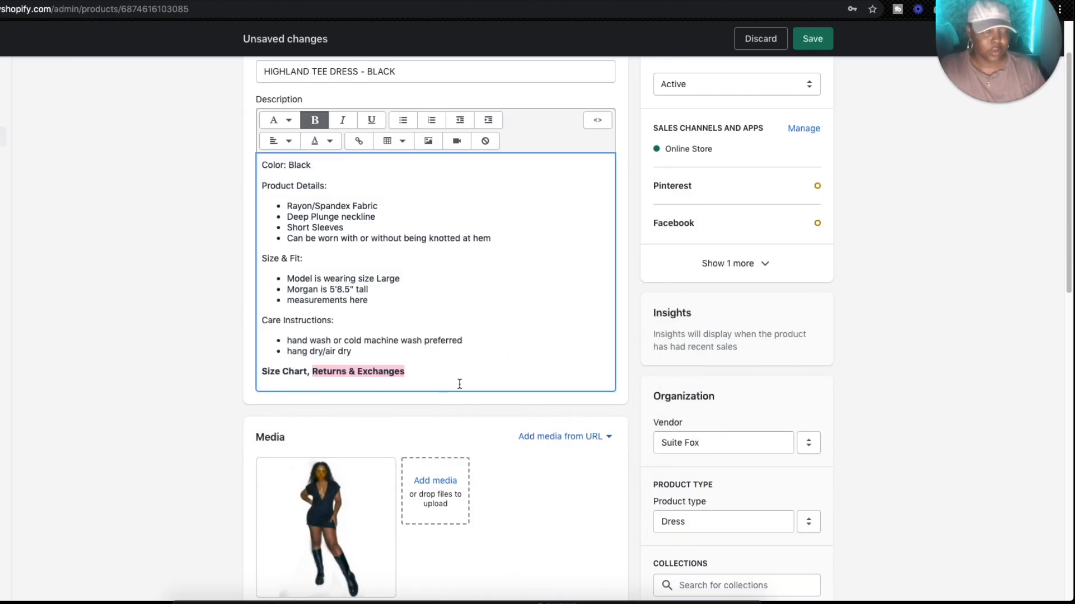
pyautogui.moveTo(499, 377)
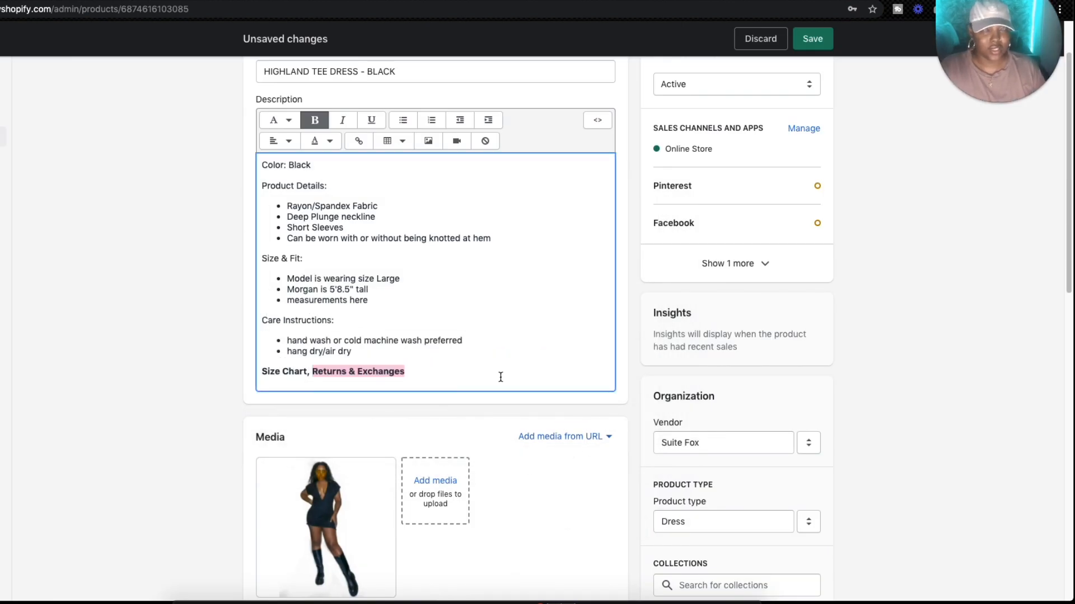
pyautogui.moveTo(572, 425)
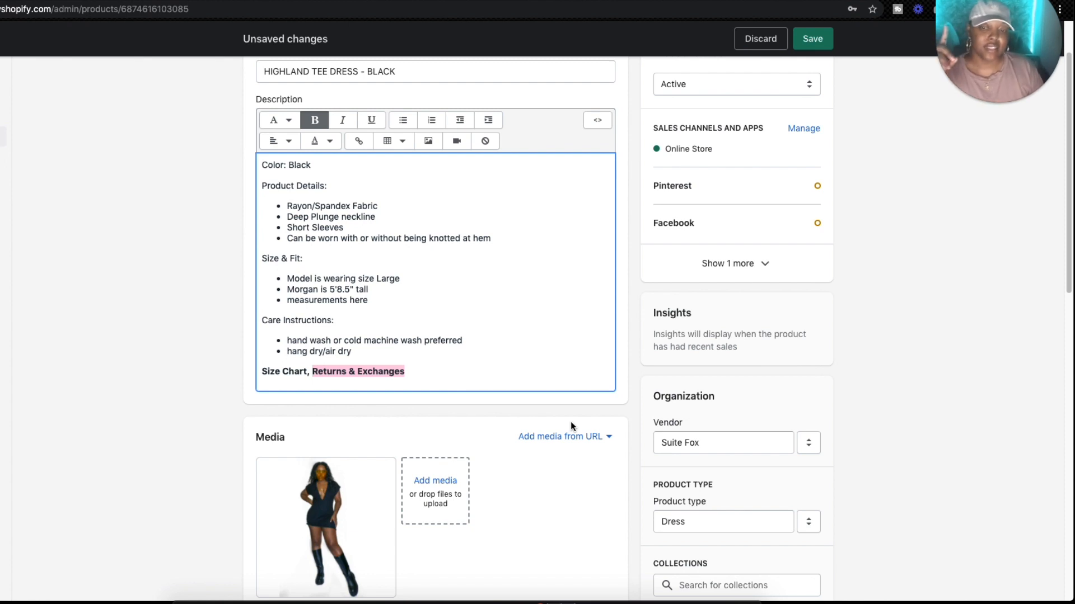
pyautogui.scroll(-3)
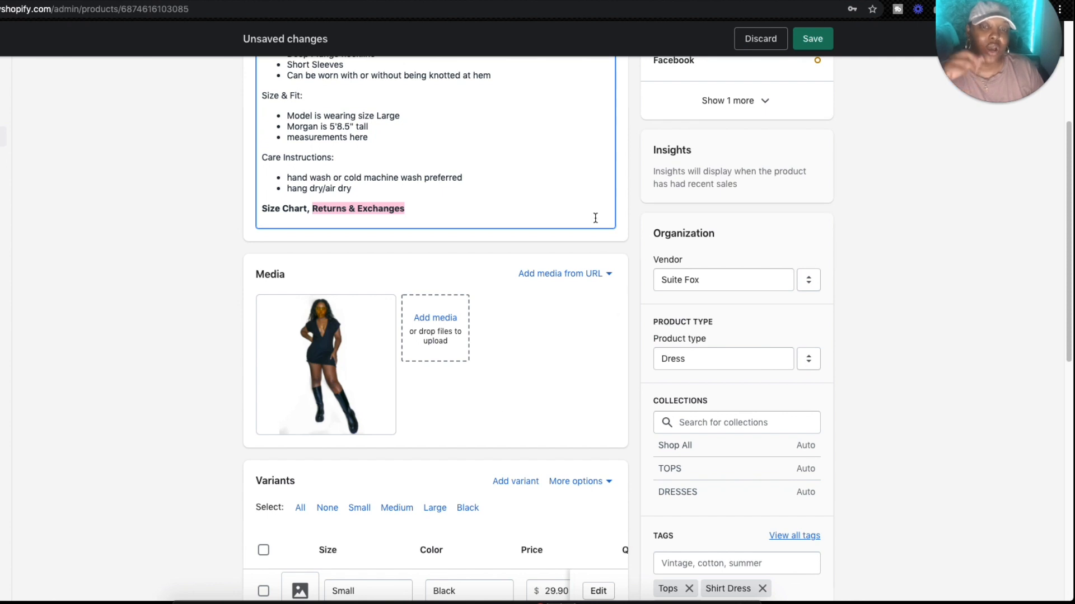
pyautogui.moveTo(484, 337)
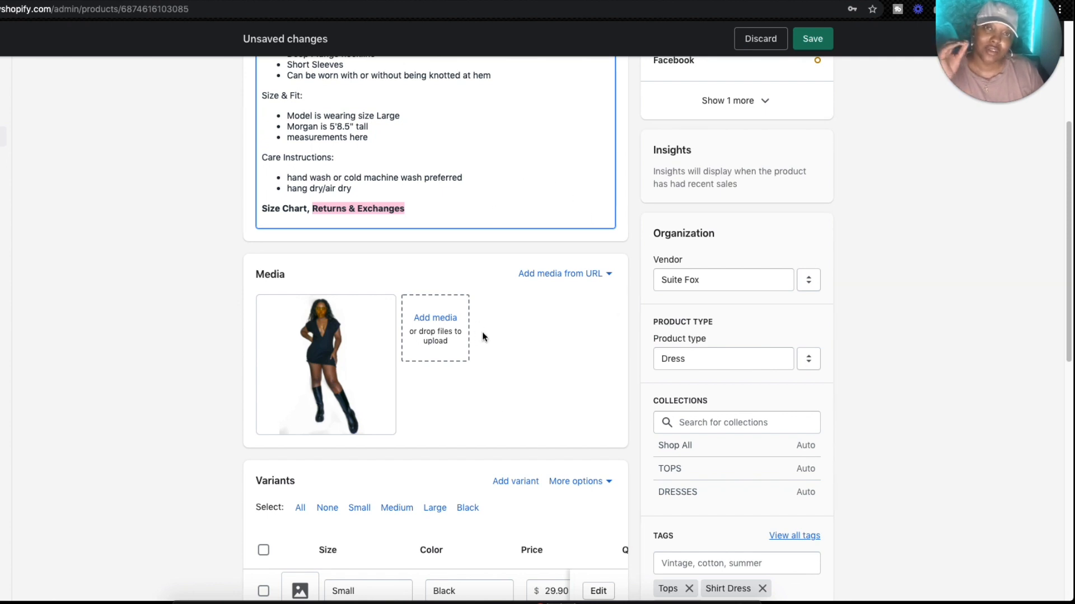
pyautogui.moveTo(431, 374)
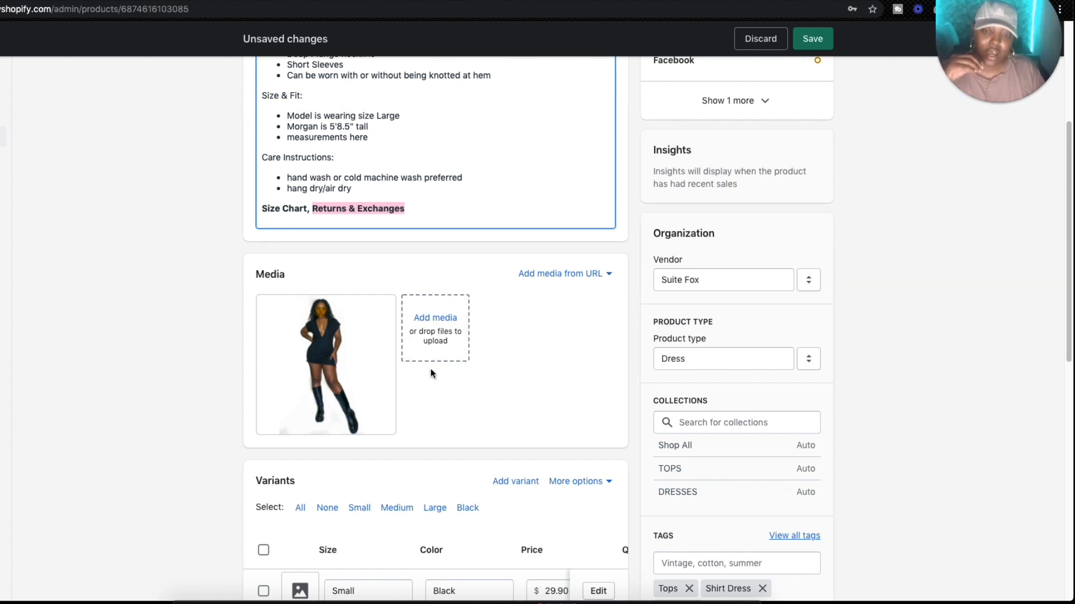
pyautogui.moveTo(551, 344)
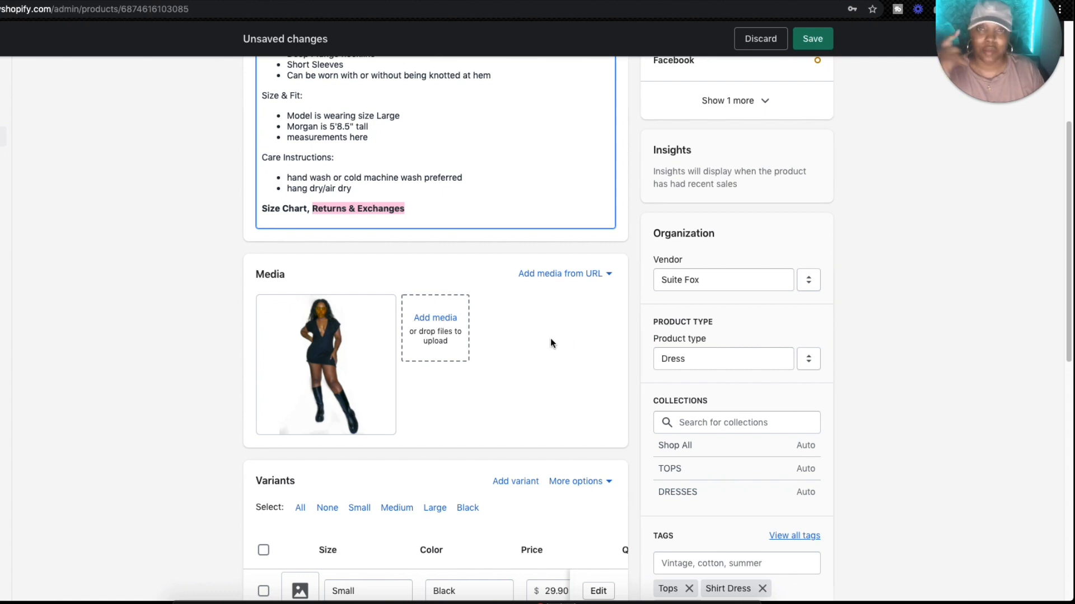
pyautogui.moveTo(496, 348)
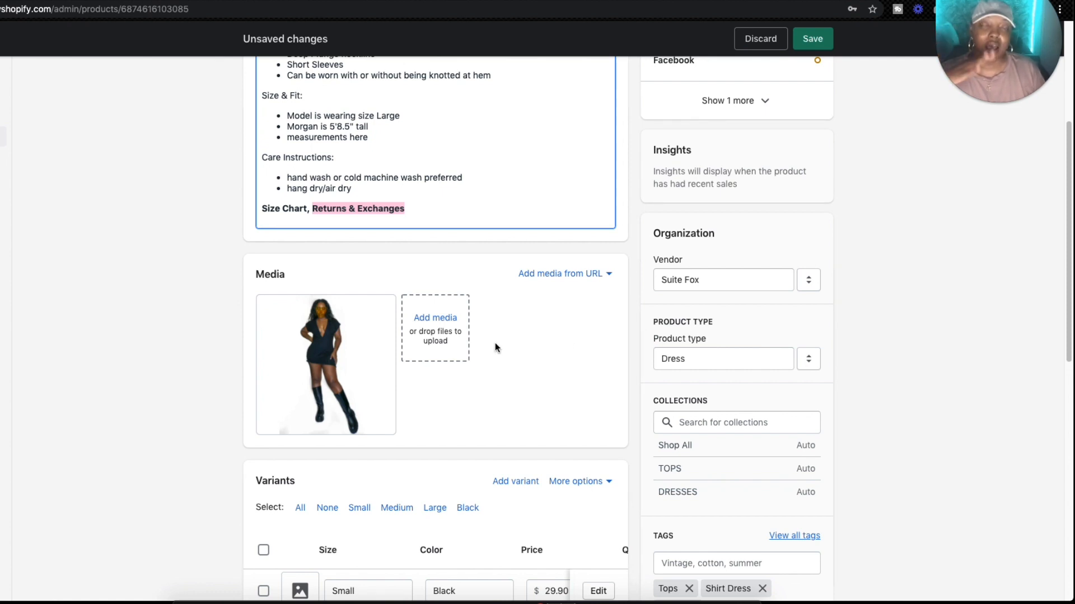
pyautogui.moveTo(325, 348)
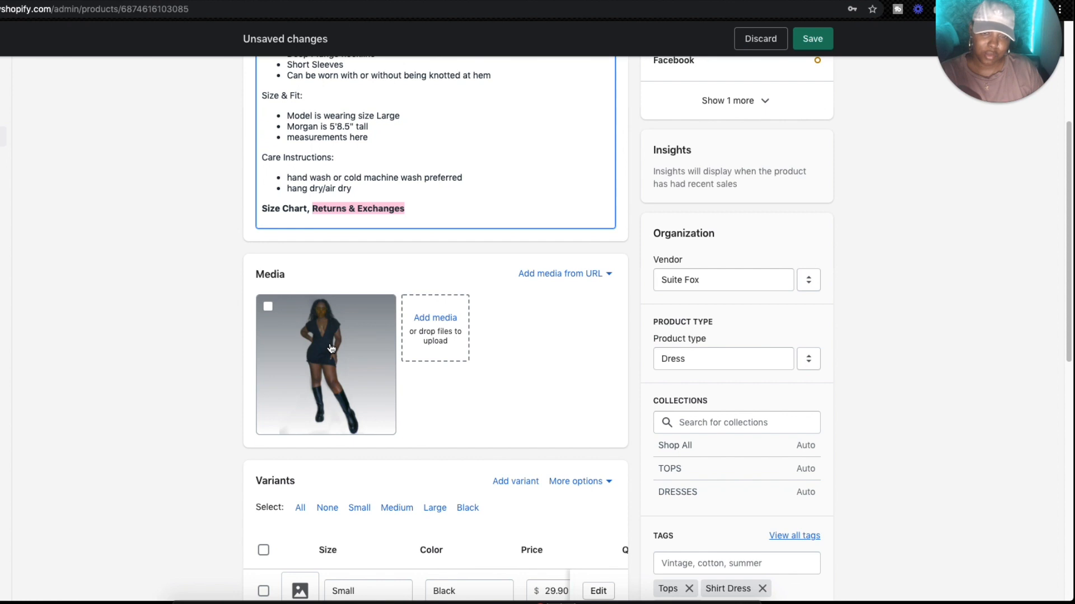
# Enter the alt text 'Essential shirt dress - suite fox label' for the dress photo.
pyautogui.click(325, 364)
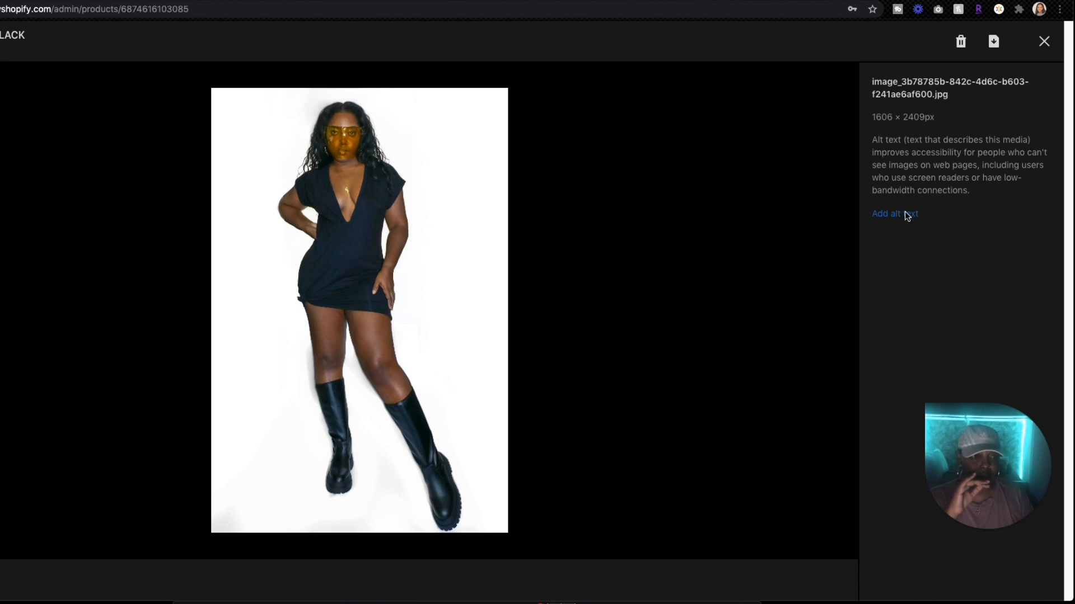
pyautogui.moveTo(885, 213)
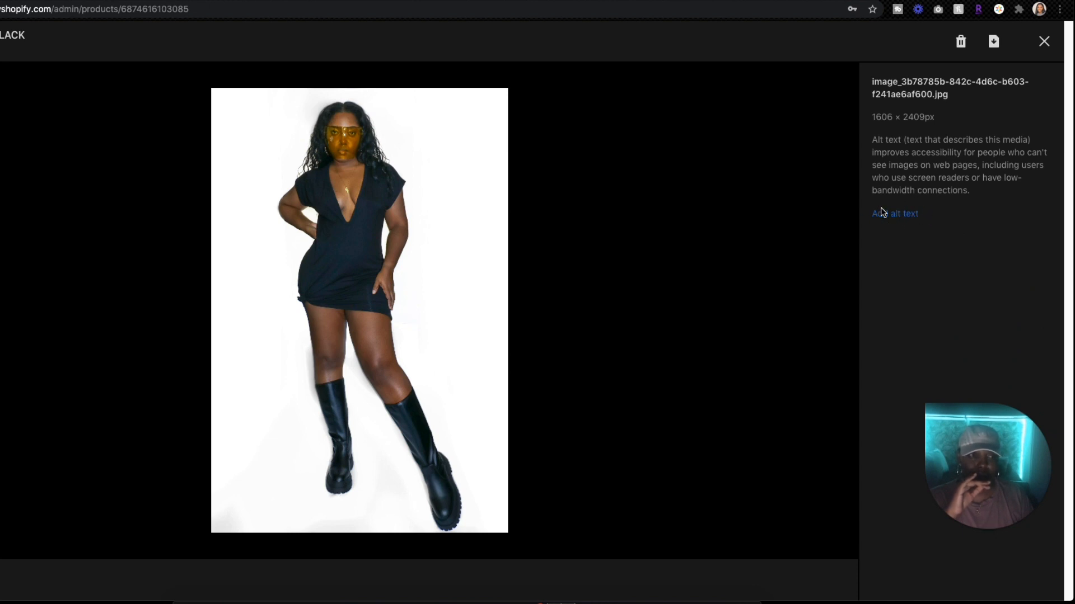
pyautogui.click(894, 212)
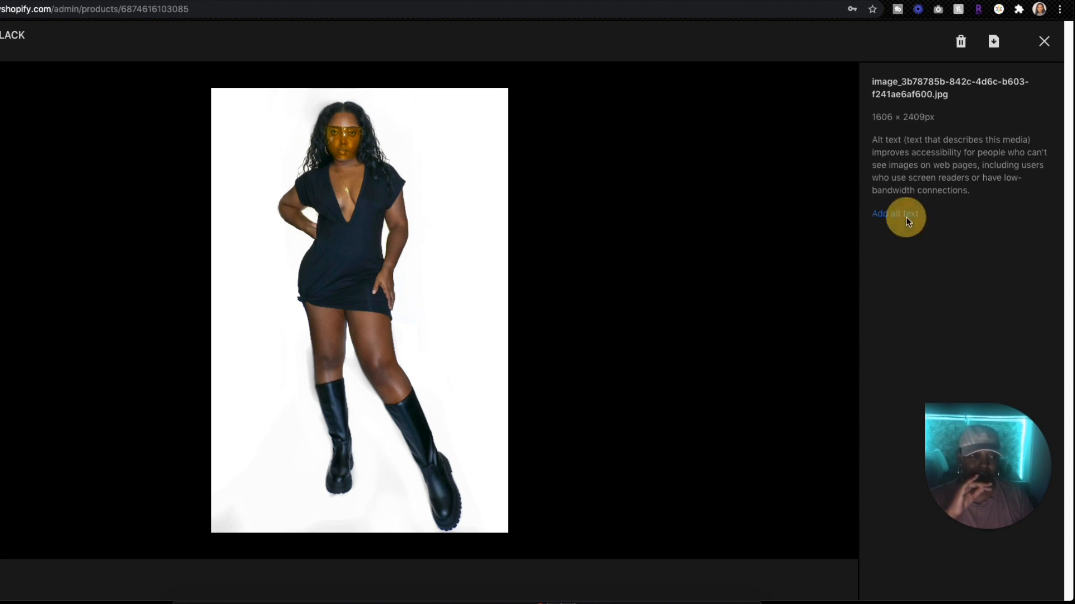
pyautogui.click(894, 213)
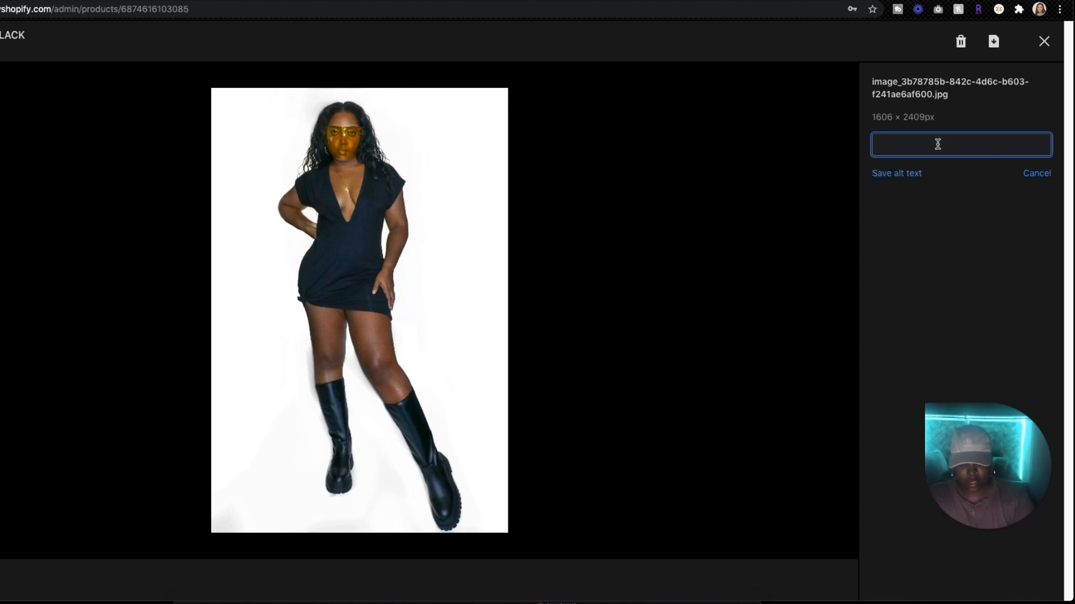
pyautogui.write('Es')
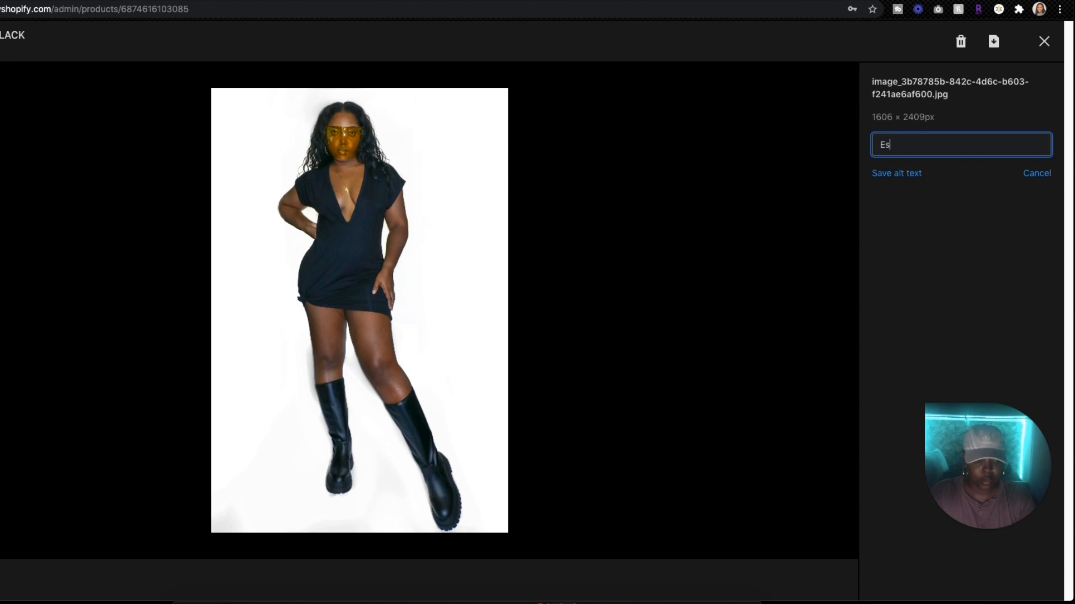
pyautogui.write('senti')
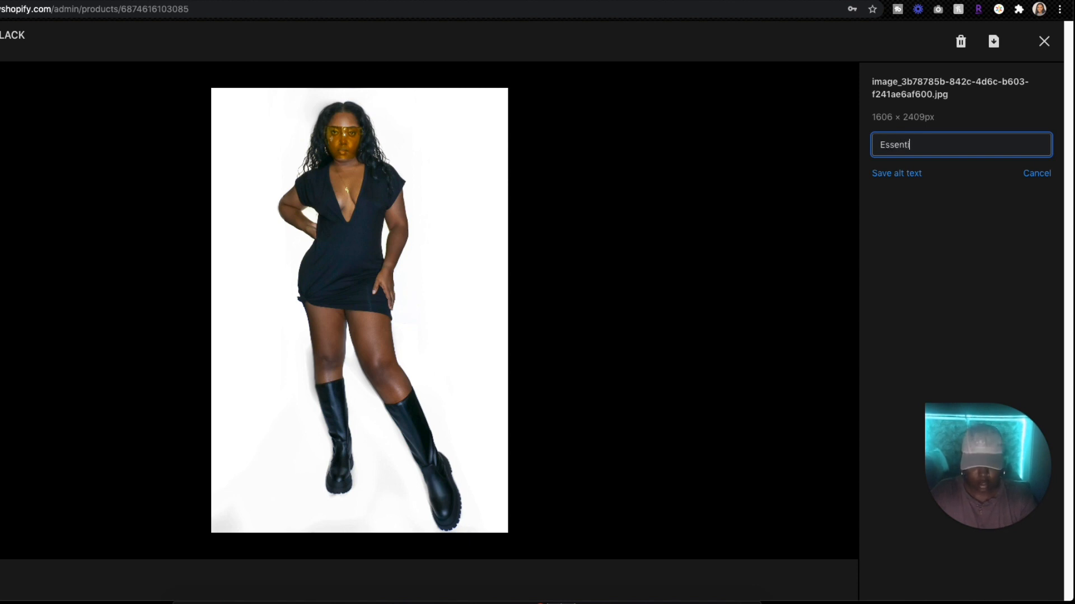
pyautogui.write('al shirt')
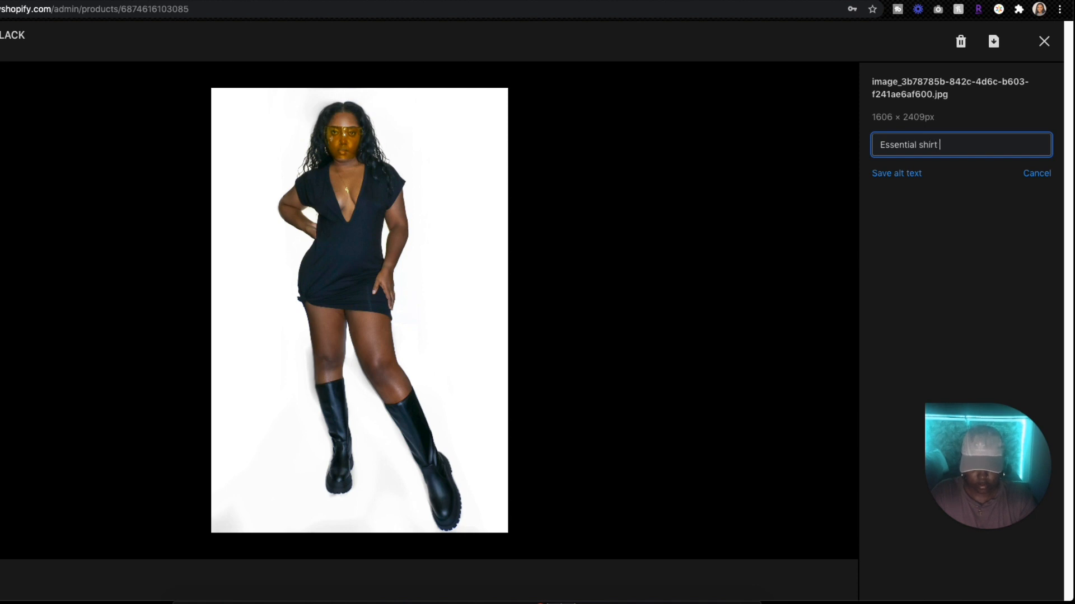
pyautogui.write('dress -')
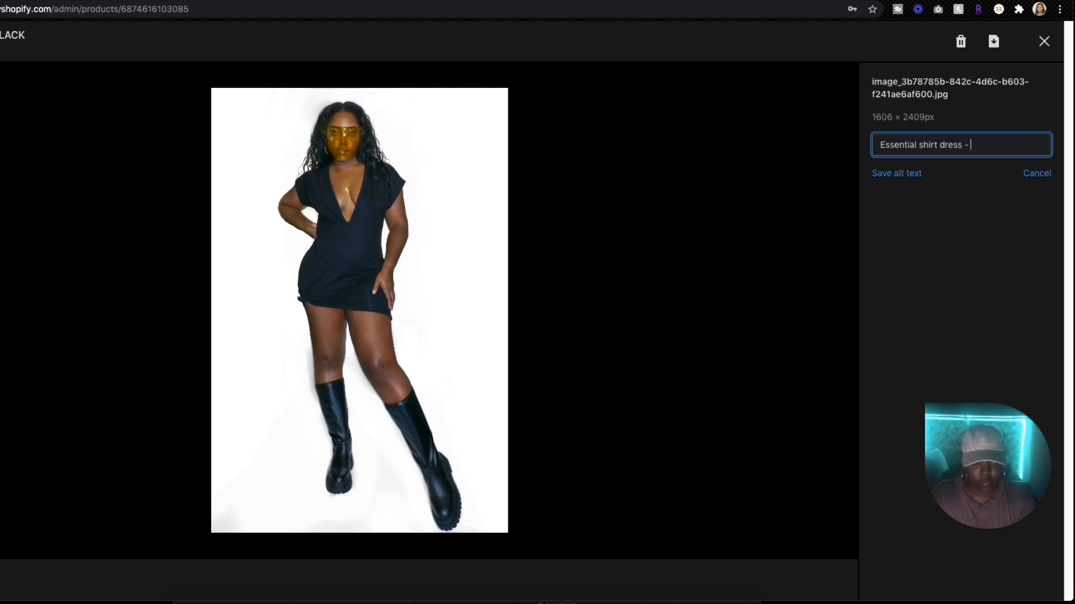
pyautogui.write('suit')
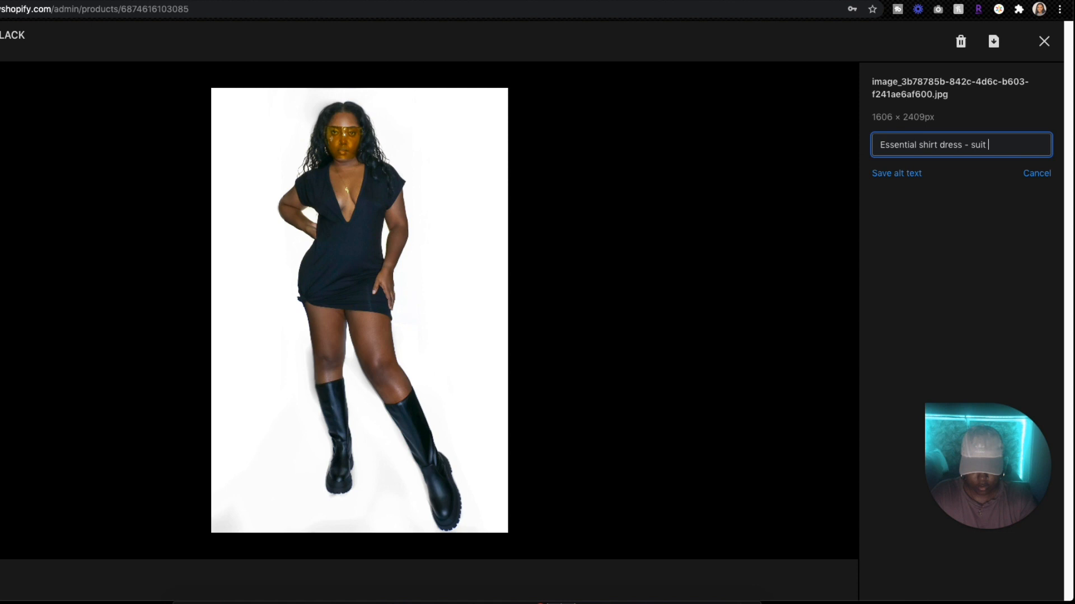
pyautogui.write('=')
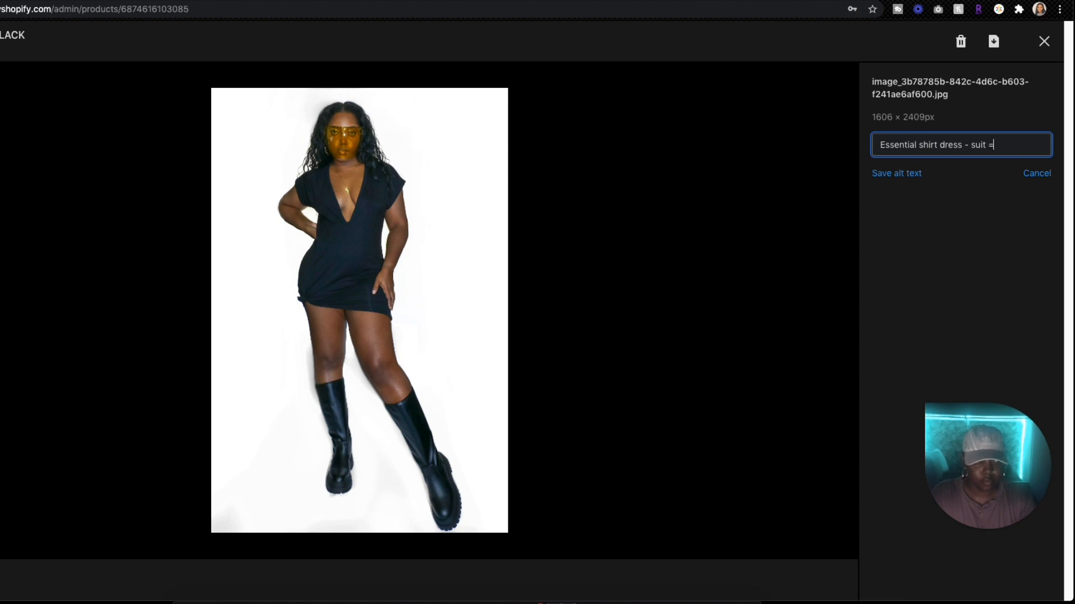
pyautogui.write('uite fo')
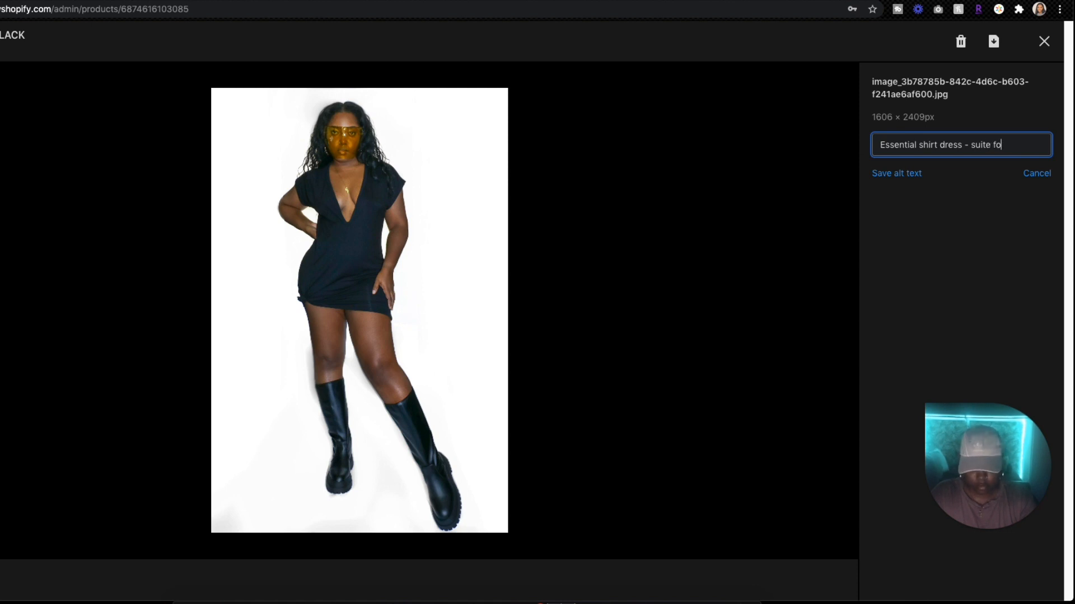
pyautogui.write('x label')
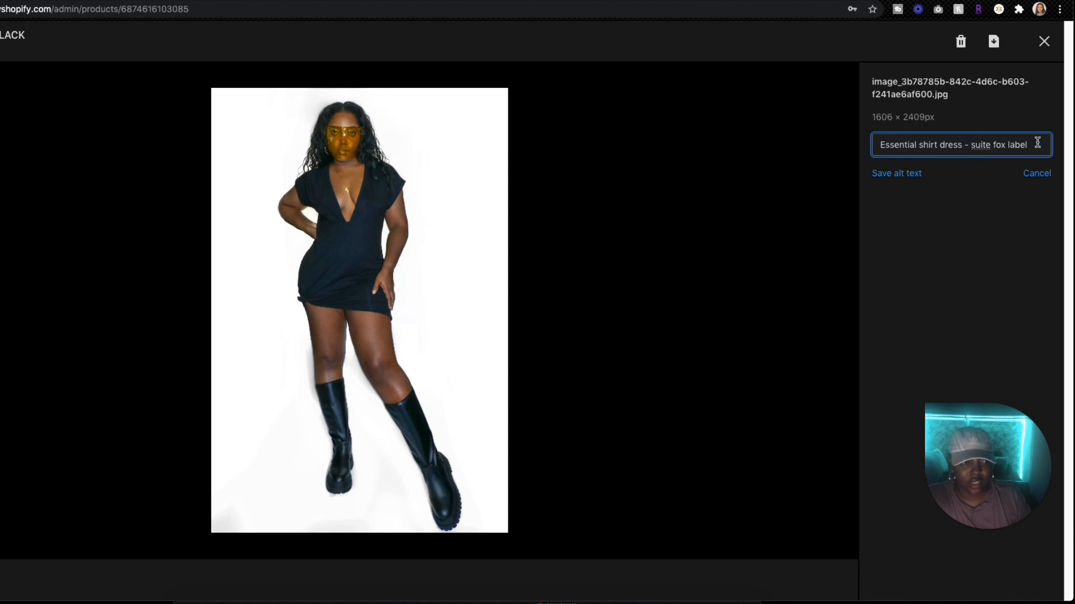
pyautogui.moveTo(957, 171)
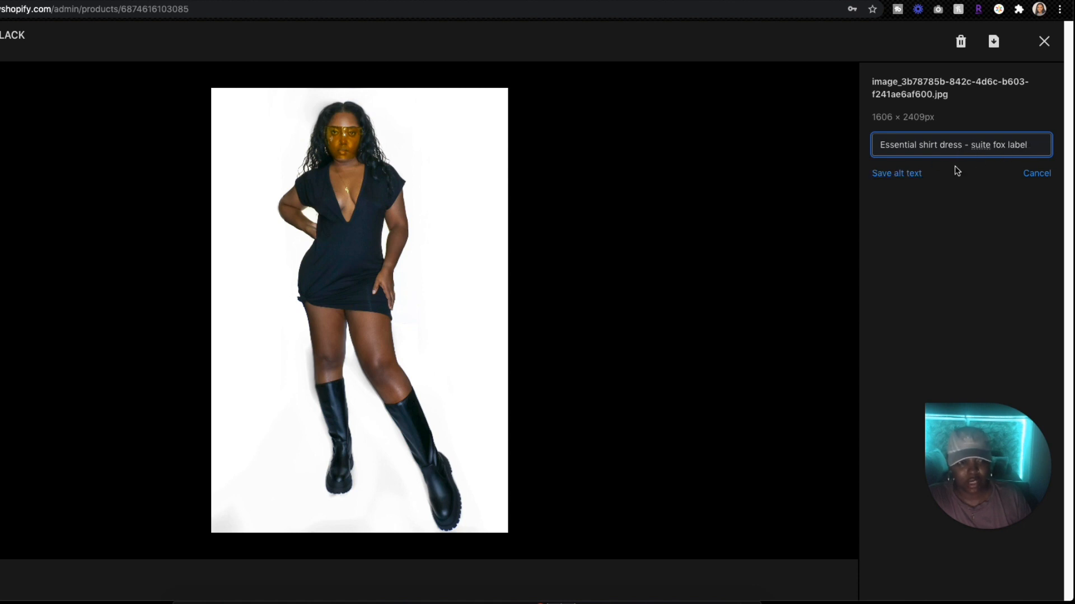
# Save the alt text and return to the product page.
pyautogui.click(895, 172)
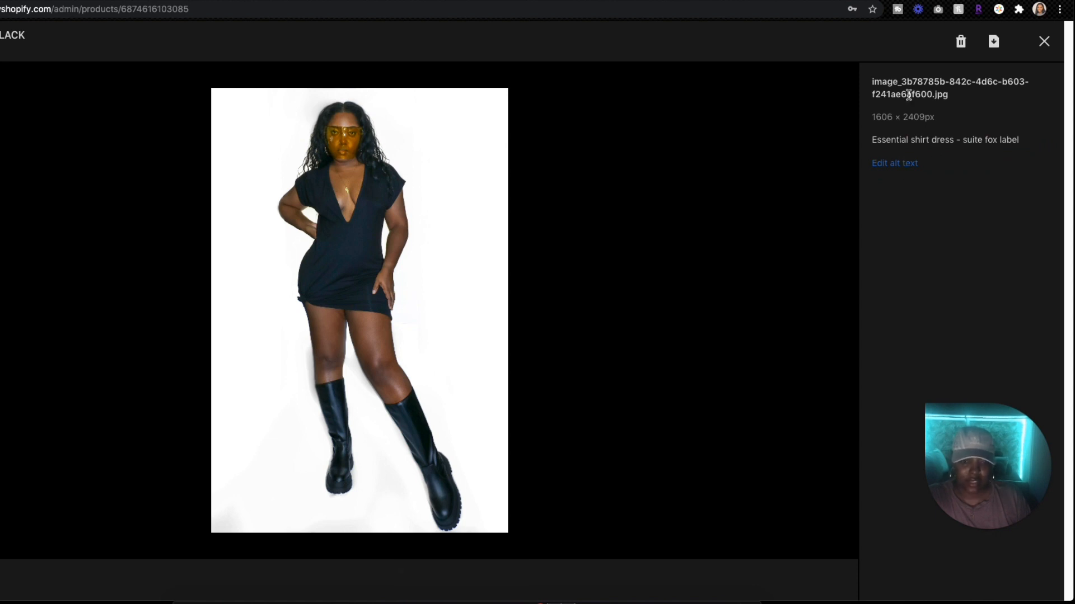
pyautogui.click(1044, 42)
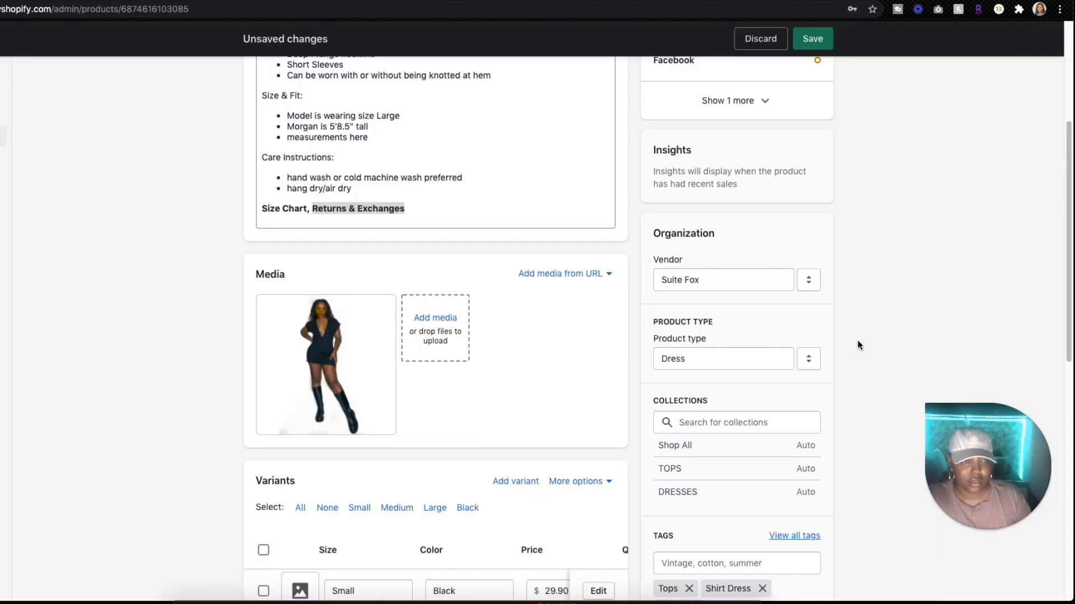
pyautogui.scroll(3)
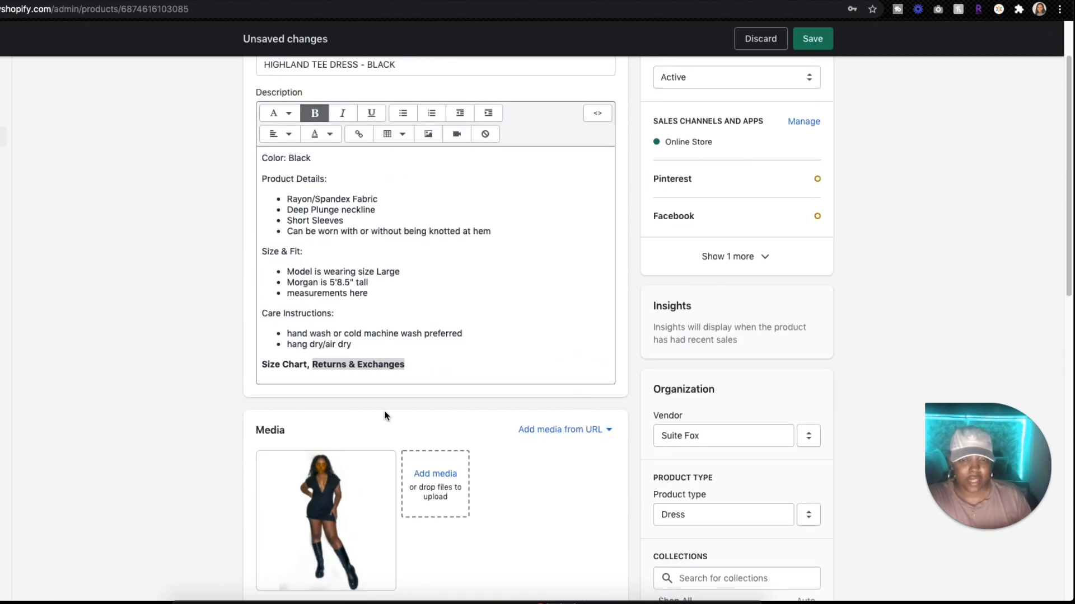
pyautogui.moveTo(548, 430)
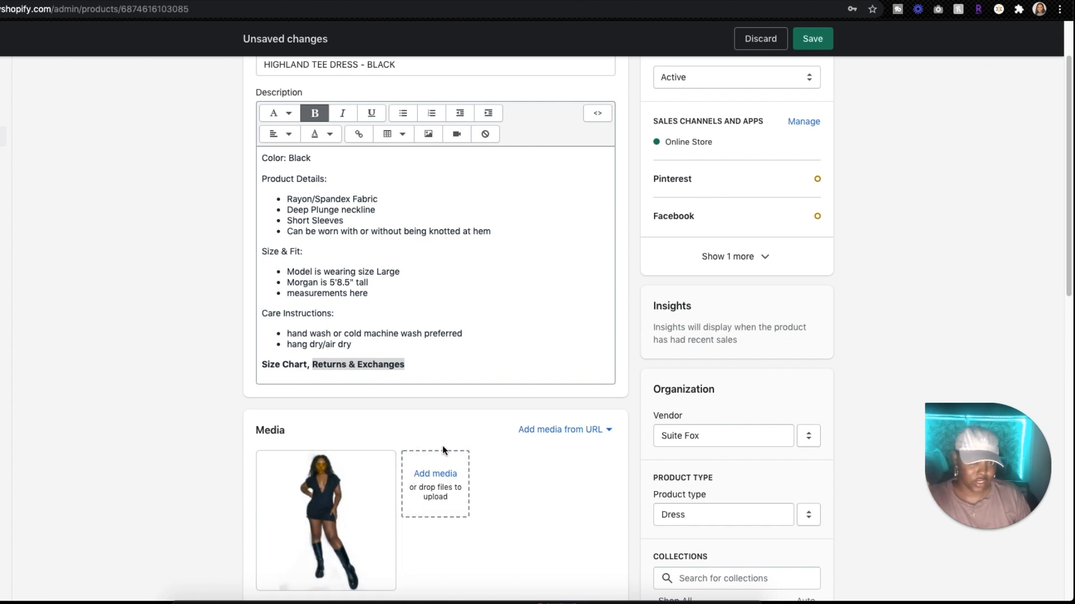
pyautogui.moveTo(503, 441)
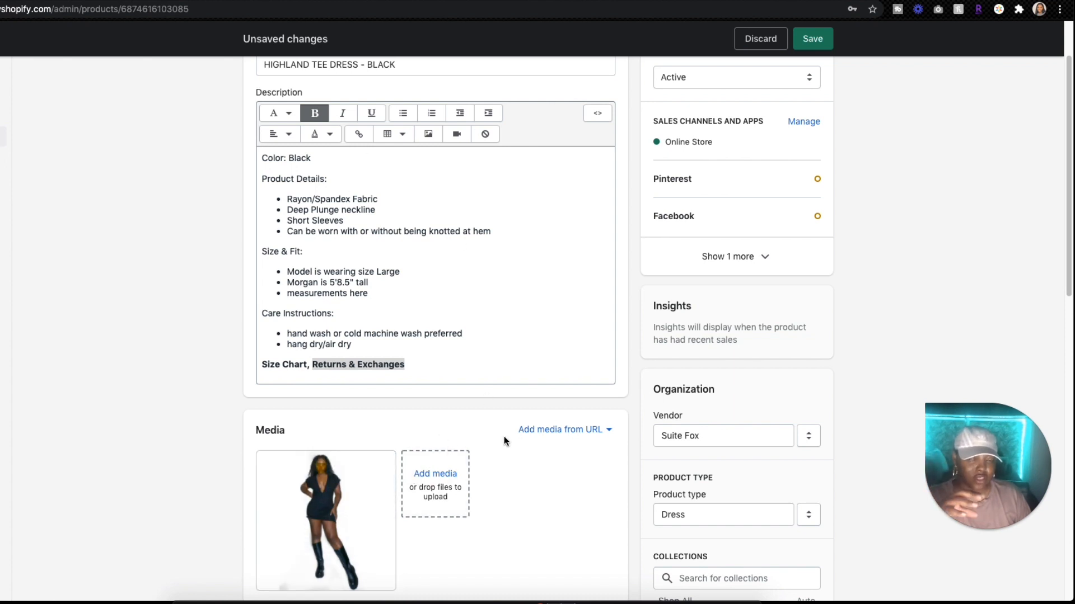
pyautogui.moveTo(224, 405)
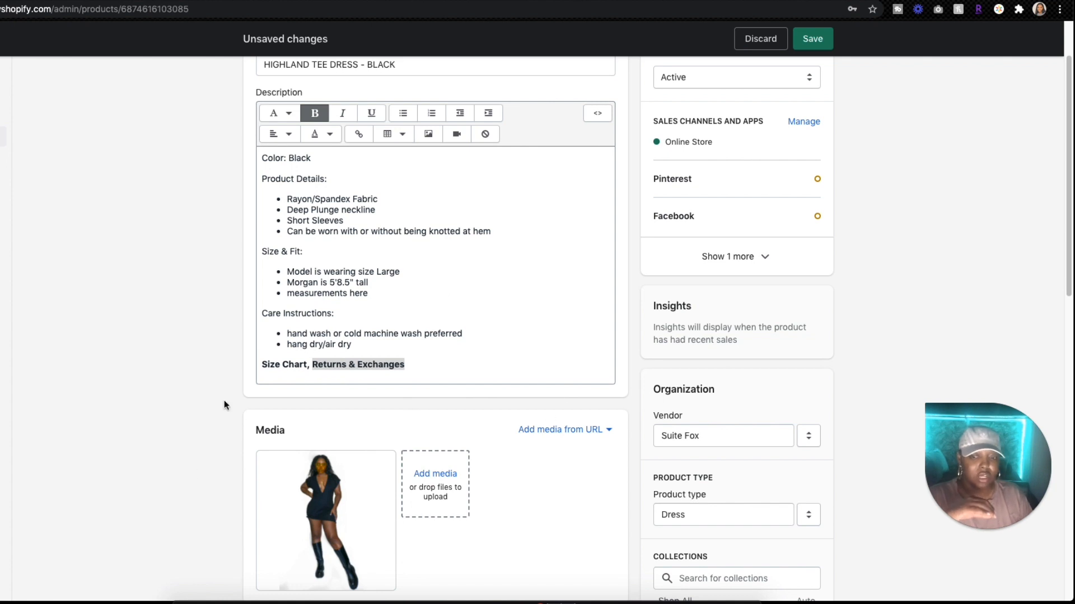
pyautogui.moveTo(315, 520)
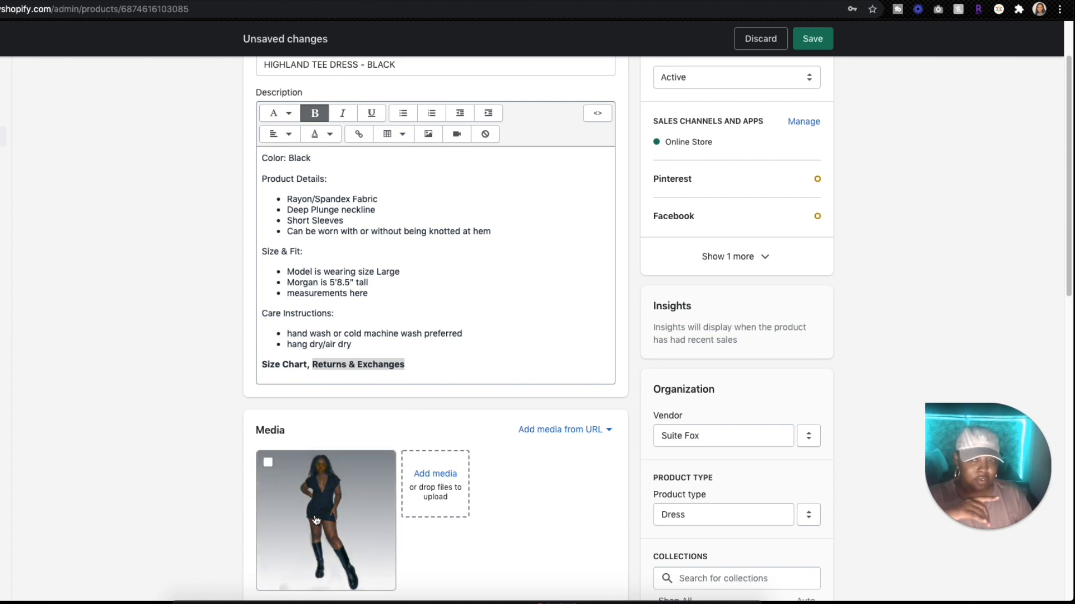
pyautogui.scroll(3)
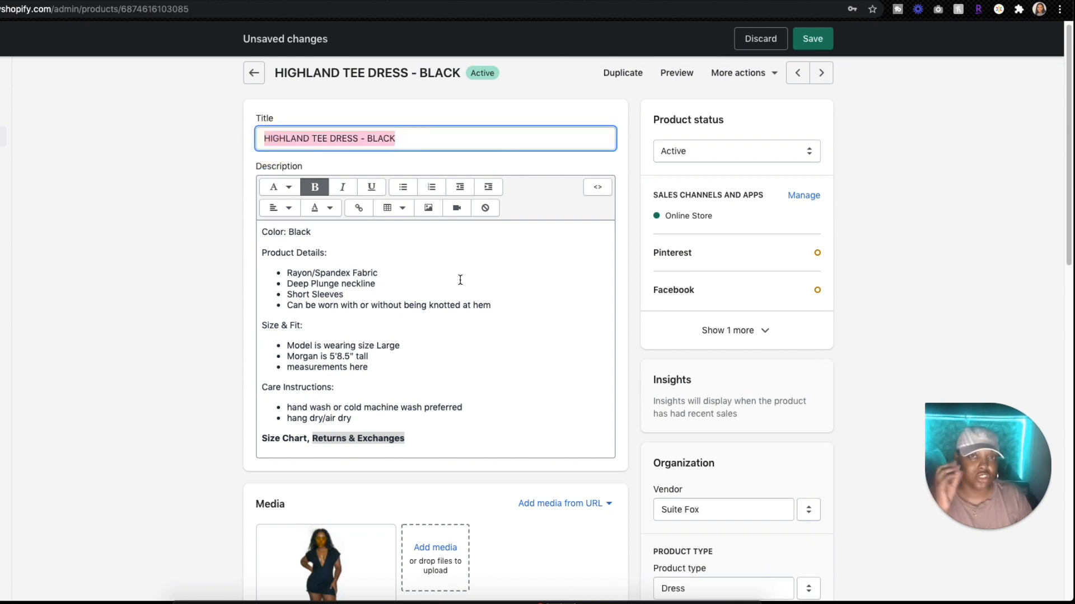
pyautogui.click(305, 137)
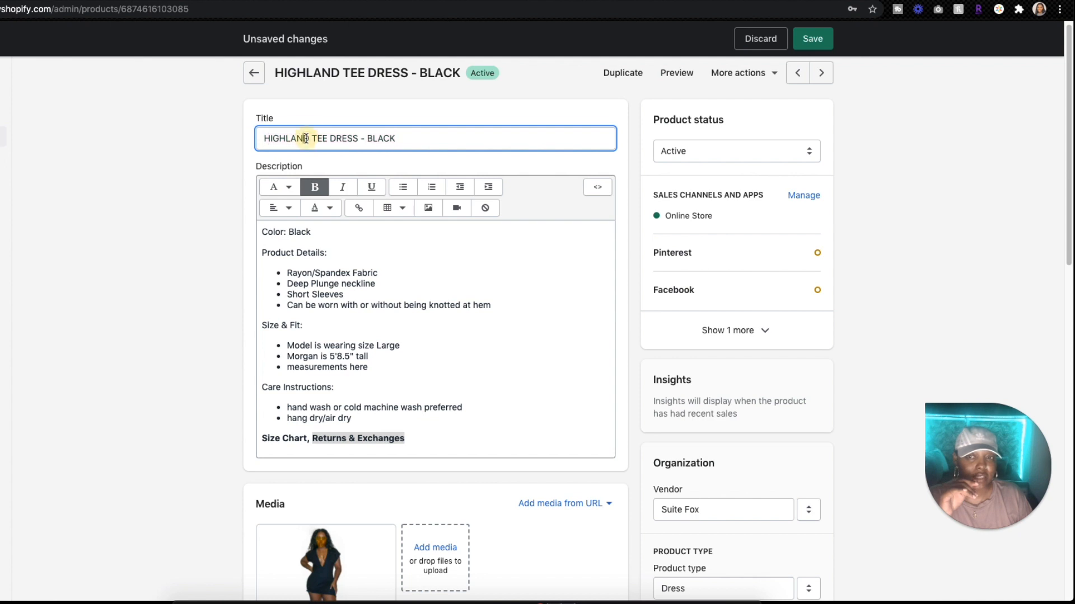
pyautogui.doubleClick(285, 139)
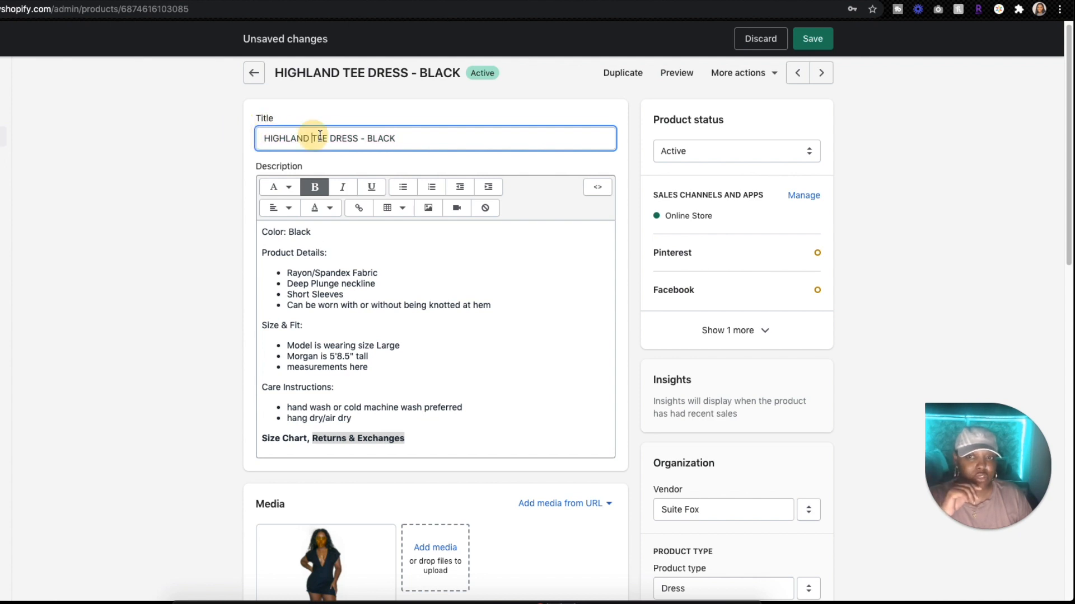
pyautogui.doubleClick(333, 138)
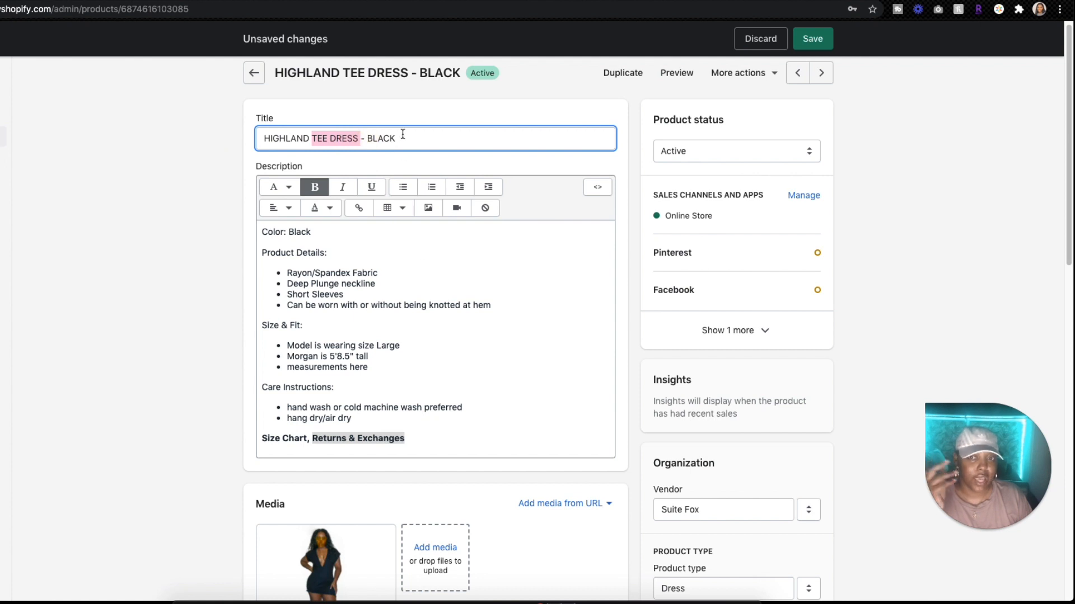
pyautogui.doubleClick(380, 138)
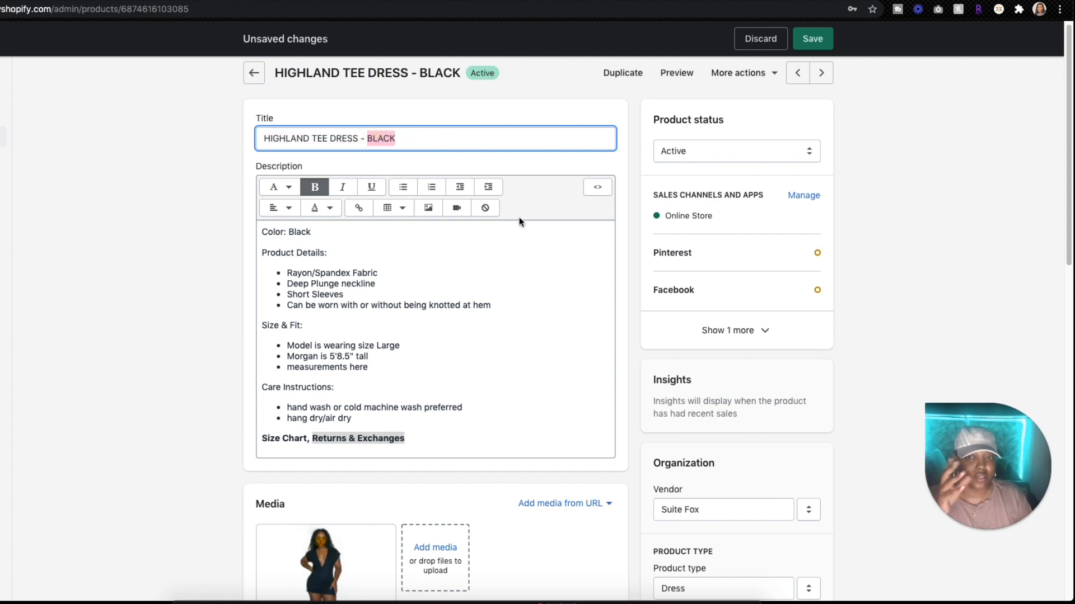
pyautogui.moveTo(363, 164)
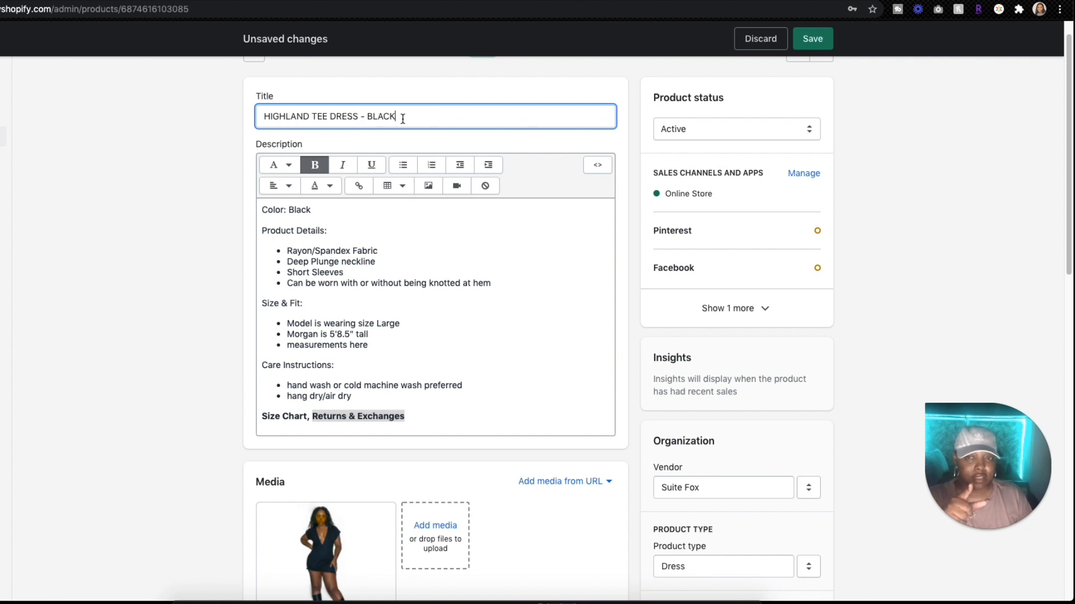
pyautogui.moveTo(519, 148)
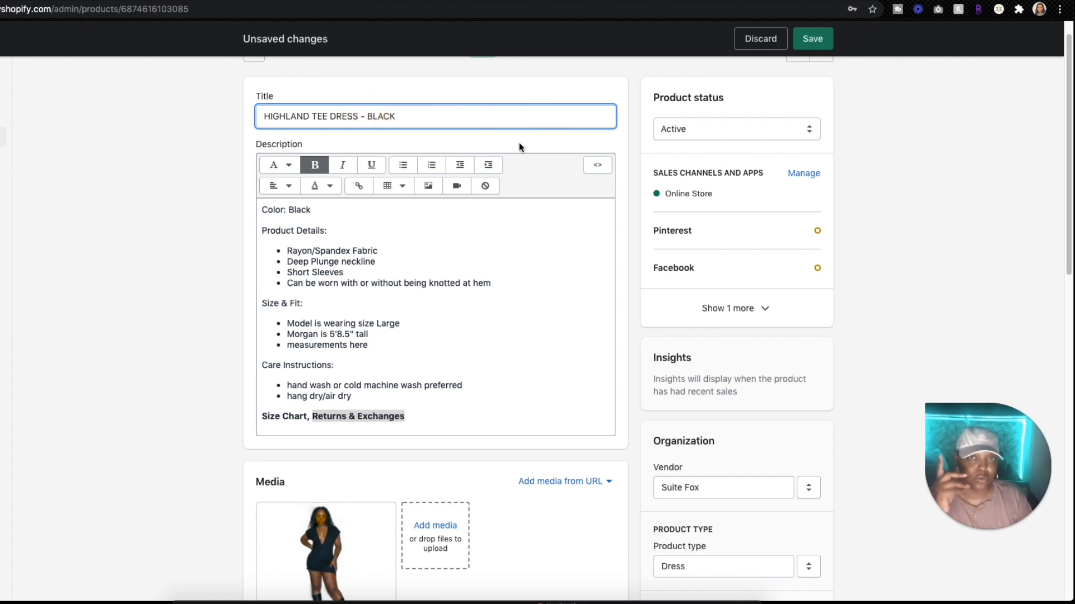
pyautogui.moveTo(634, 286)
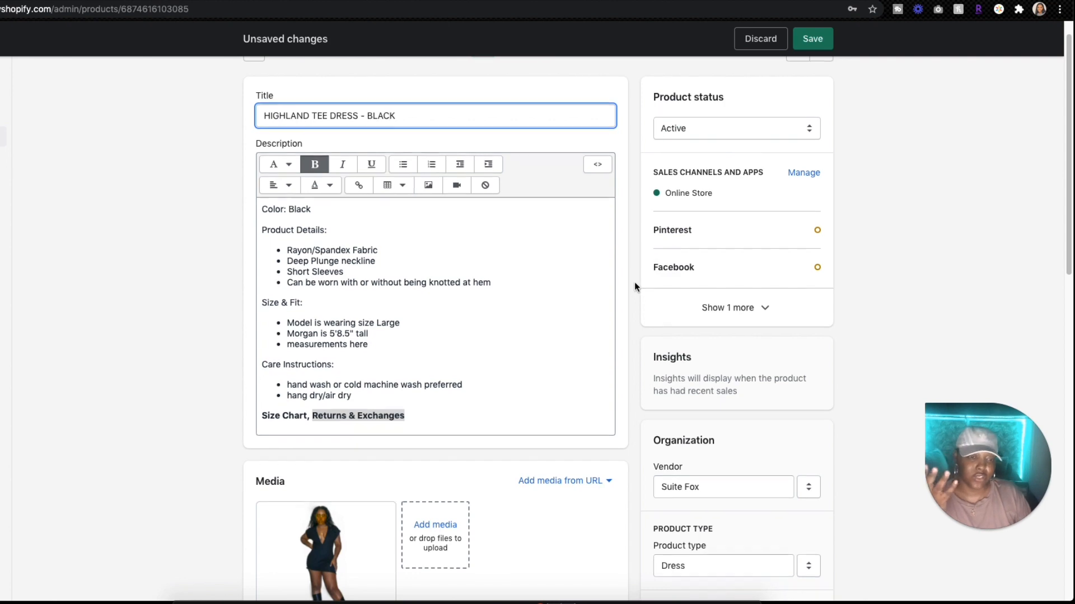
# Save the HIGHLAND TEE DRESS - BLACK product with all description, link and alt-text edits.
pyautogui.scroll(-3)
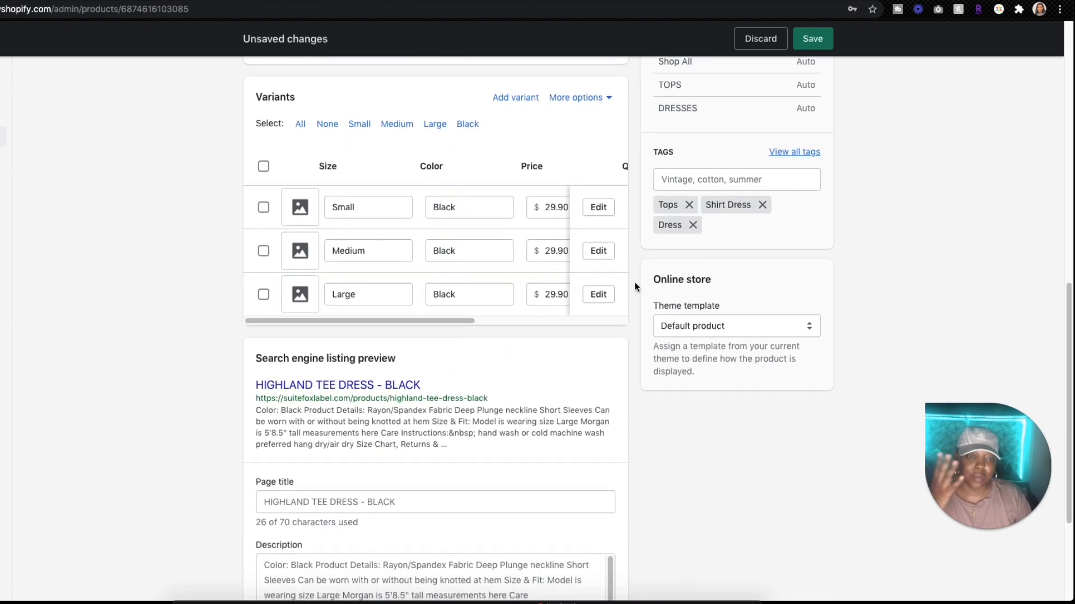
pyautogui.scroll(-3)
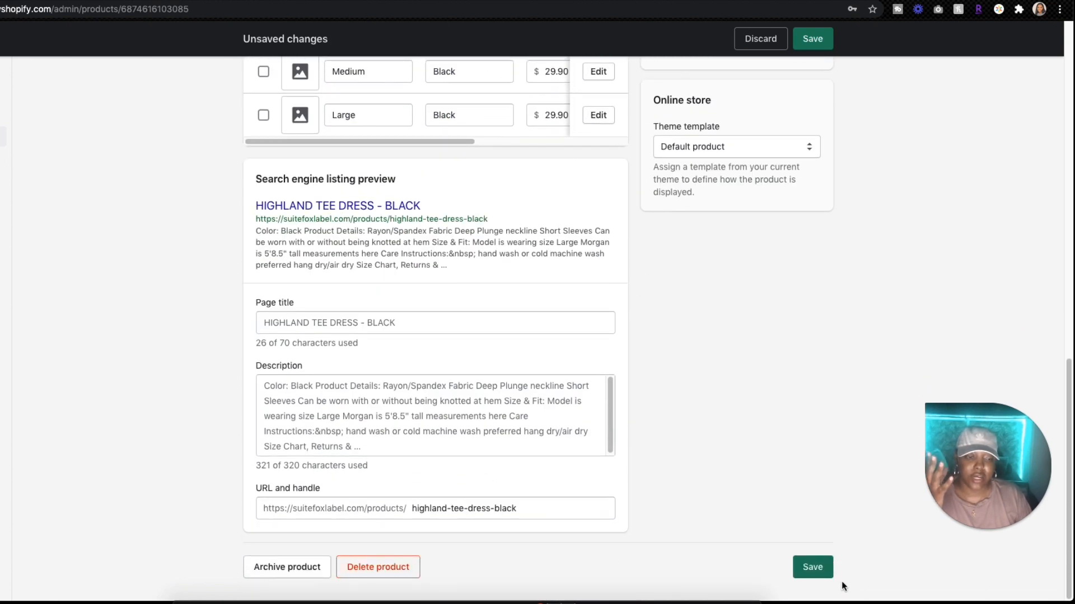
pyautogui.click(812, 566)
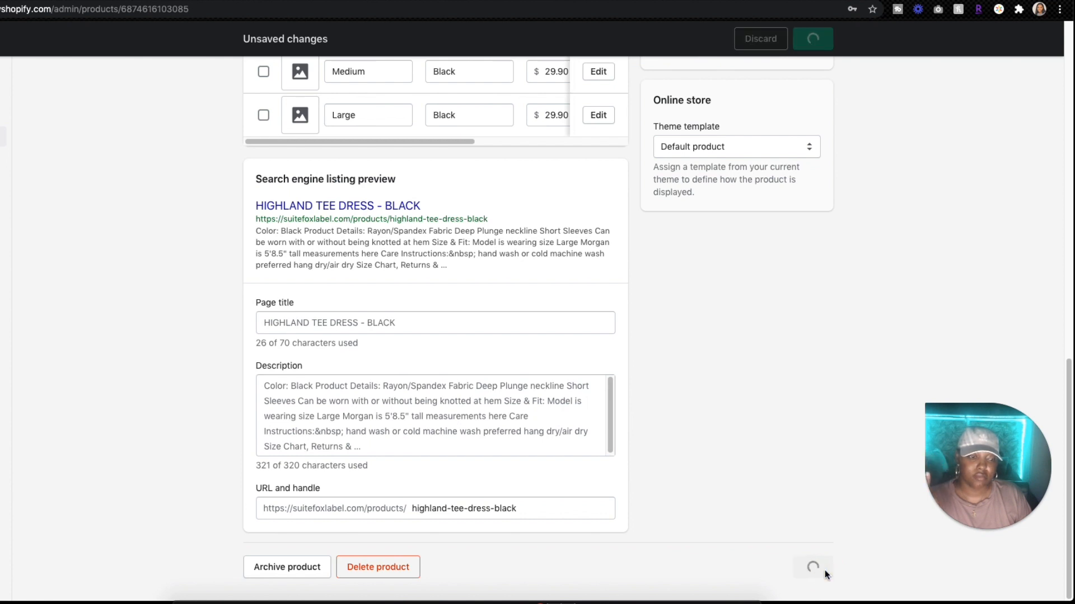
pyautogui.click(812, 38)
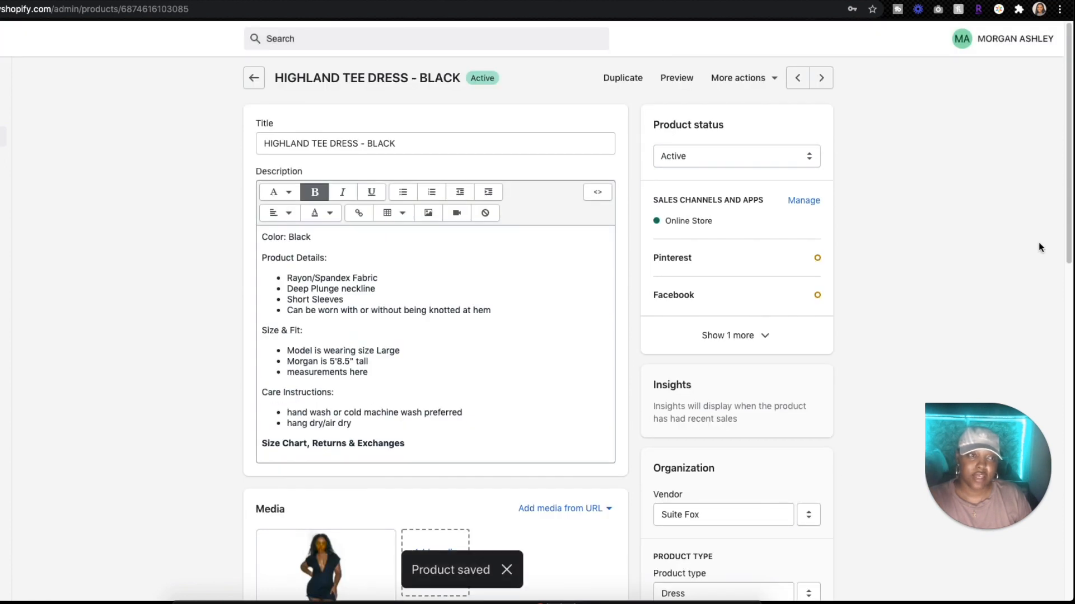